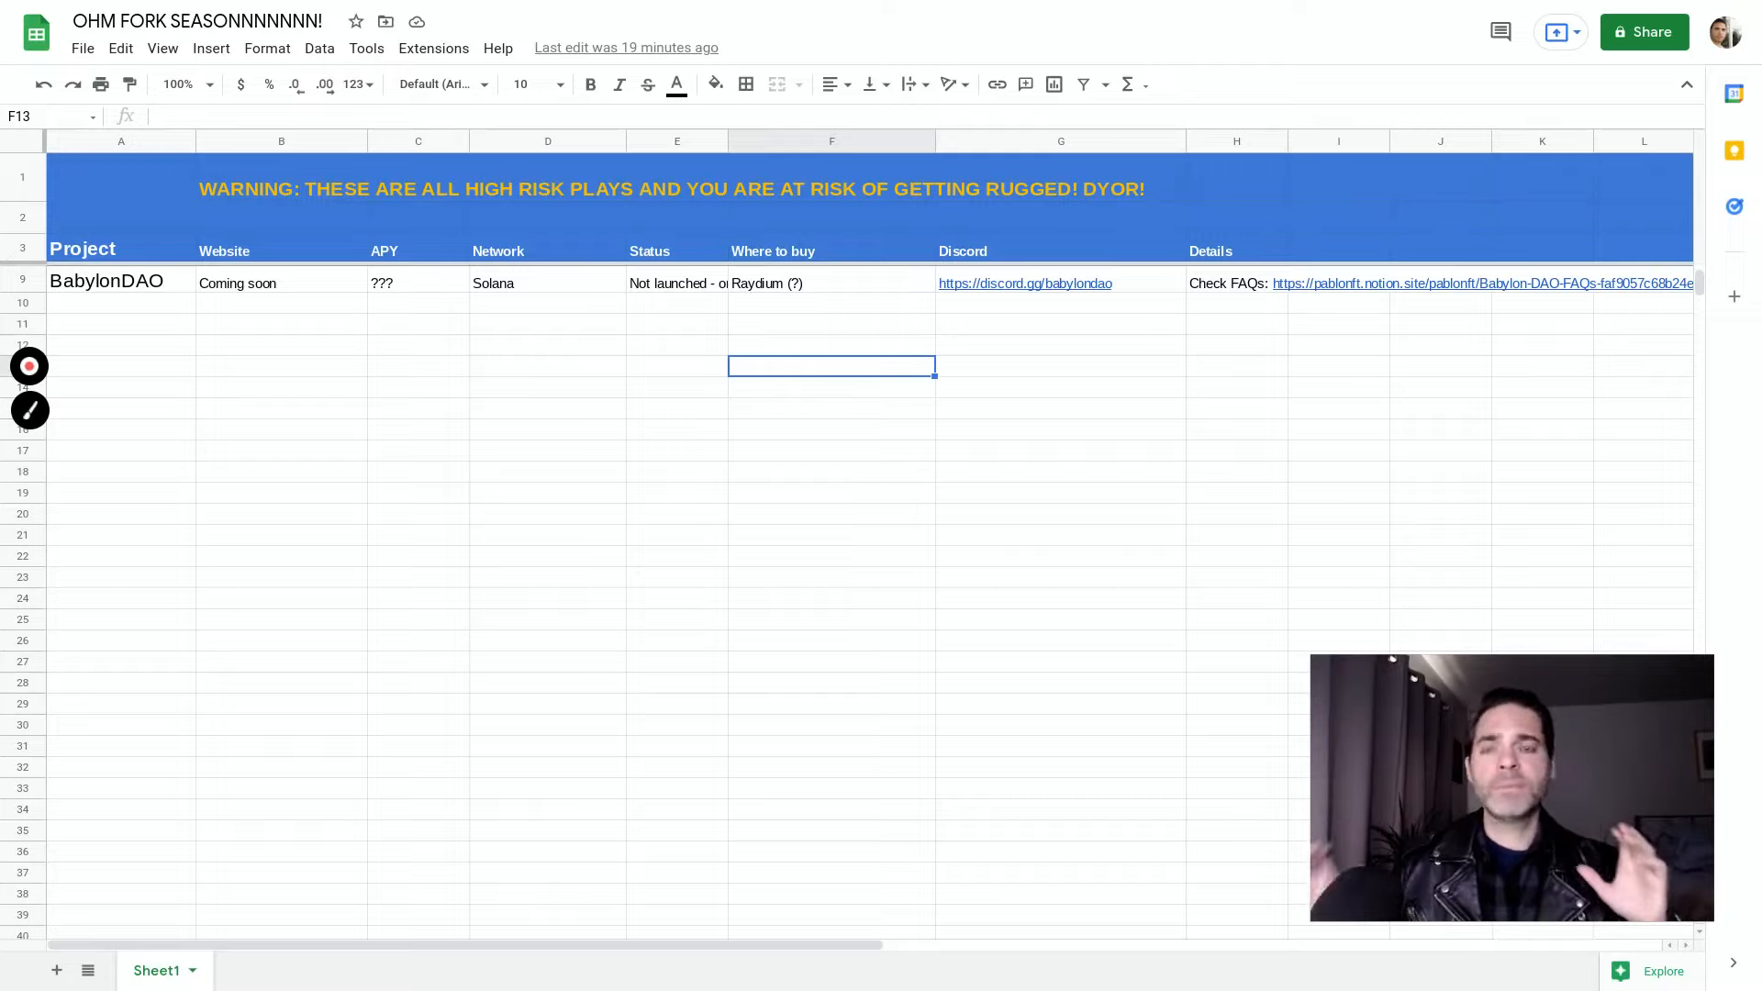
mouse_move(257, 345)
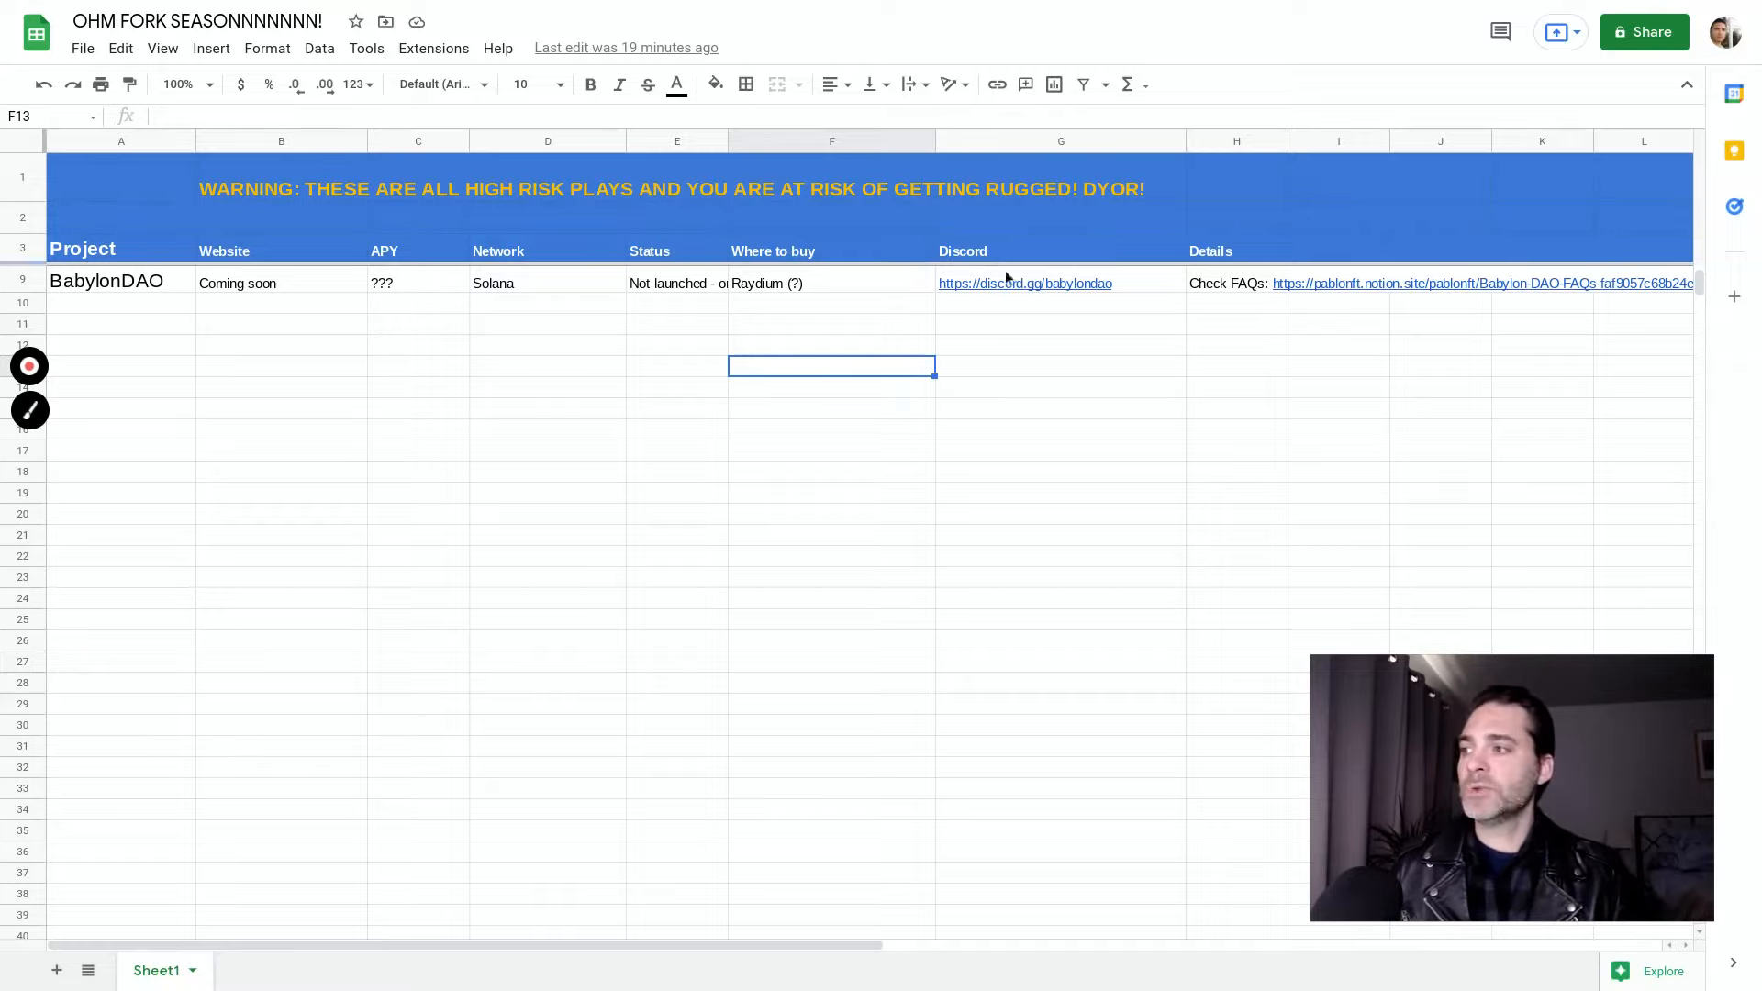
mouse_move(1021, 297)
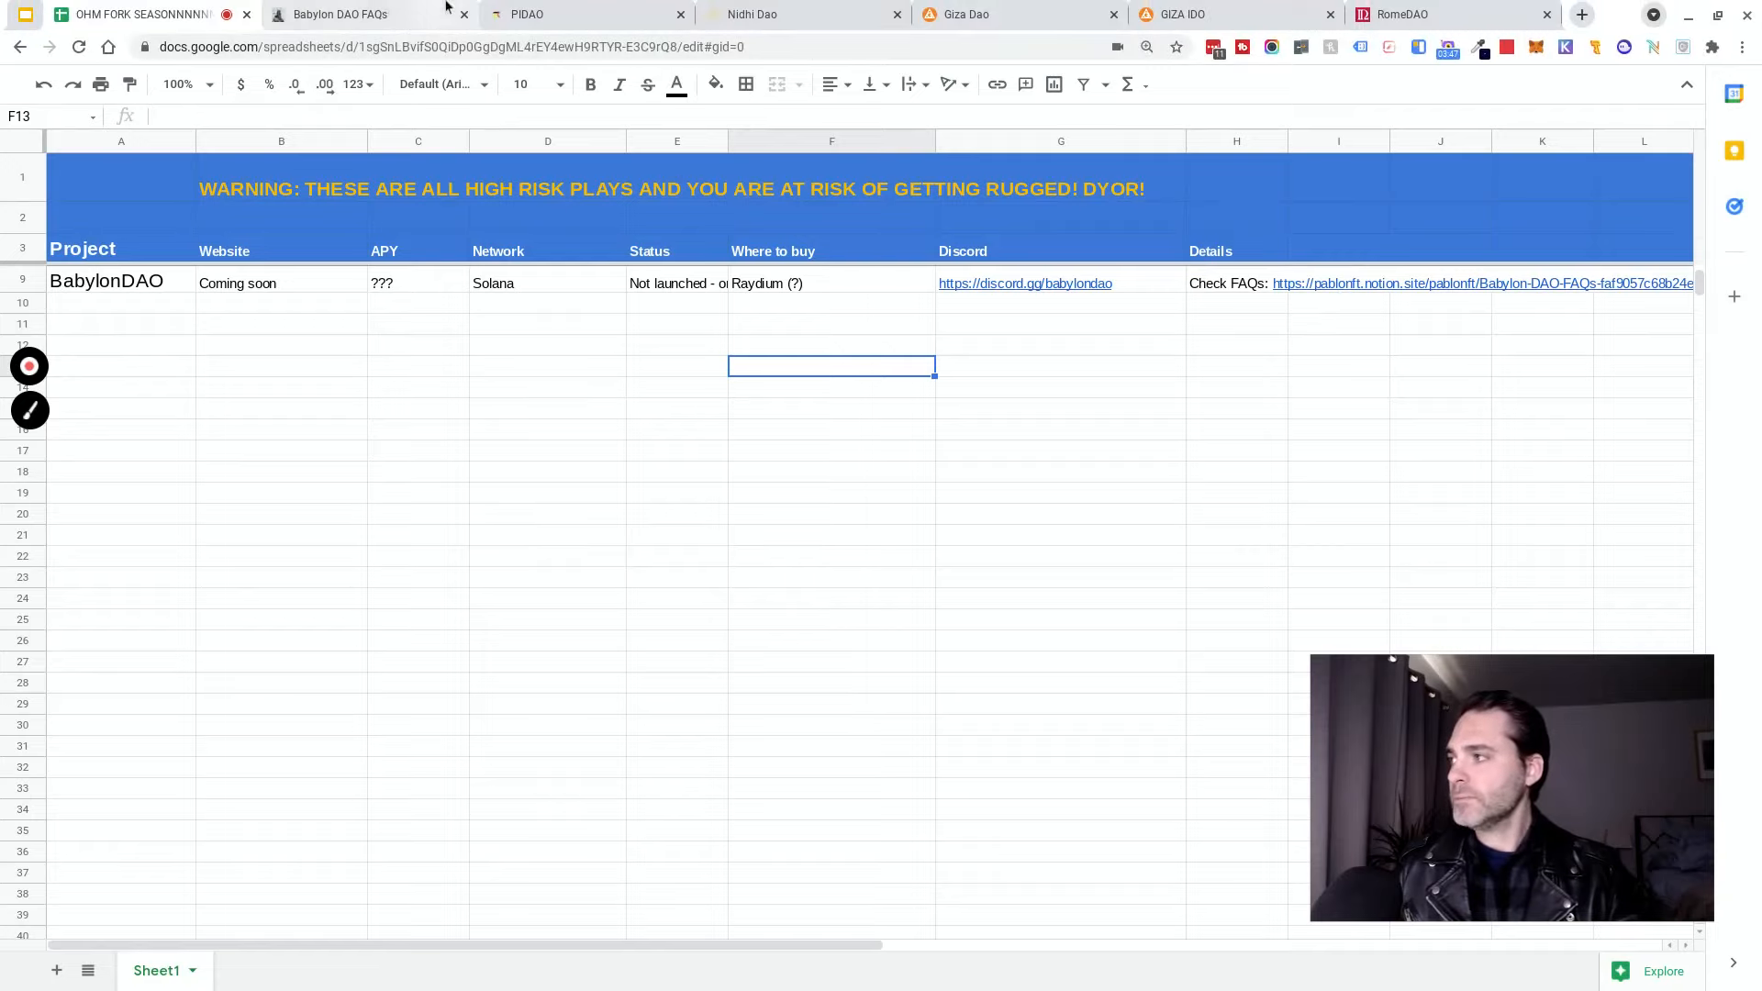
Expand the Babylon DAO FAQ answers on what it is, early whitelist access, and joining.
left_click(336, 14)
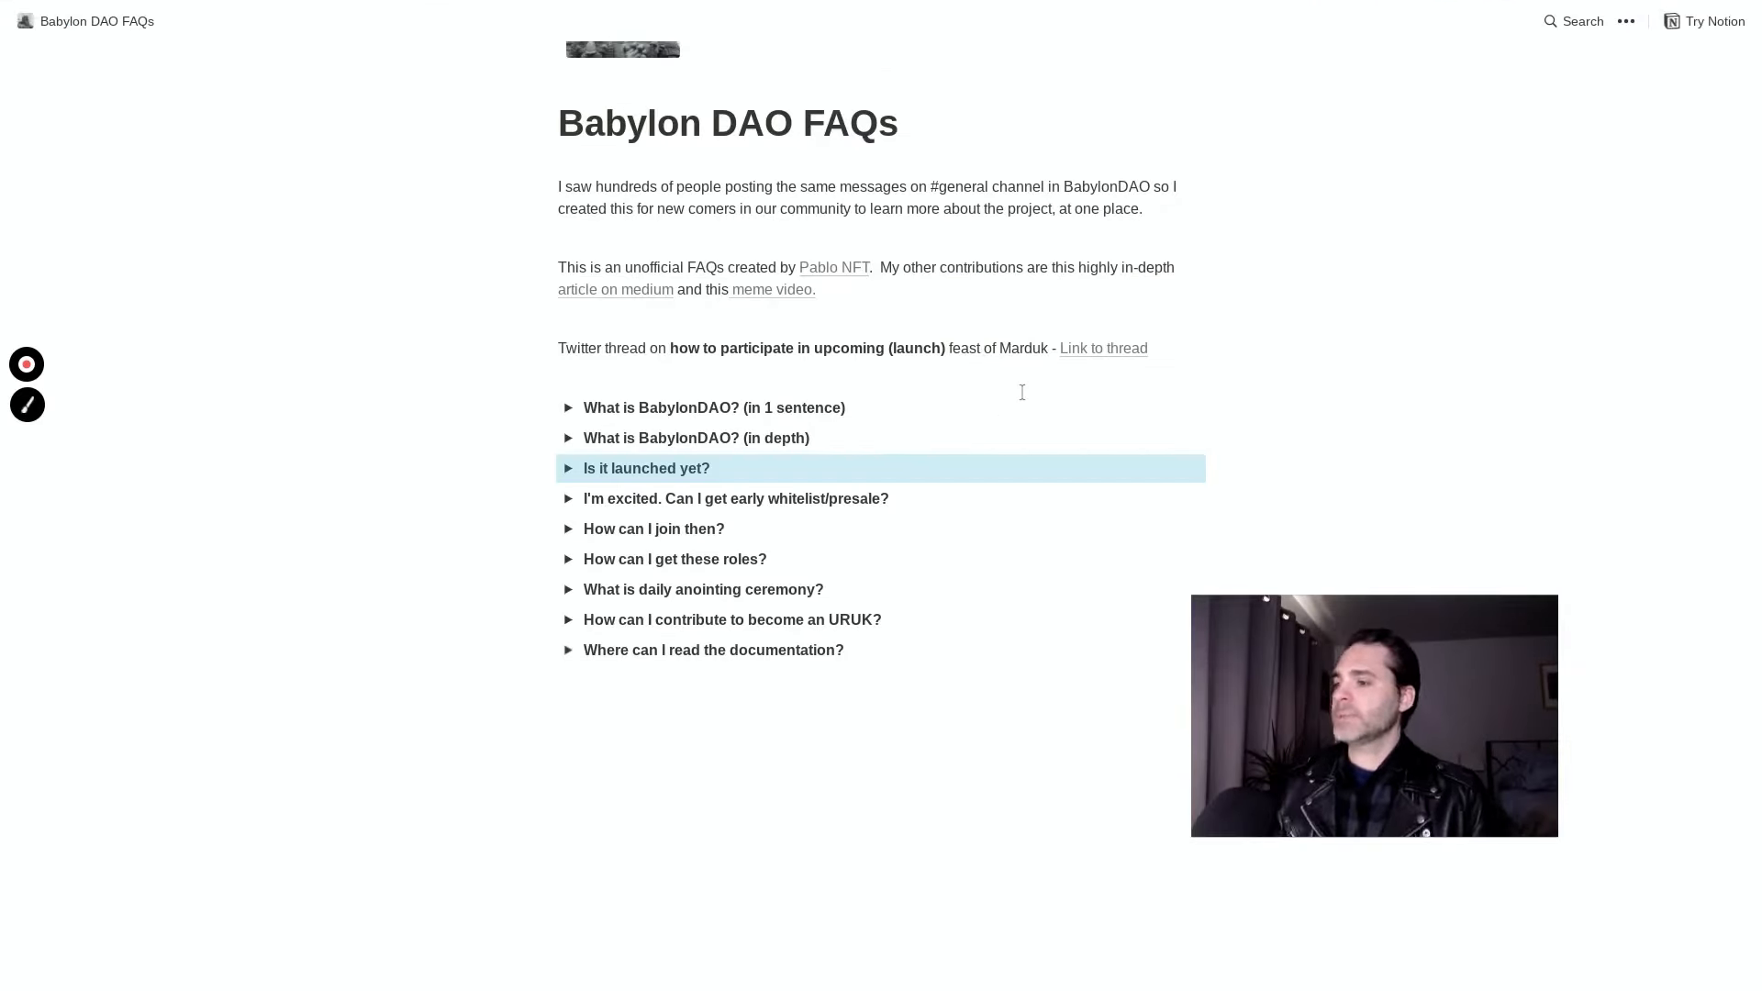
mouse_move(632, 435)
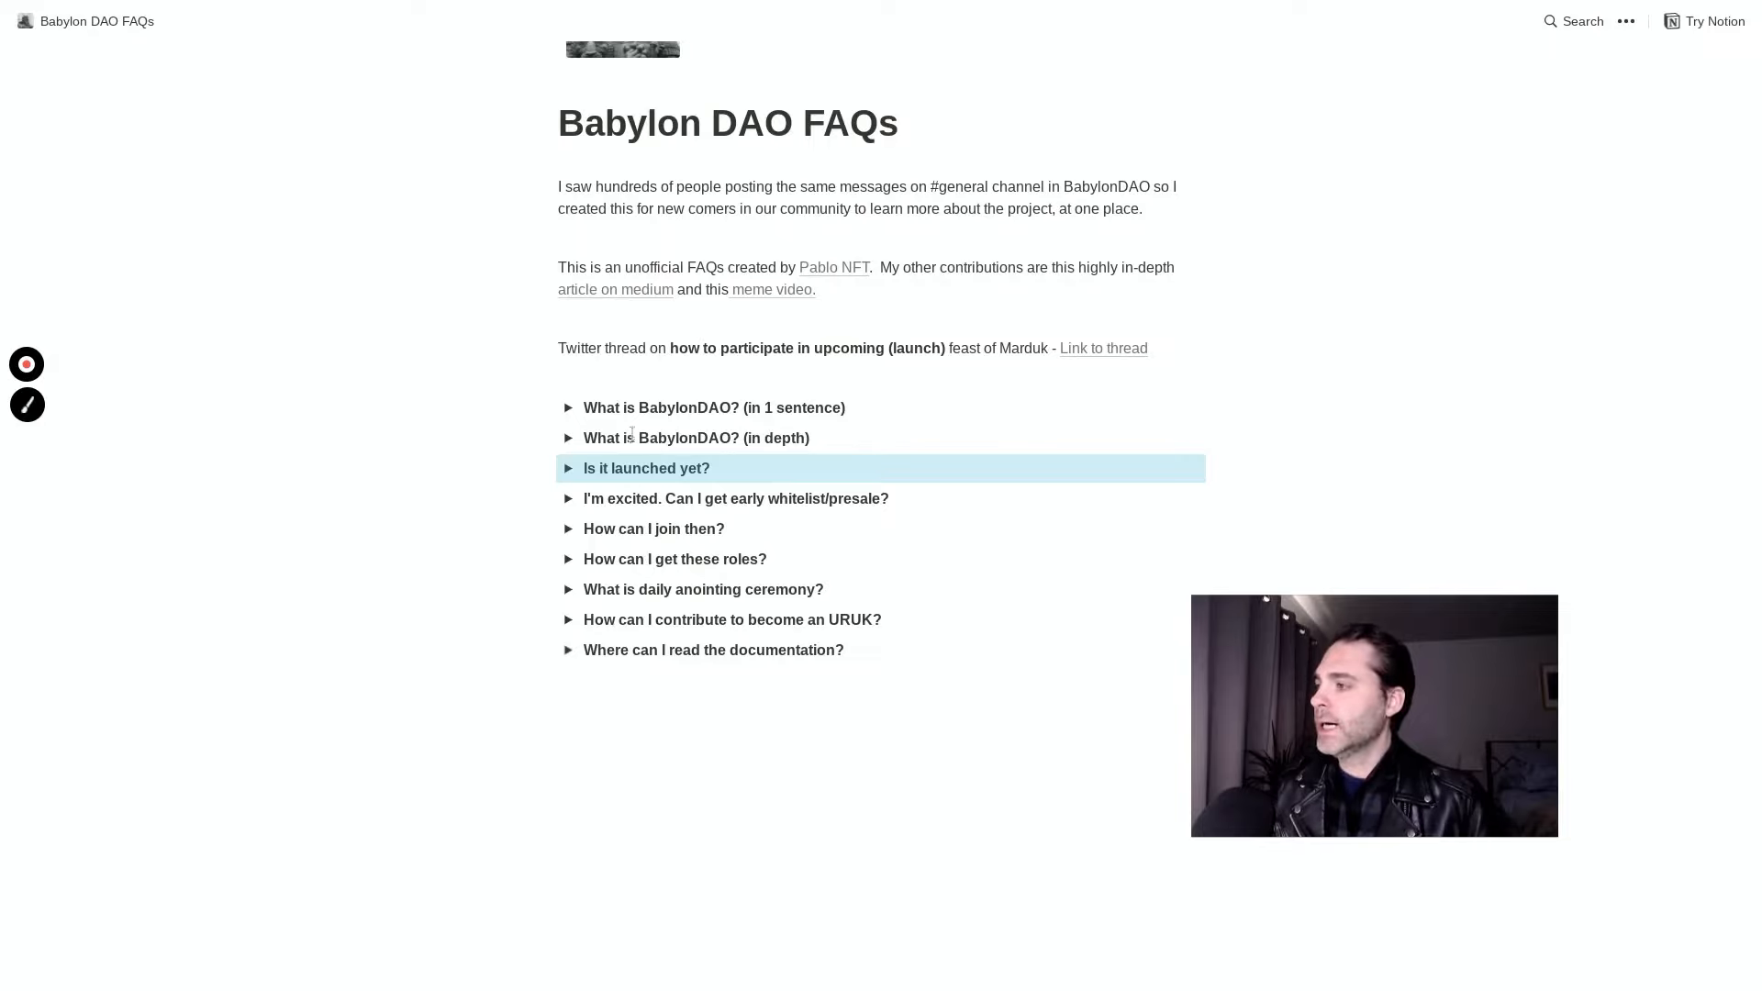
left_click(569, 406)
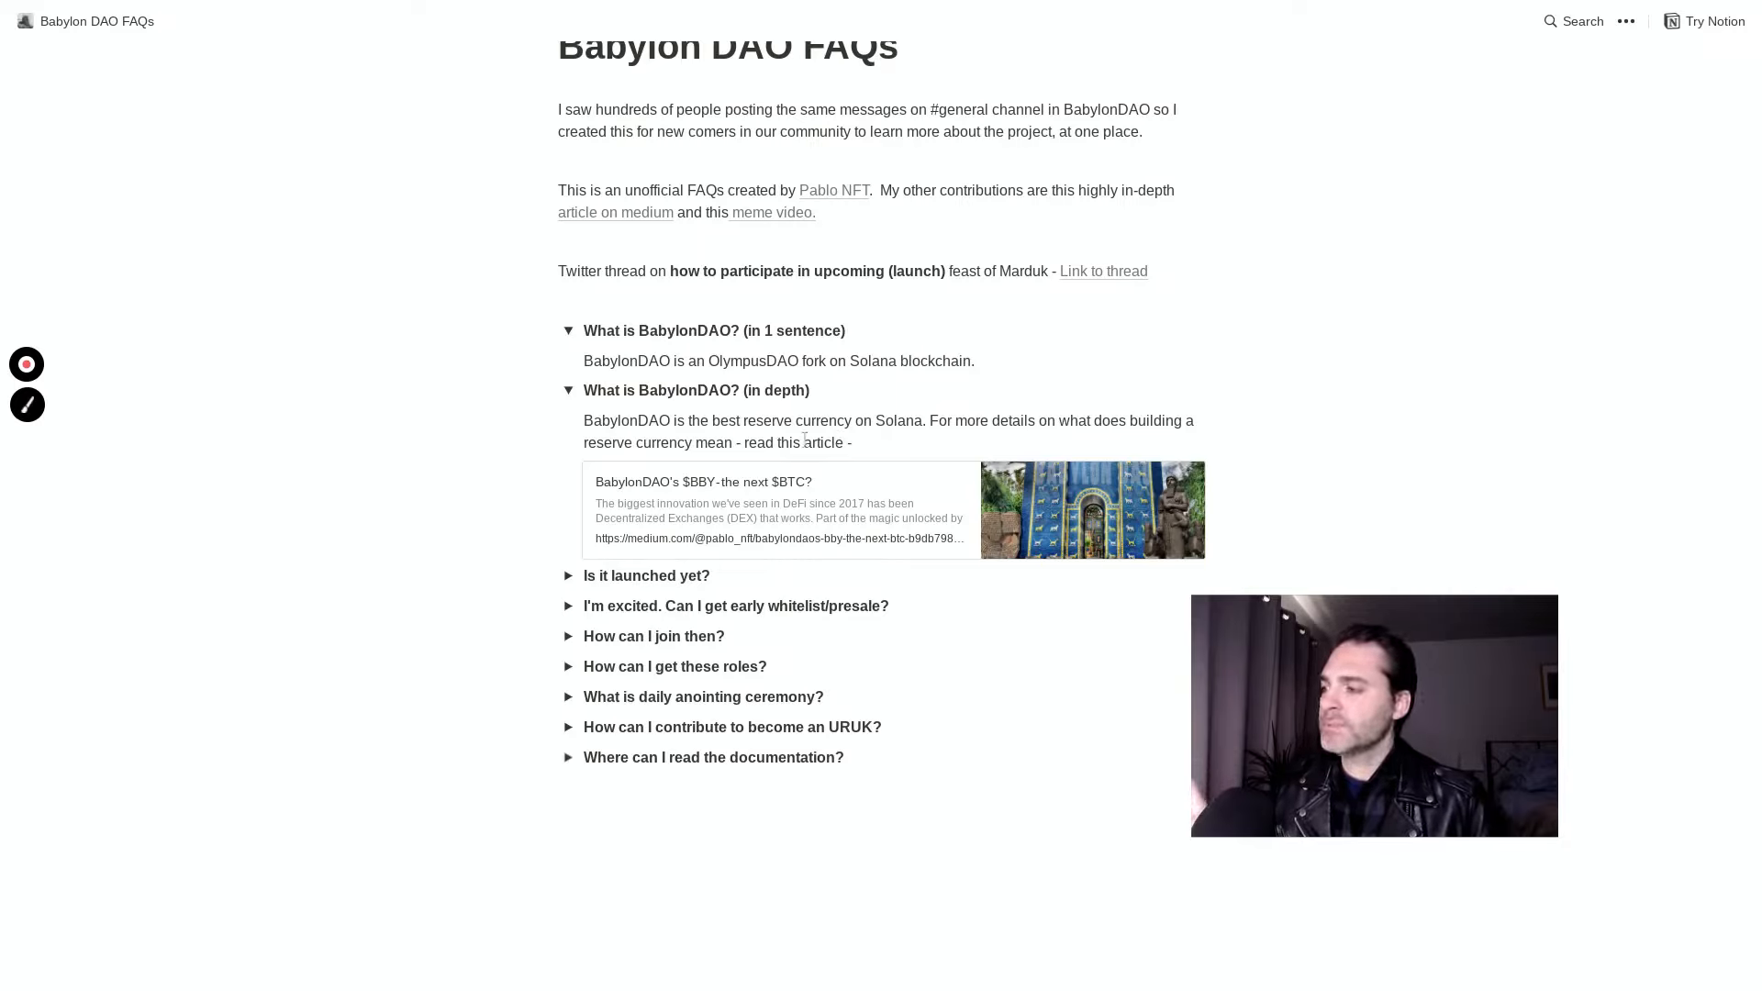
scroll("up", 3)
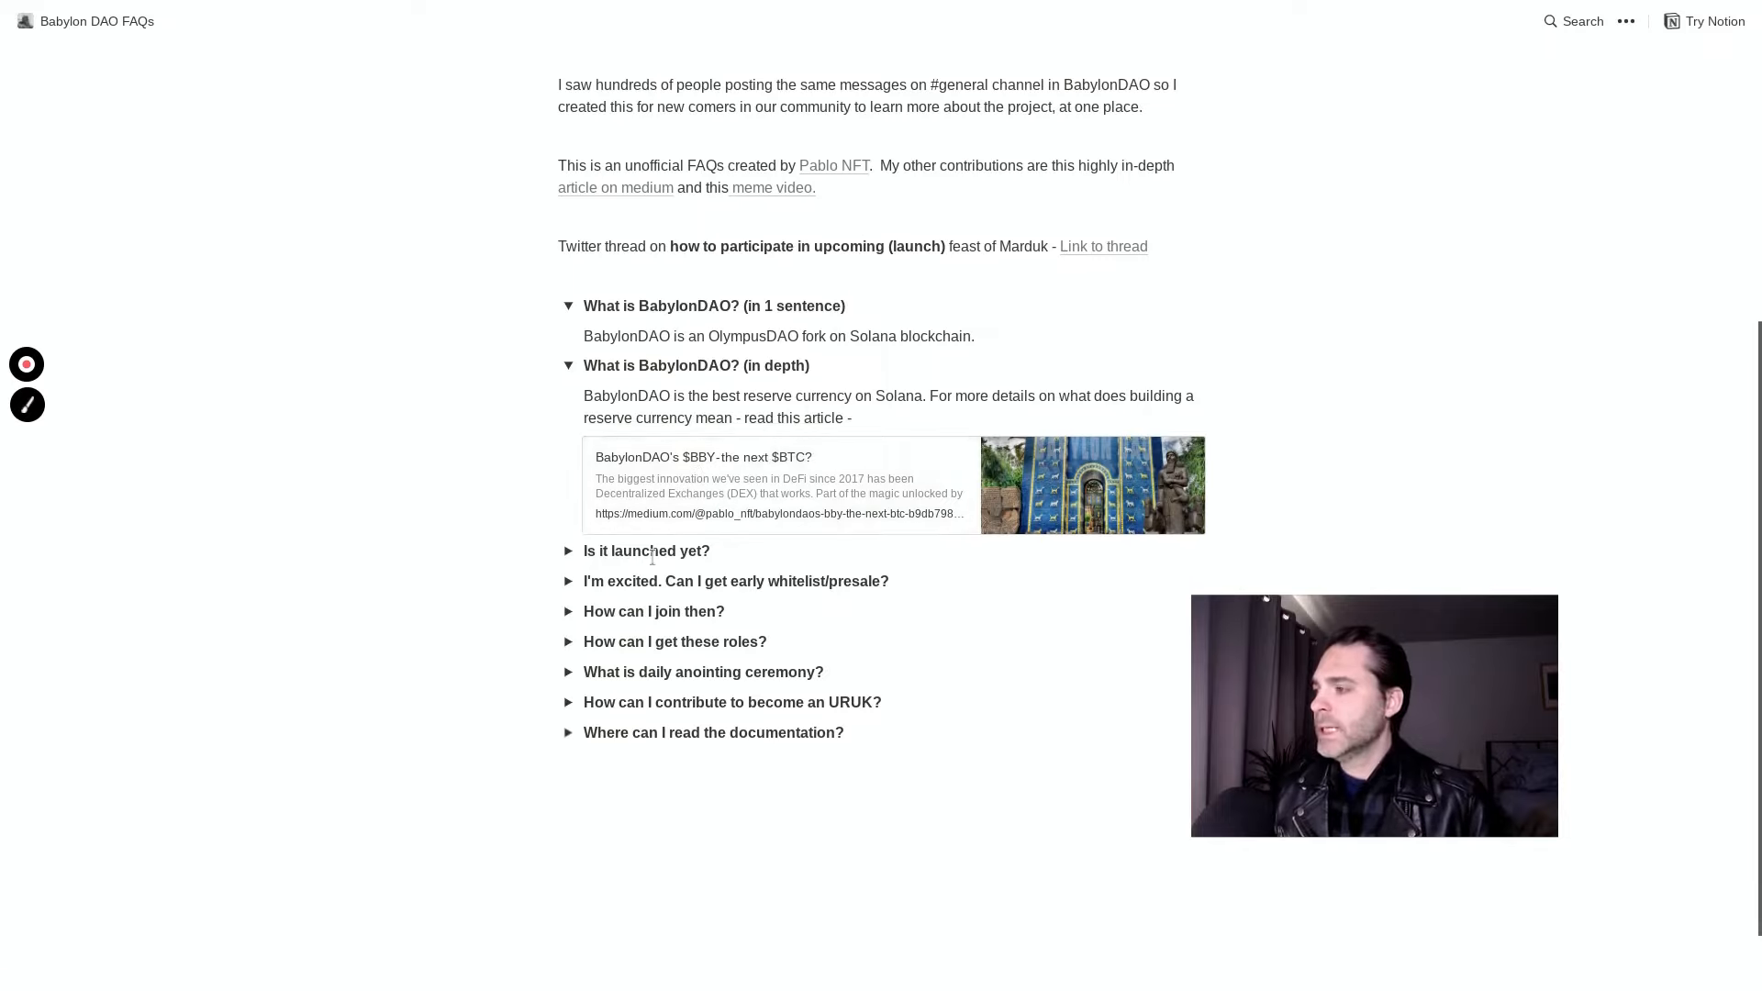
left_click(569, 580)
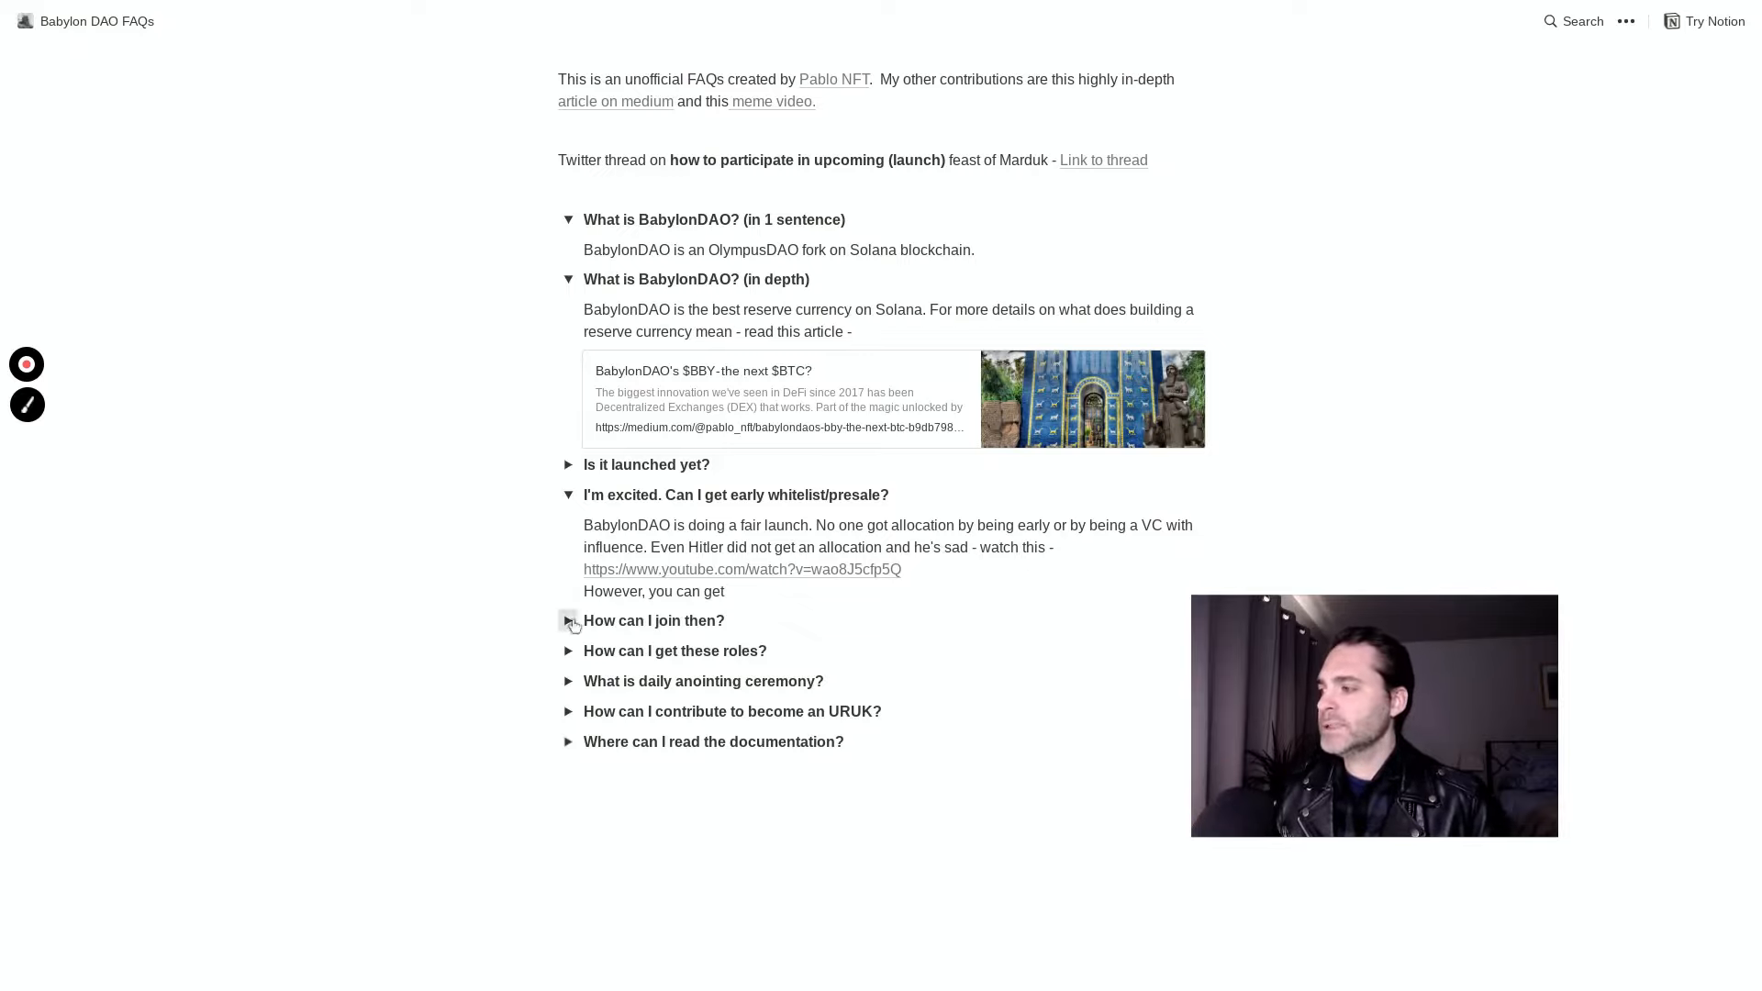
left_click(568, 620)
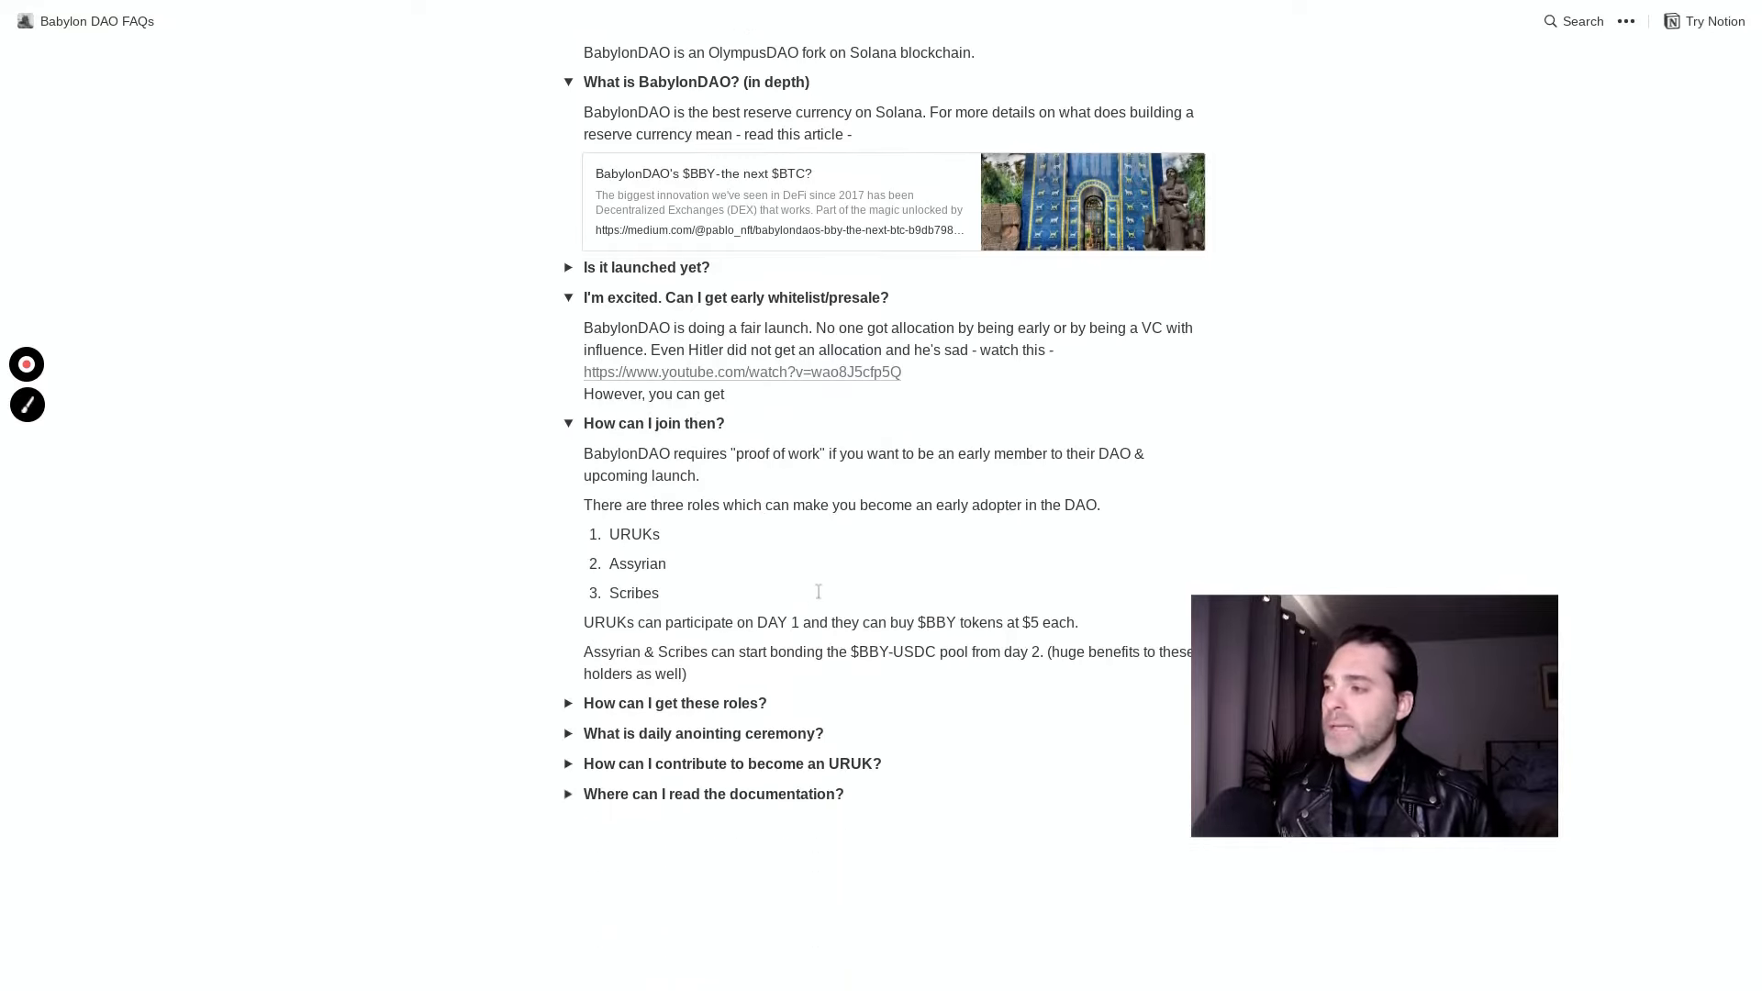
mouse_move(932, 522)
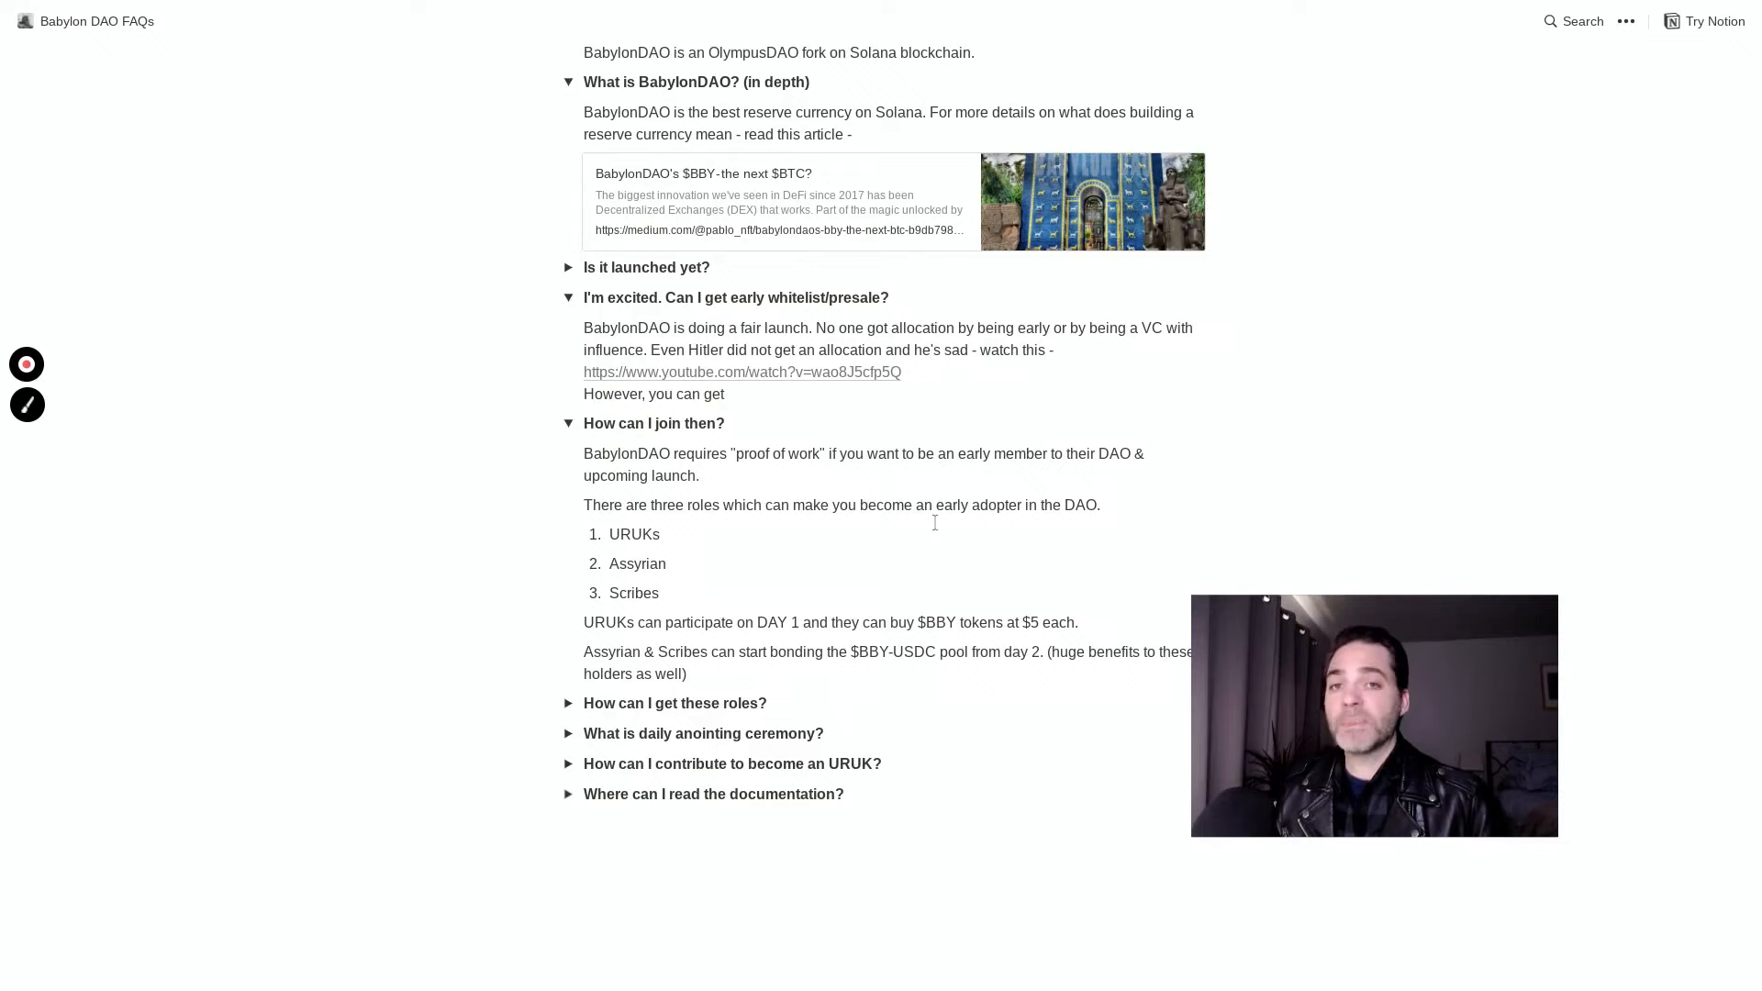
scroll("down", 3)
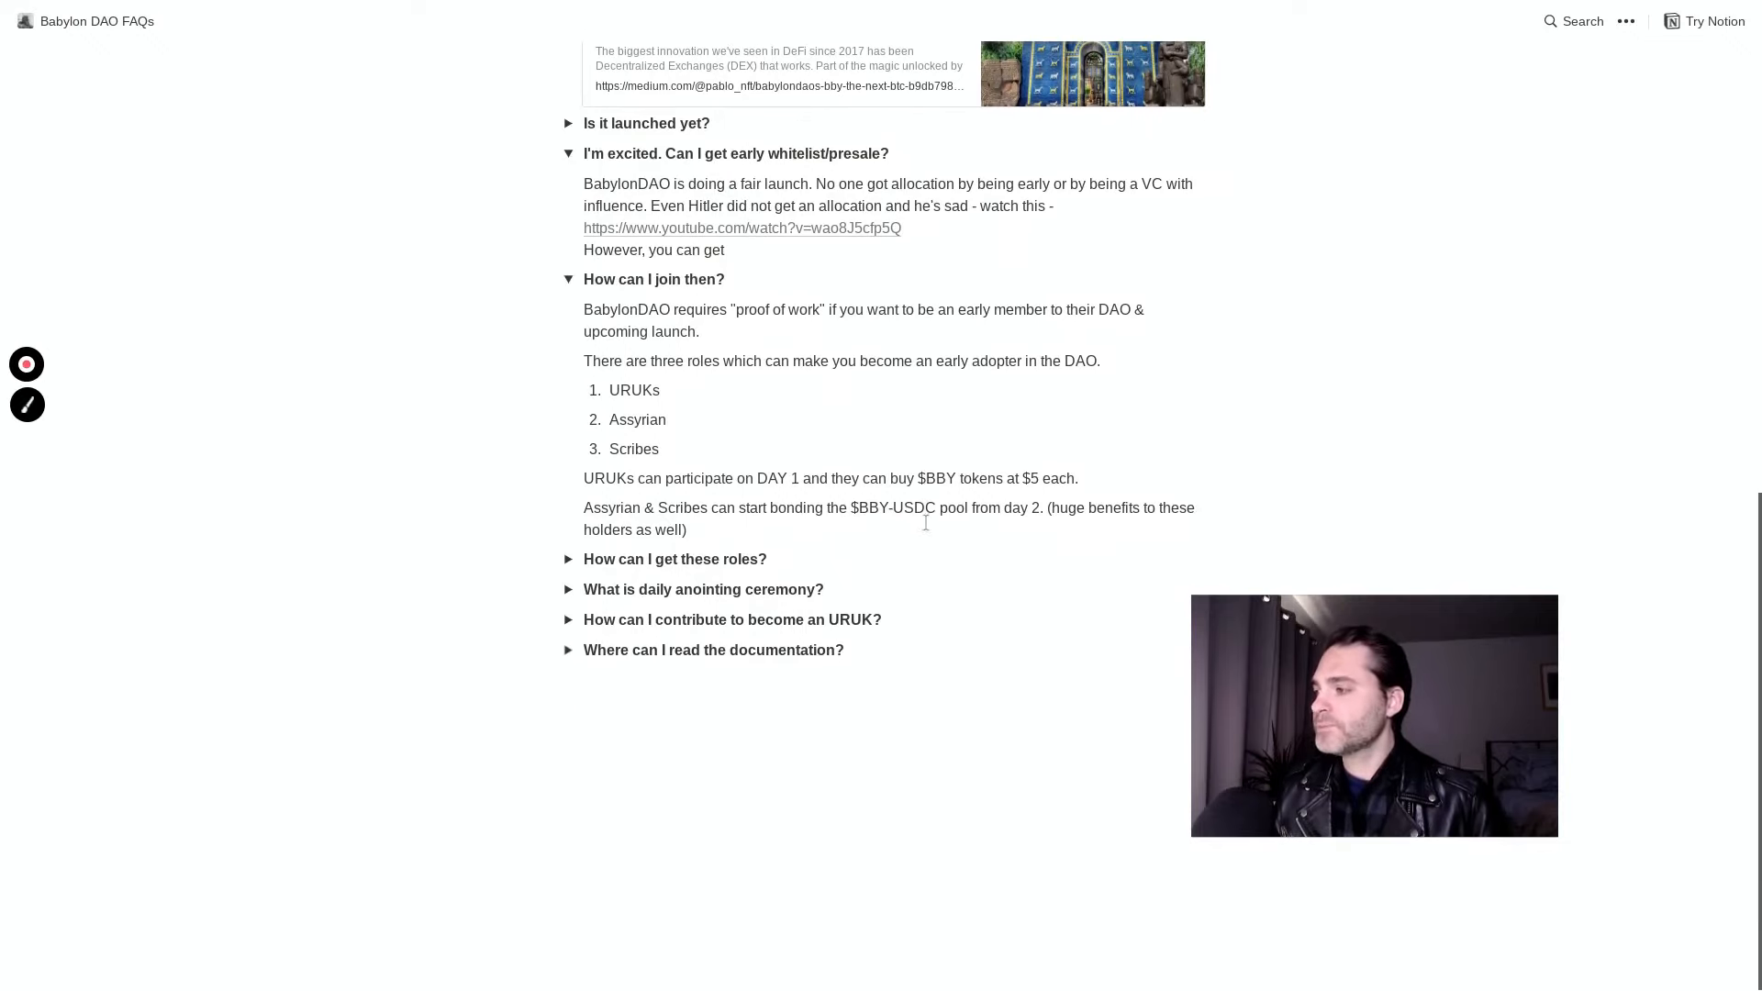
scroll("up", 3)
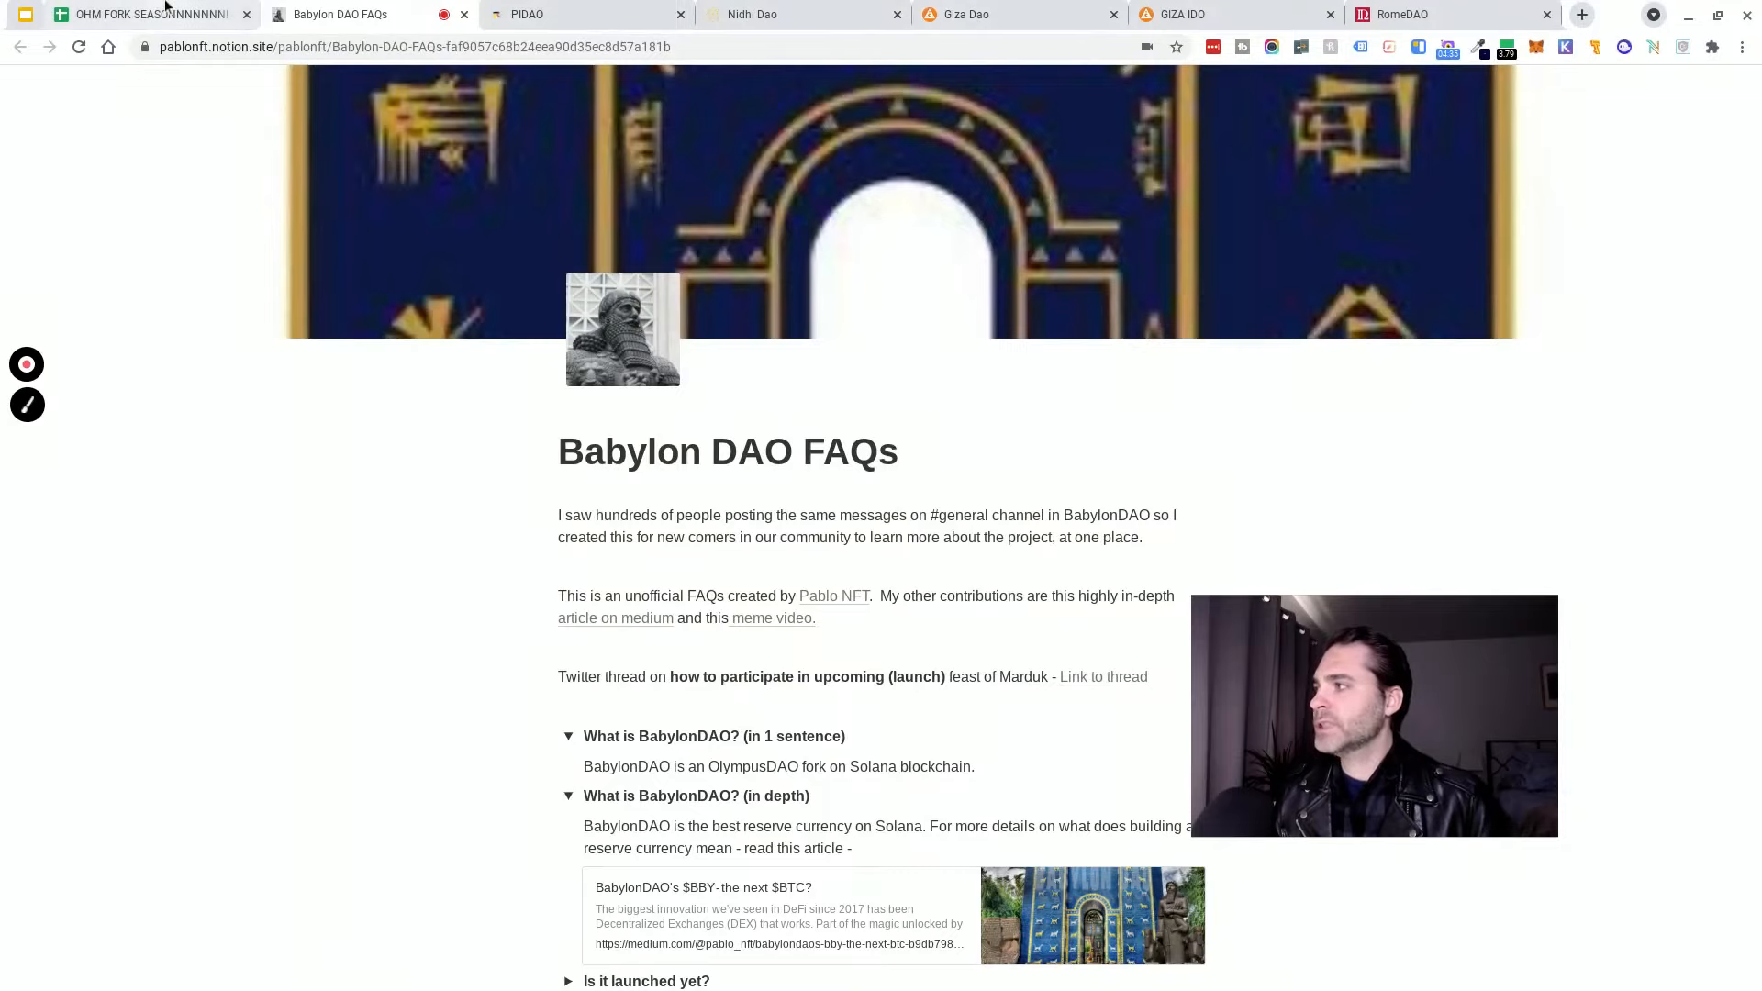
mouse_move(146, 14)
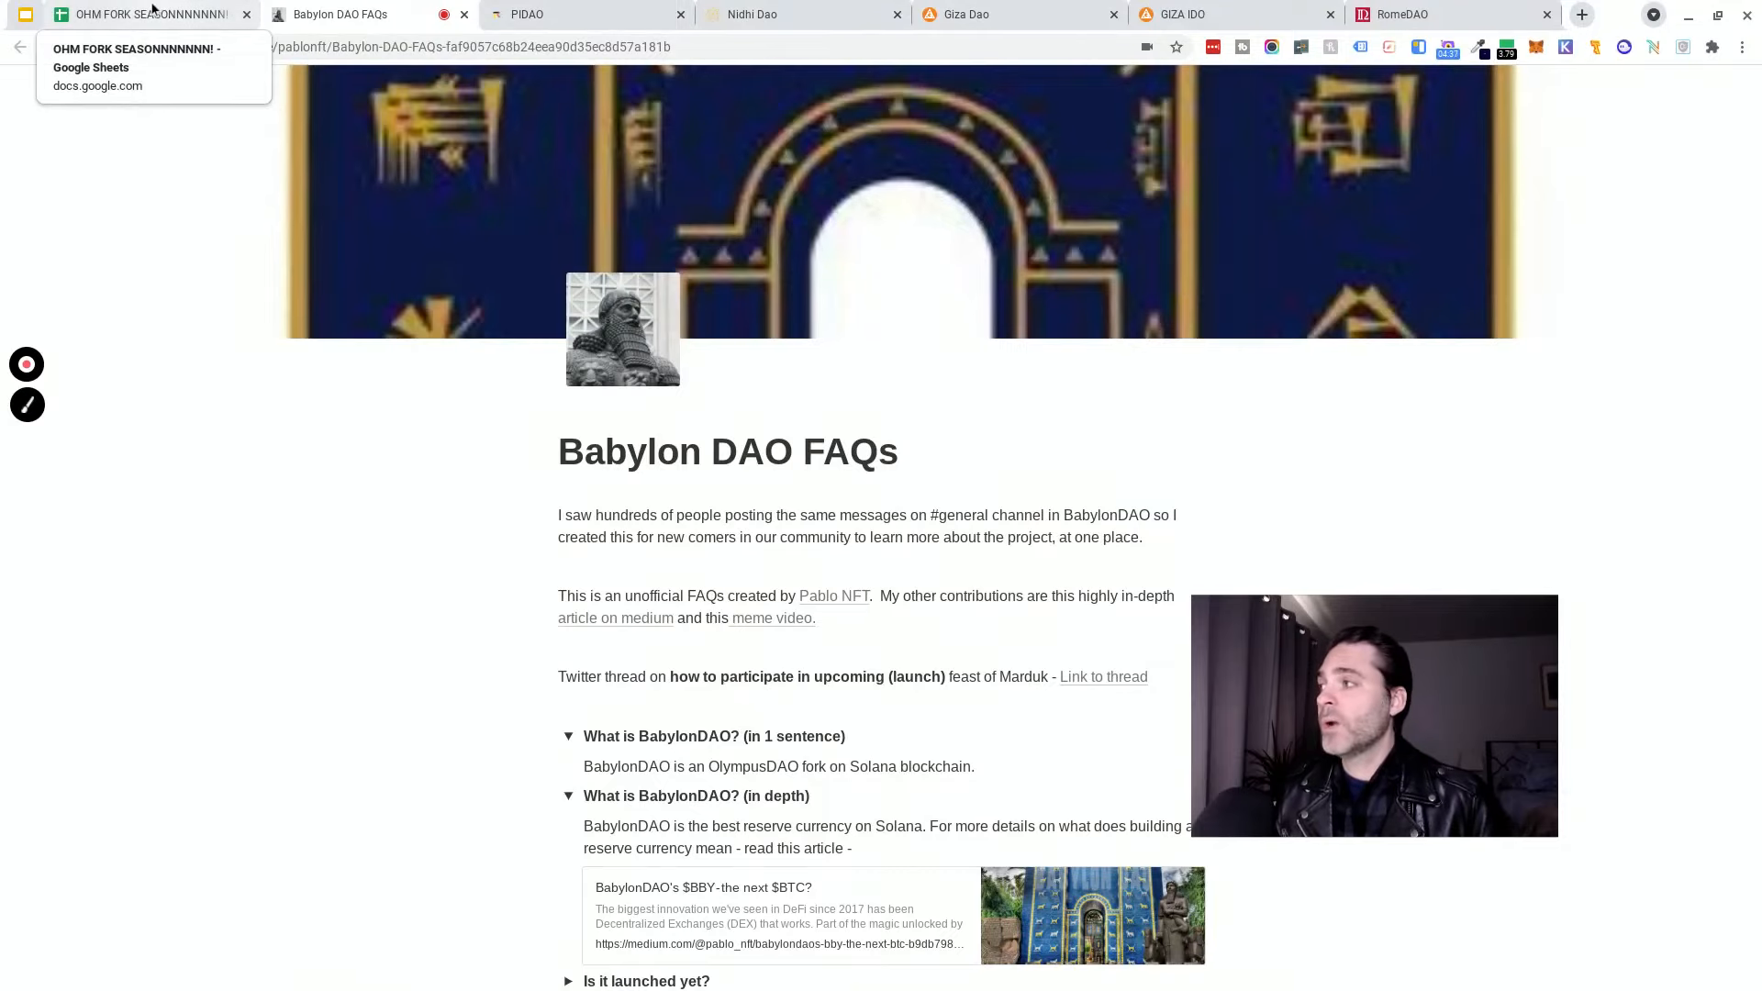
Switch back to the OHM FORK SEASON spreadsheet showing the BabylonDAO row.
left_click(146, 14)
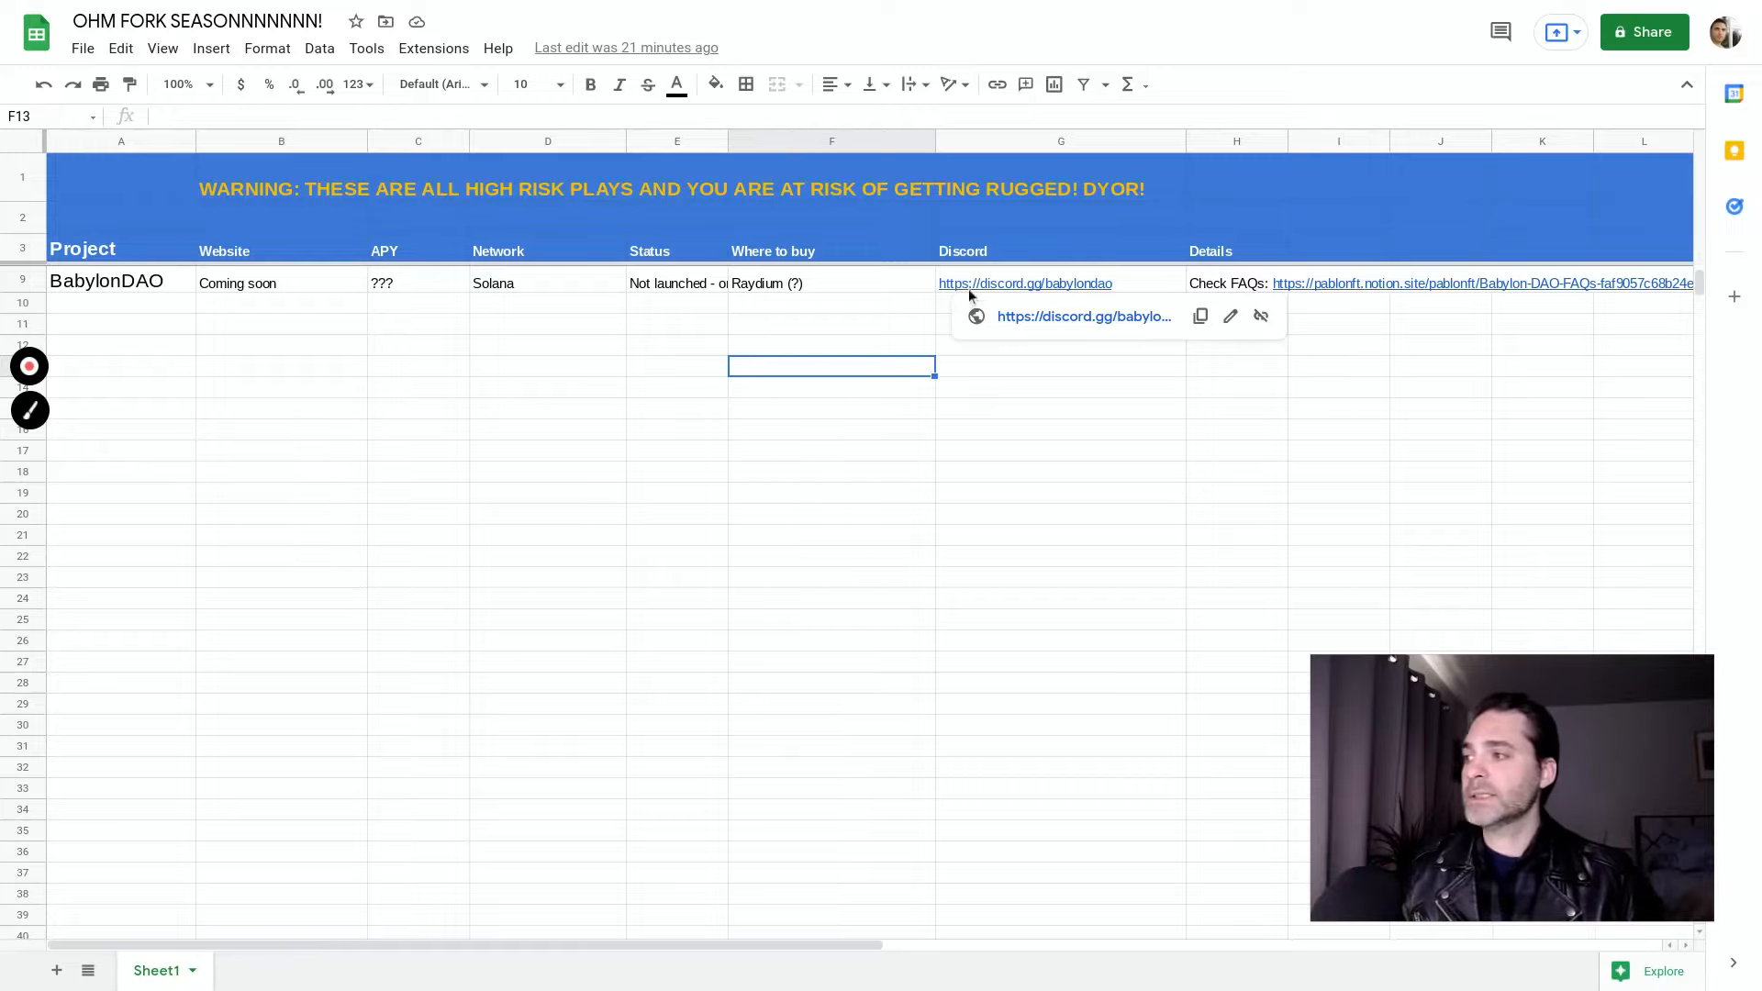
Select PiDAO's APY (158062.70%), network (BSC) and adjacent cells in the tracker.
left_click(830, 301)
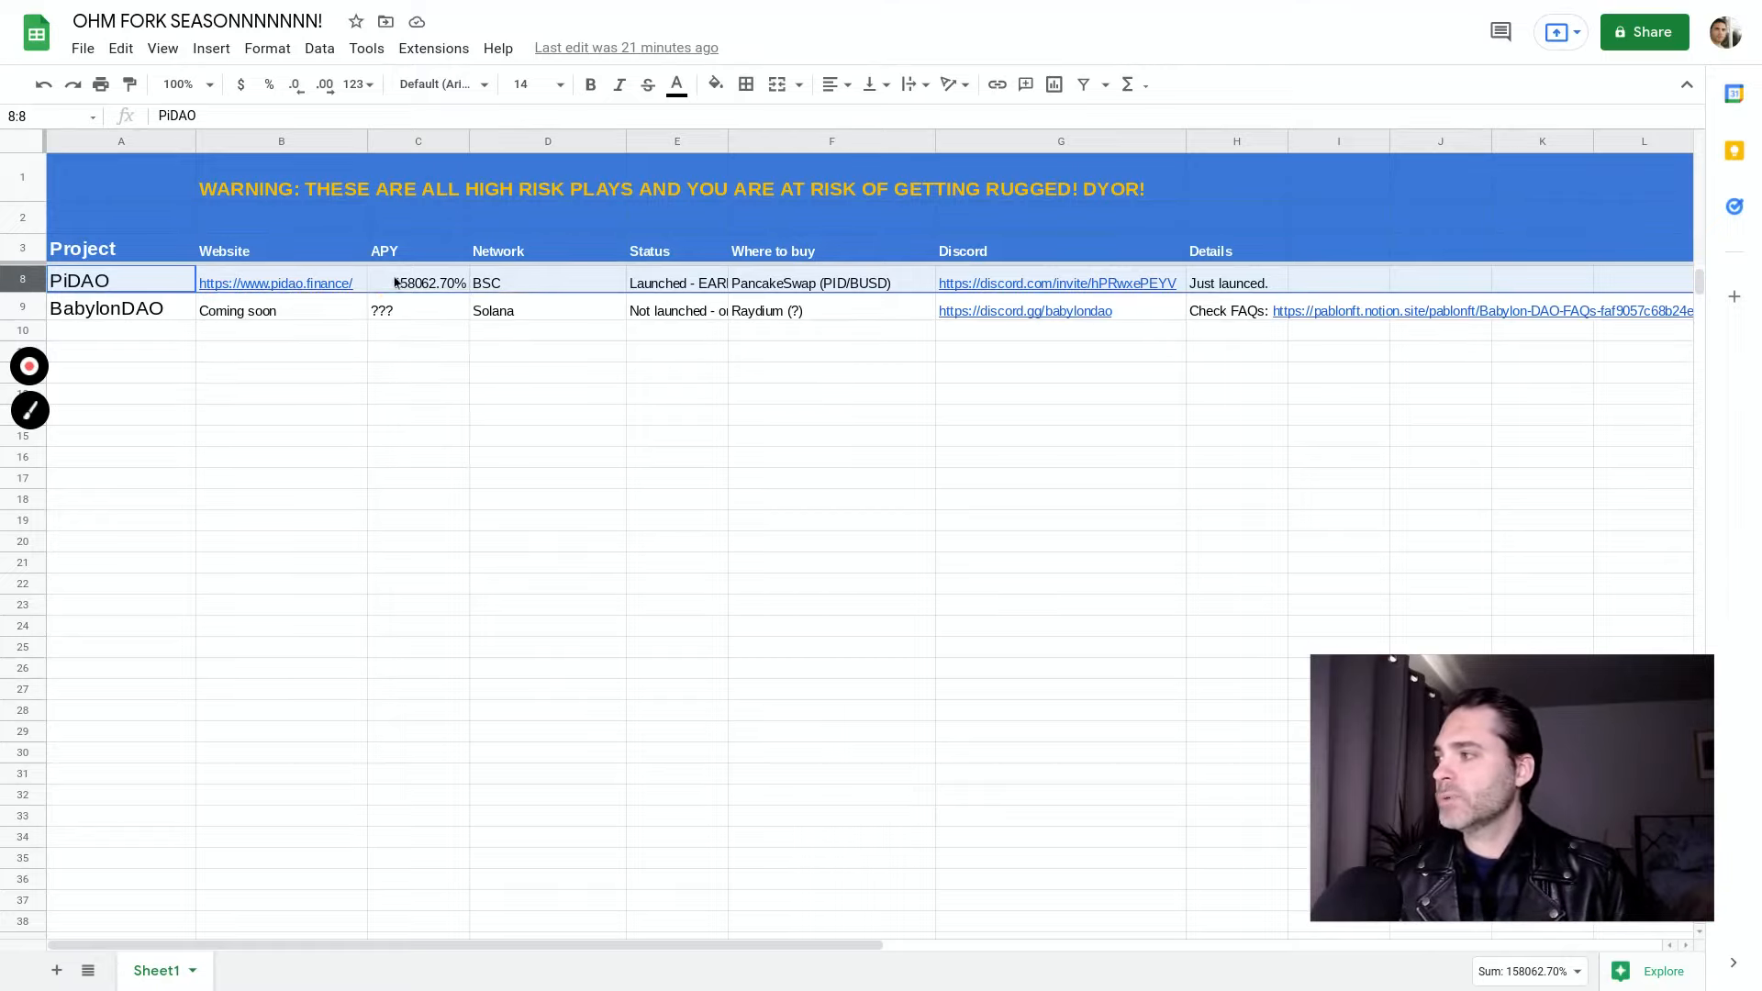
left_click(418, 281)
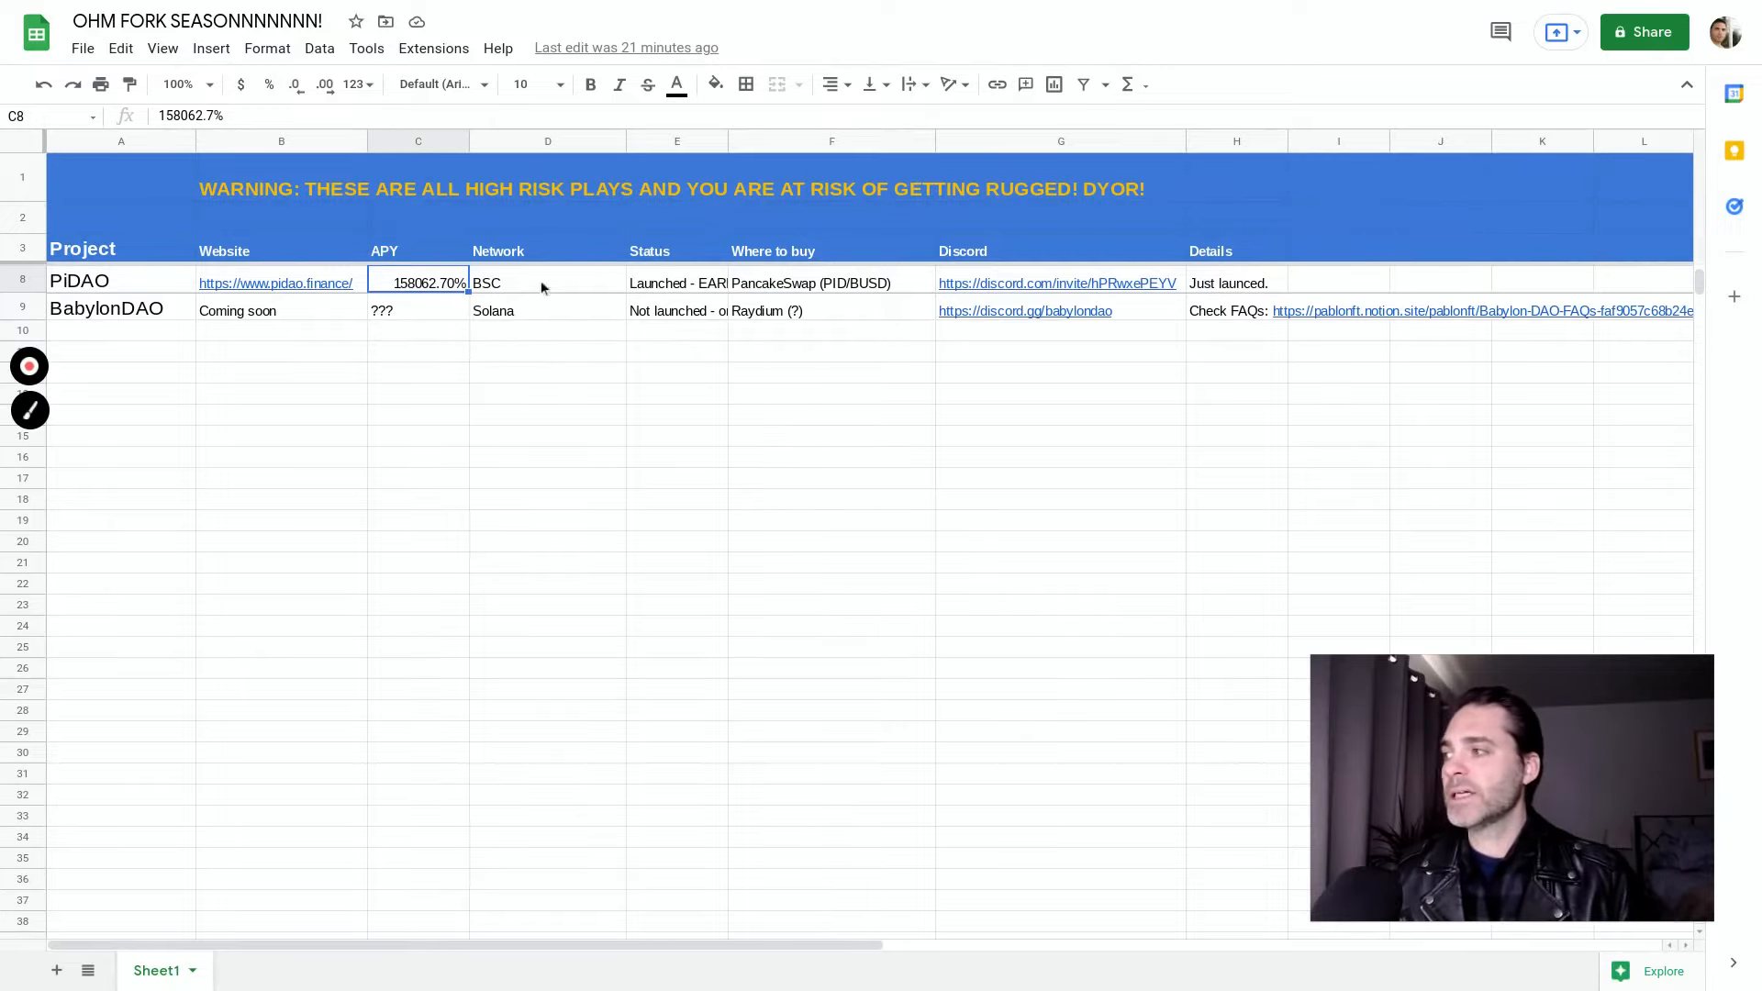
left_click(547, 281)
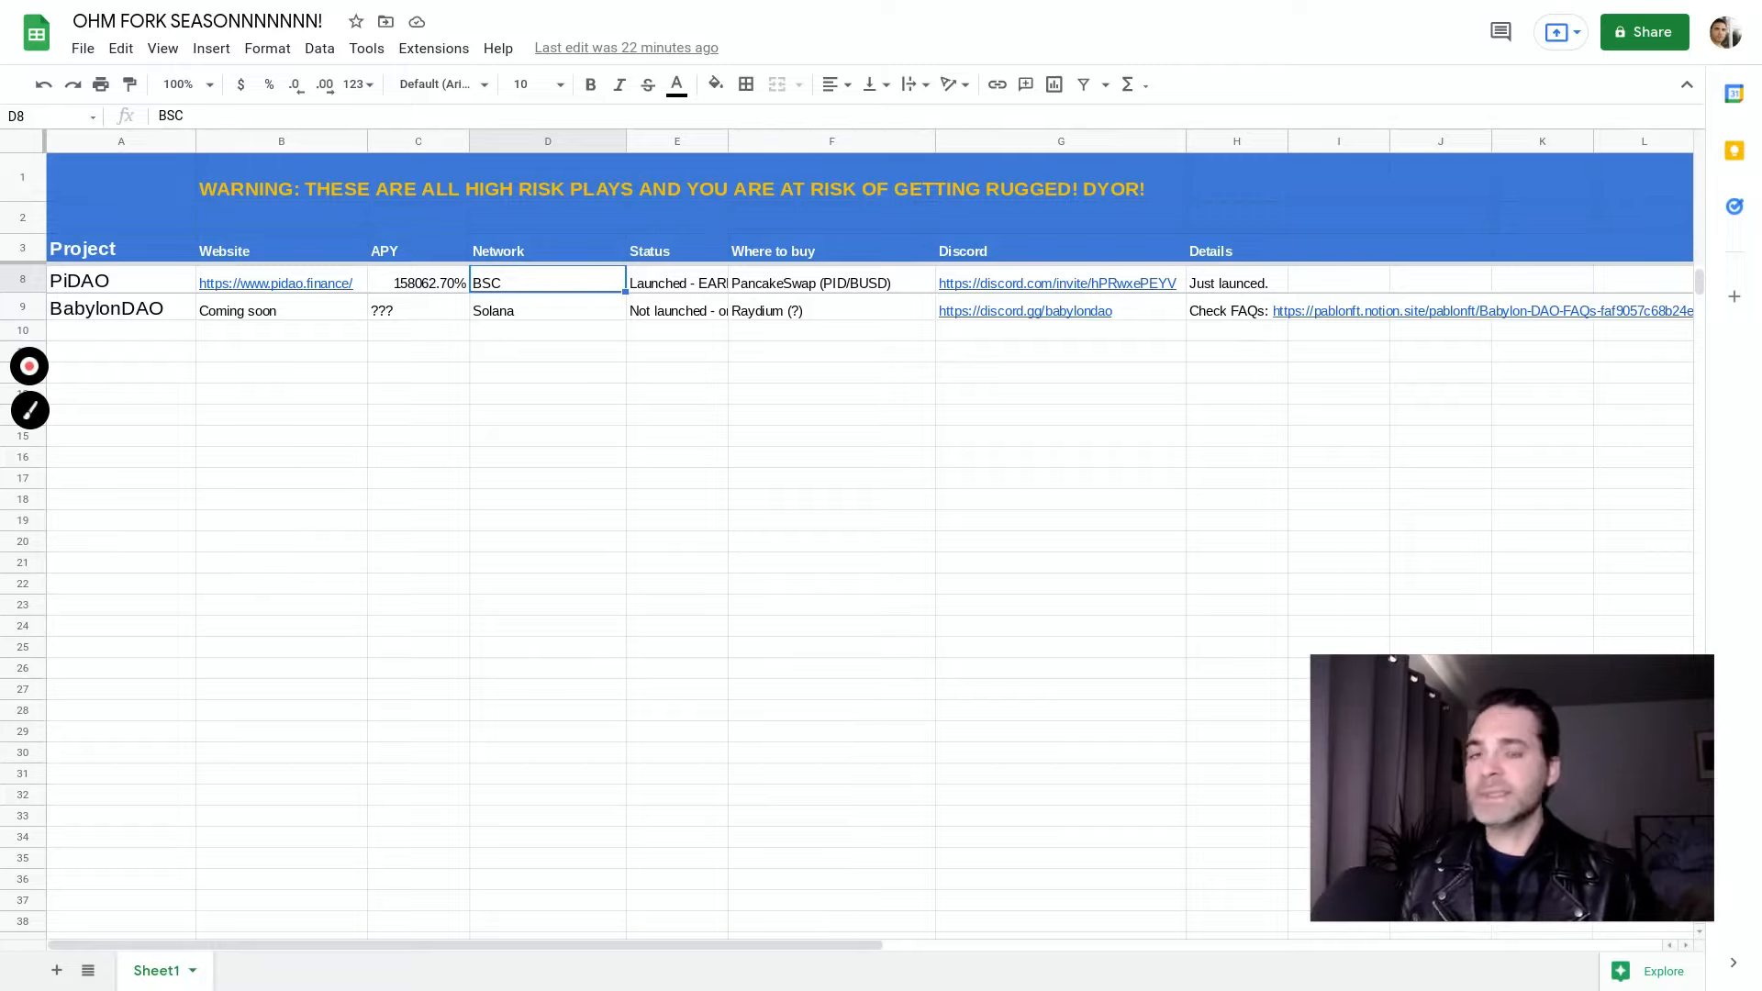
mouse_move(675, 290)
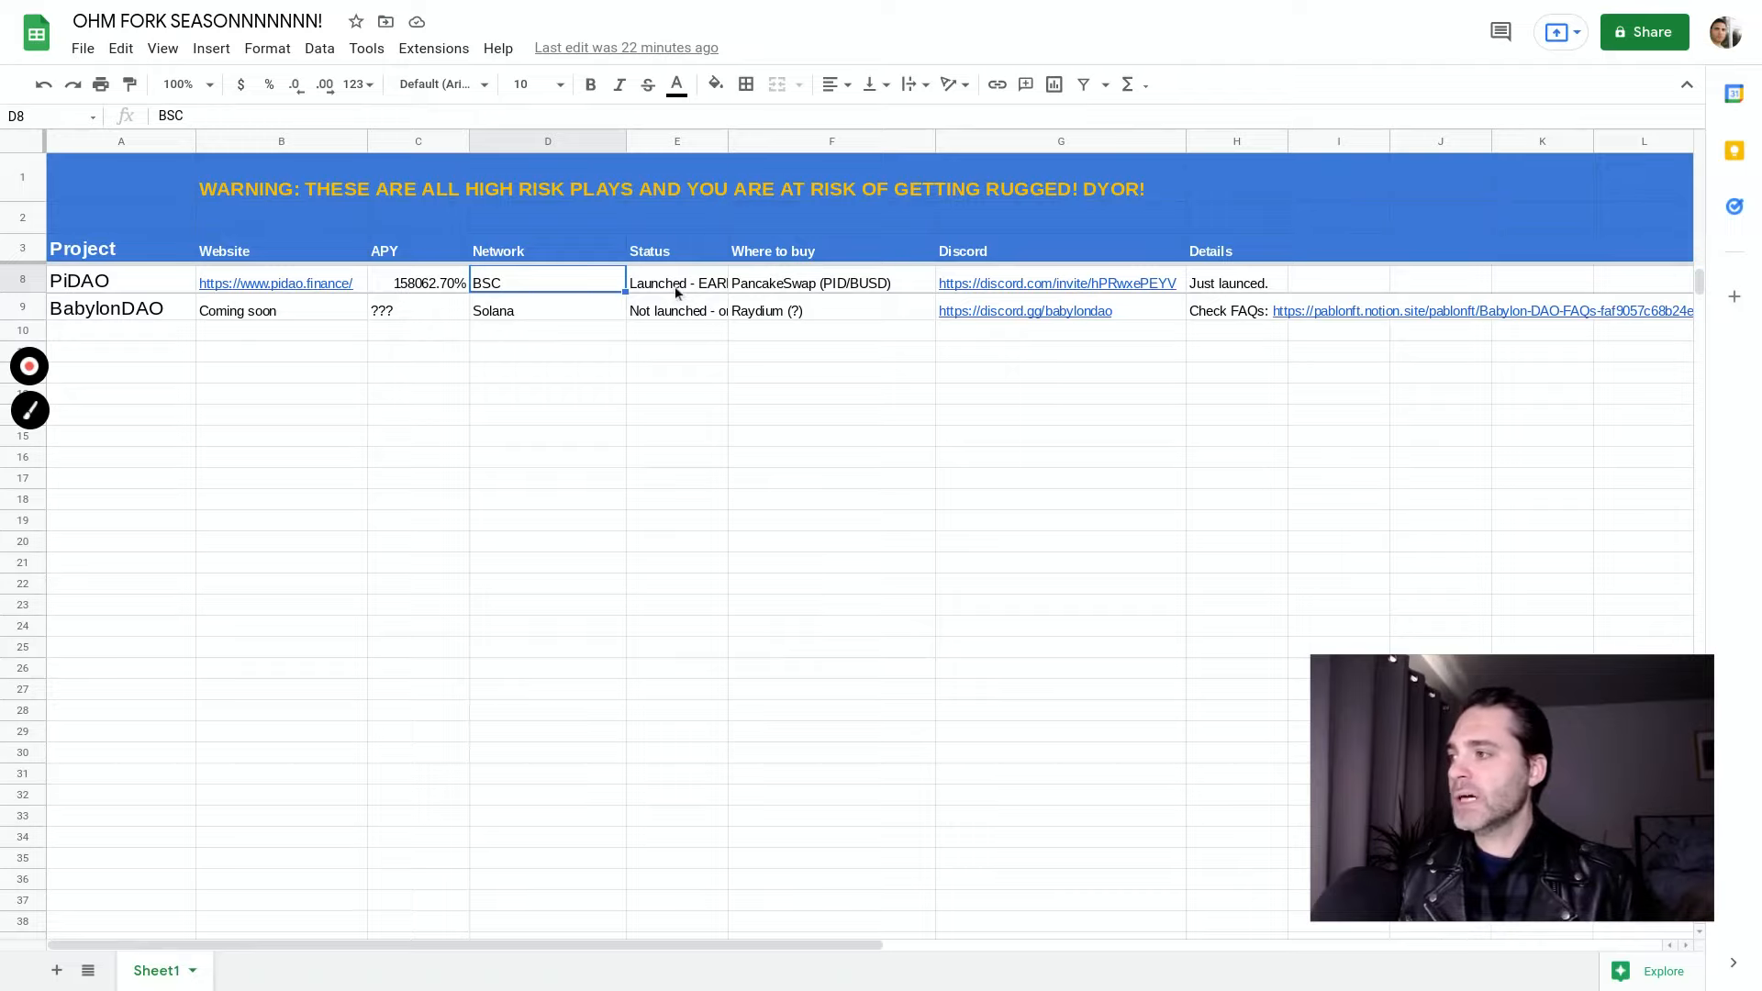
left_click(676, 281)
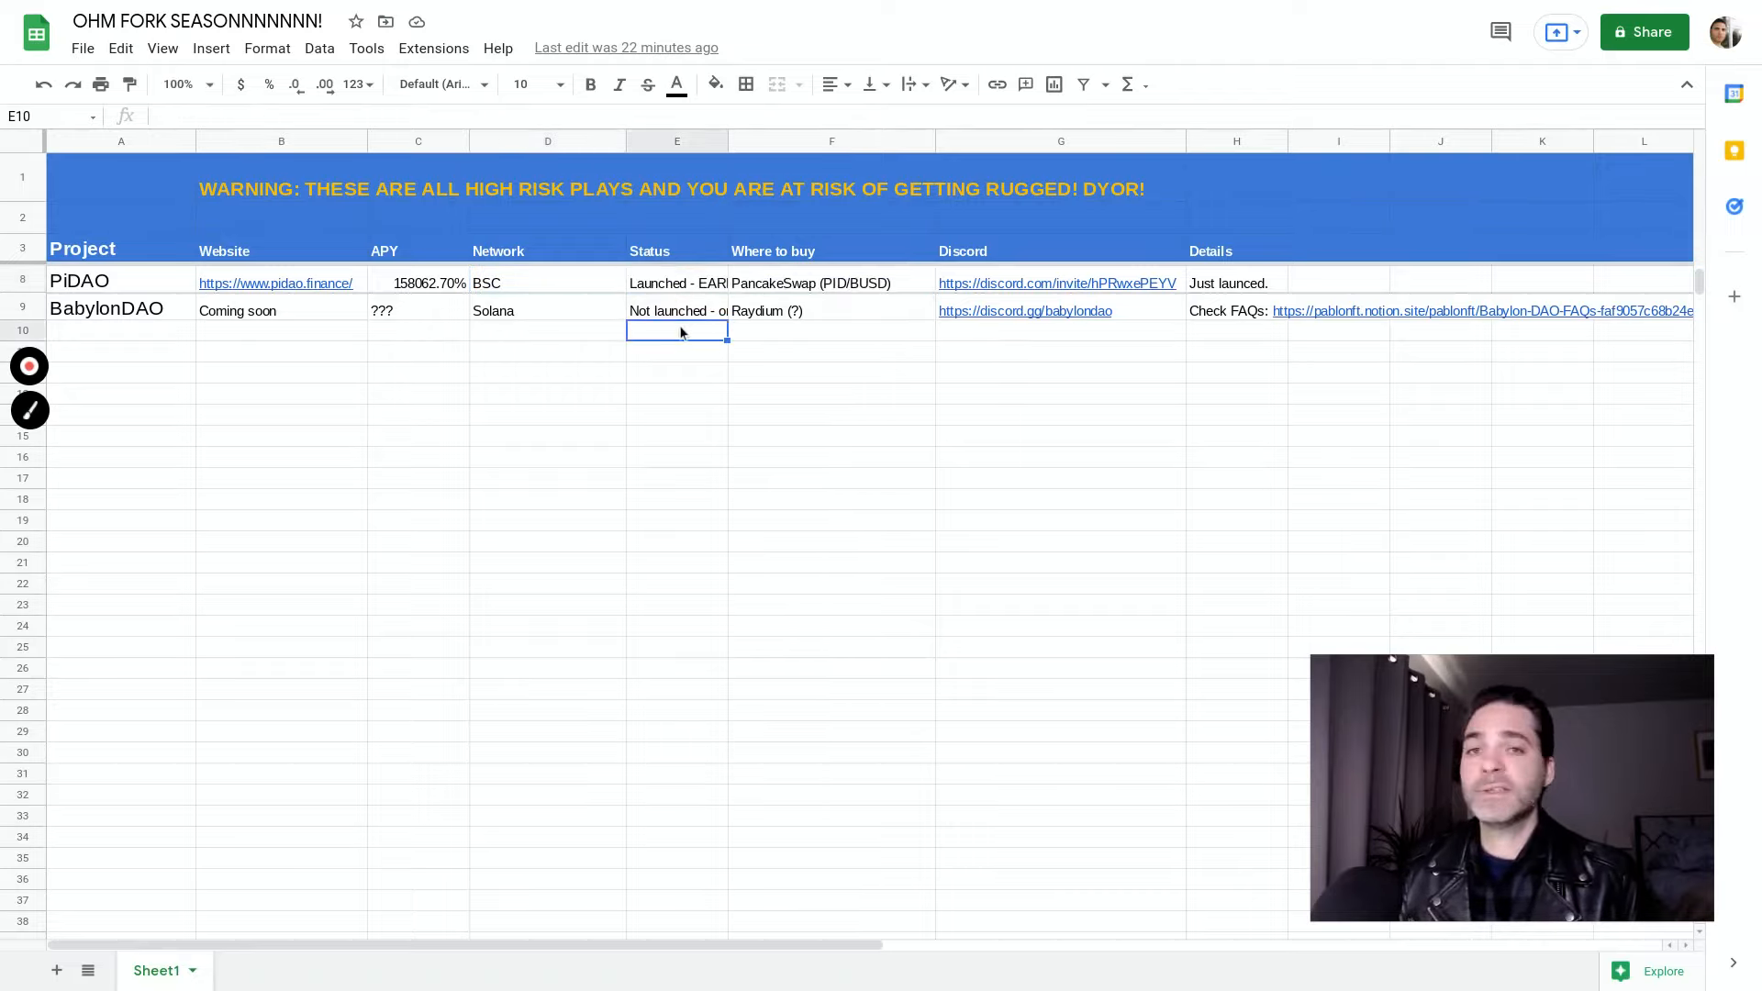
mouse_move(752, 285)
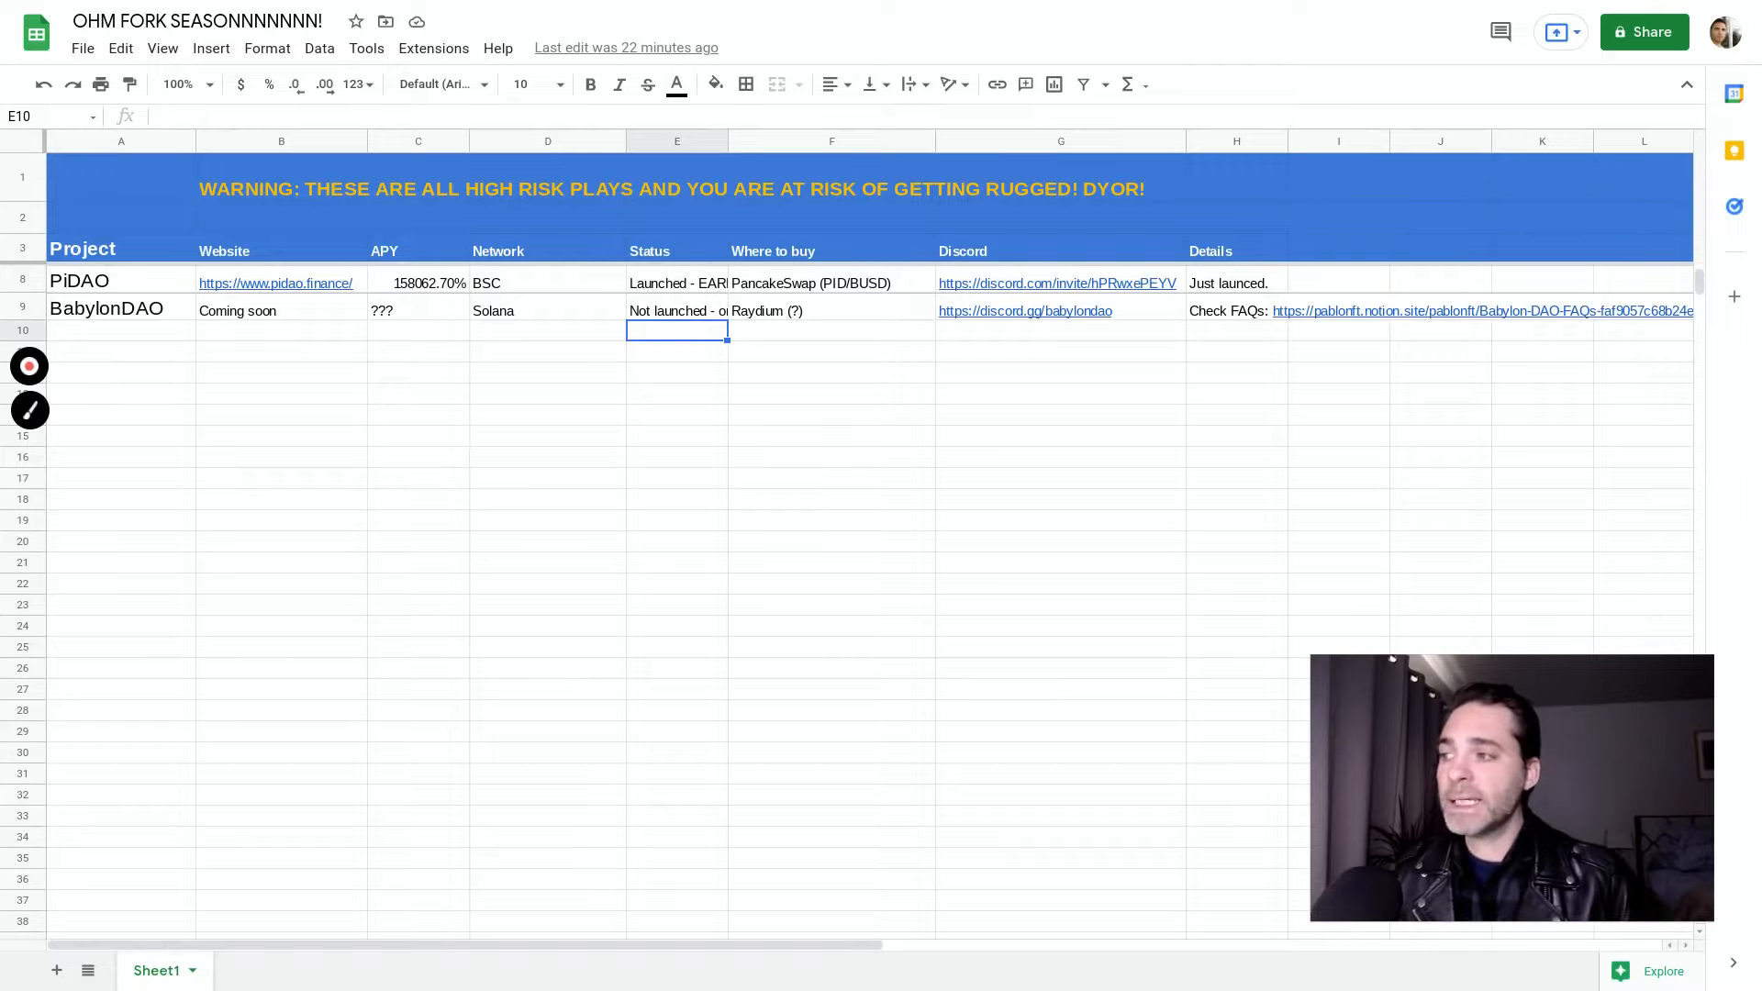
mouse_move(1056, 283)
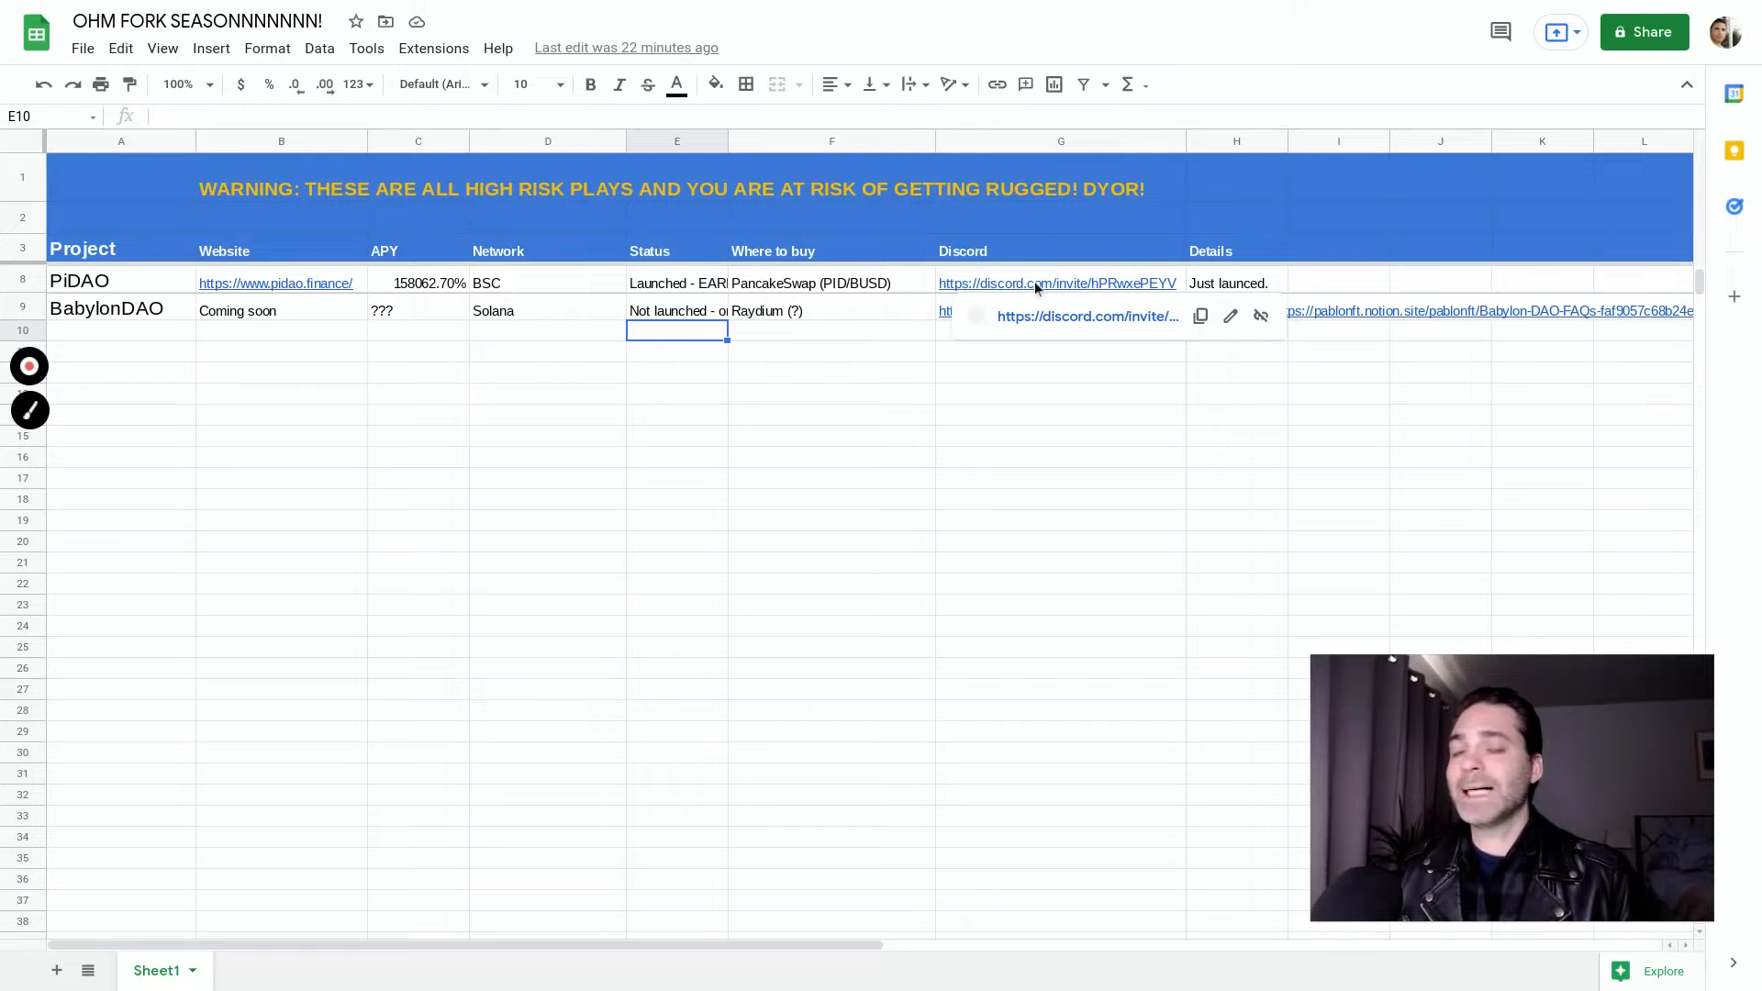
mouse_move(1022, 286)
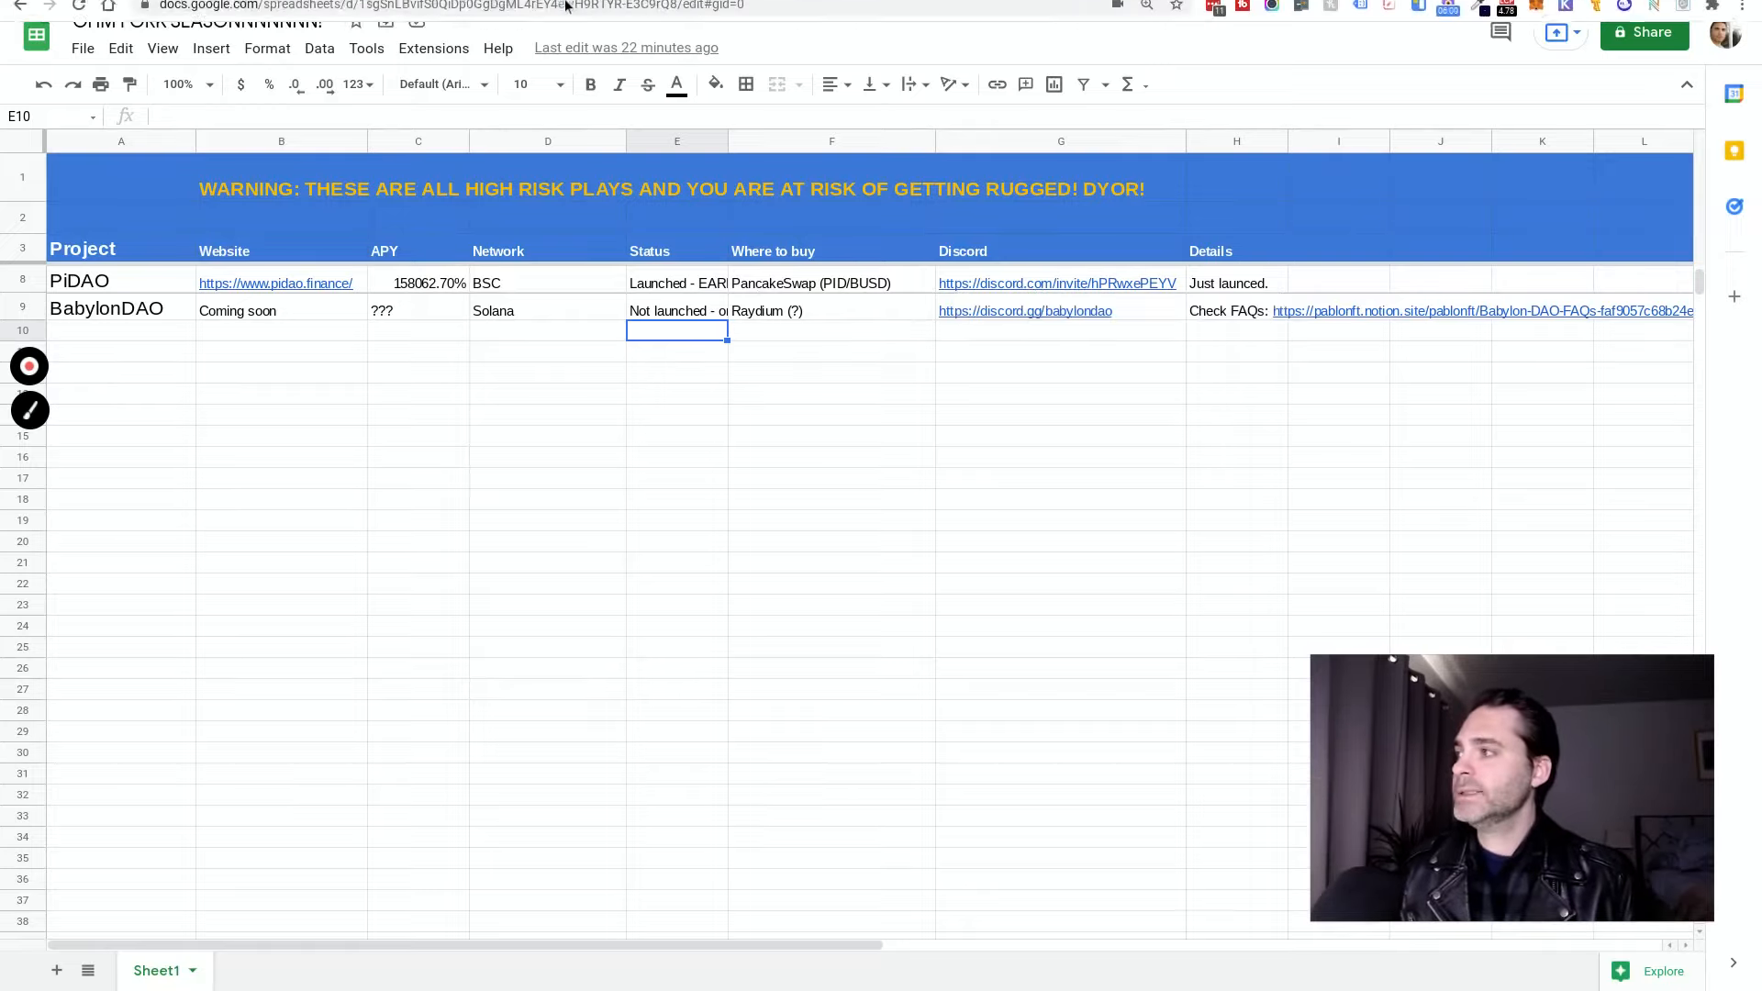
Switch to the PiDAO website showing a 158,703.20% current APY.
left_click(525, 14)
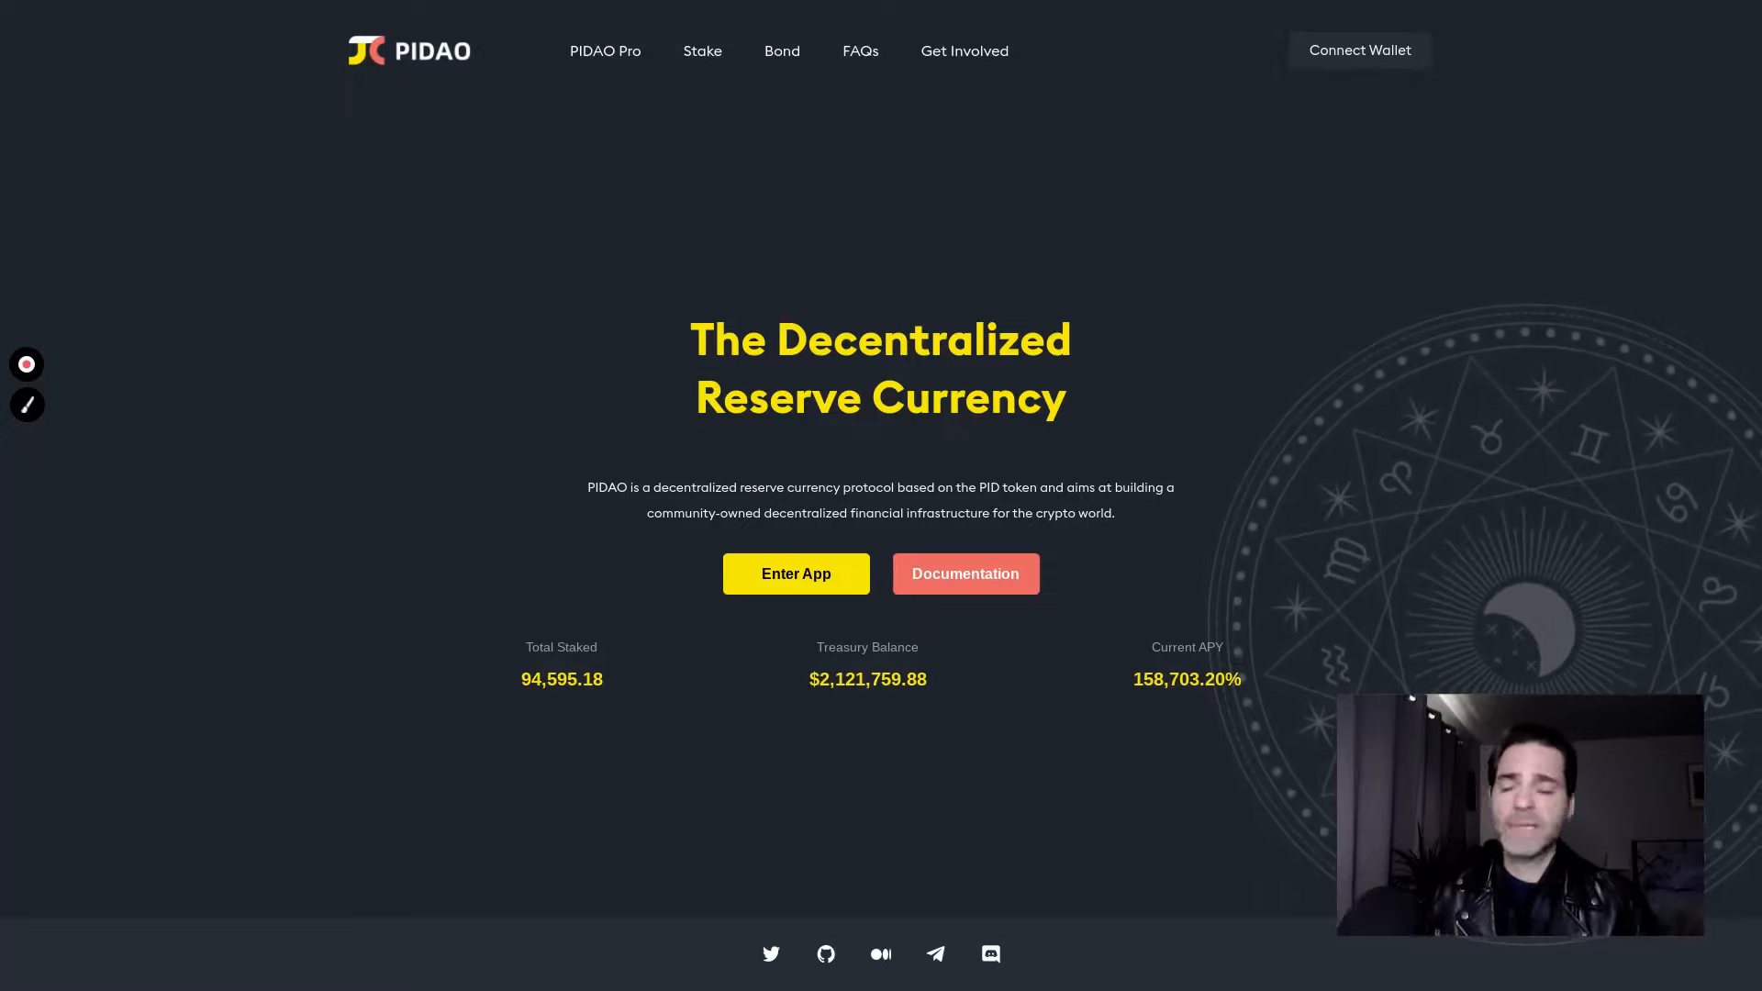
mouse_move(544, 411)
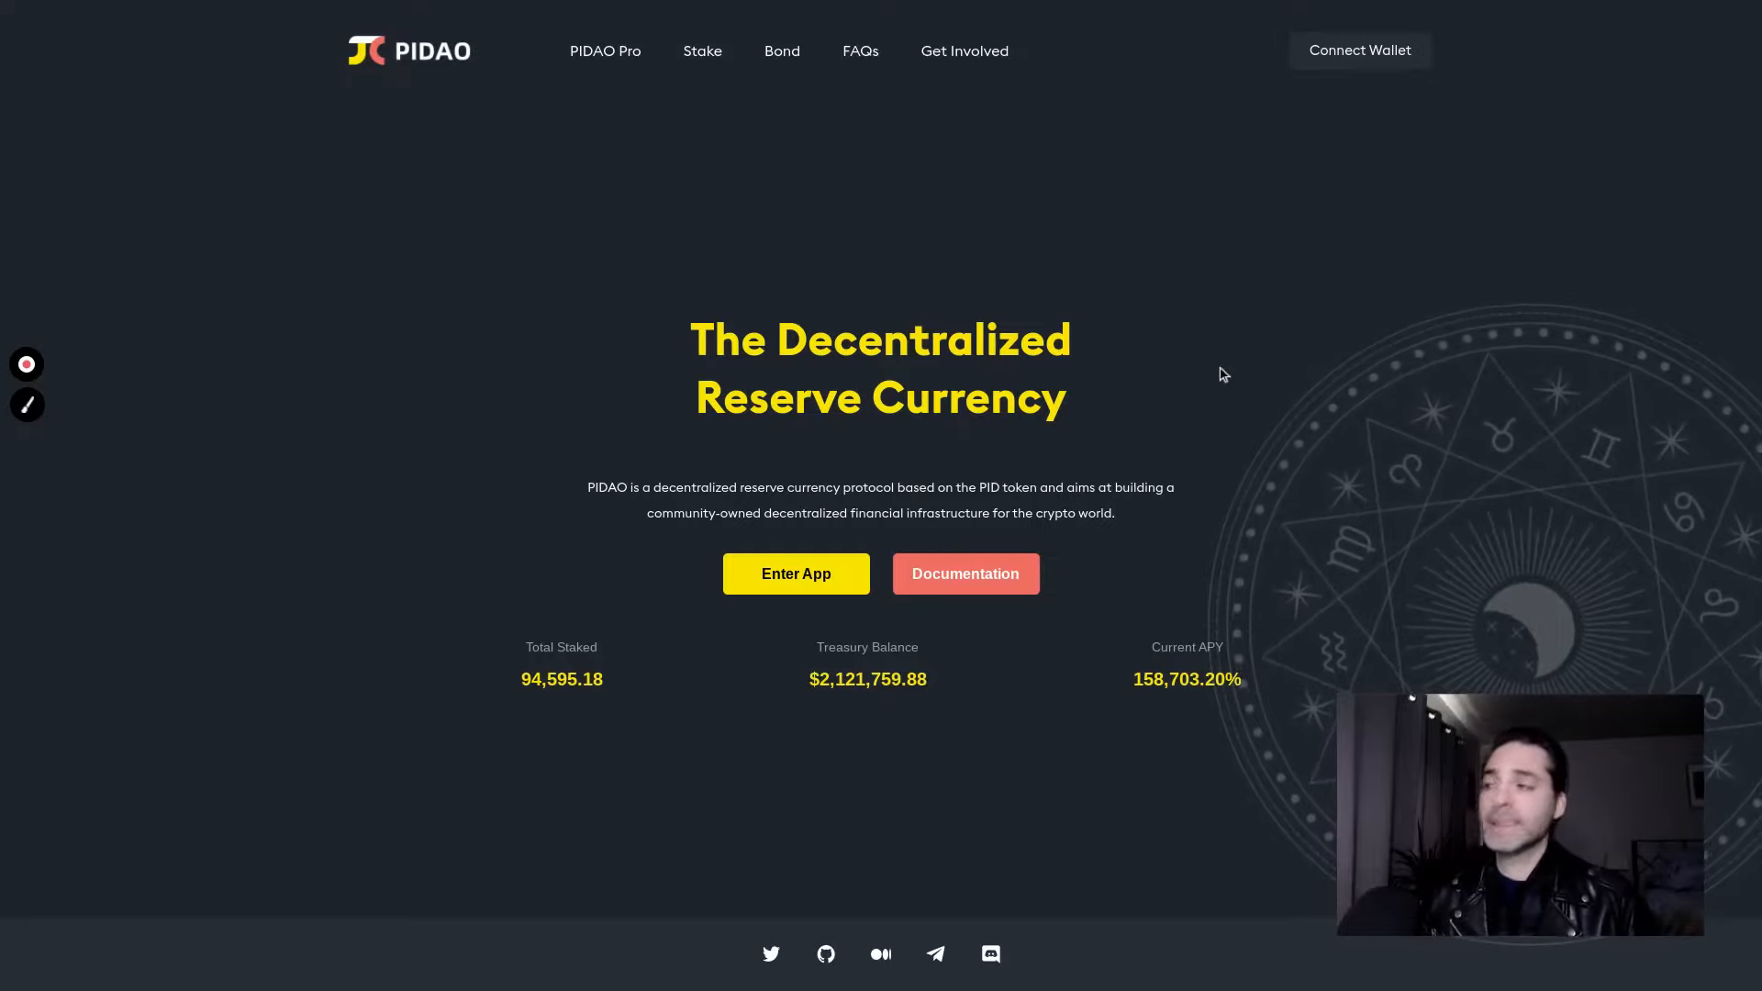
mouse_move(701, 51)
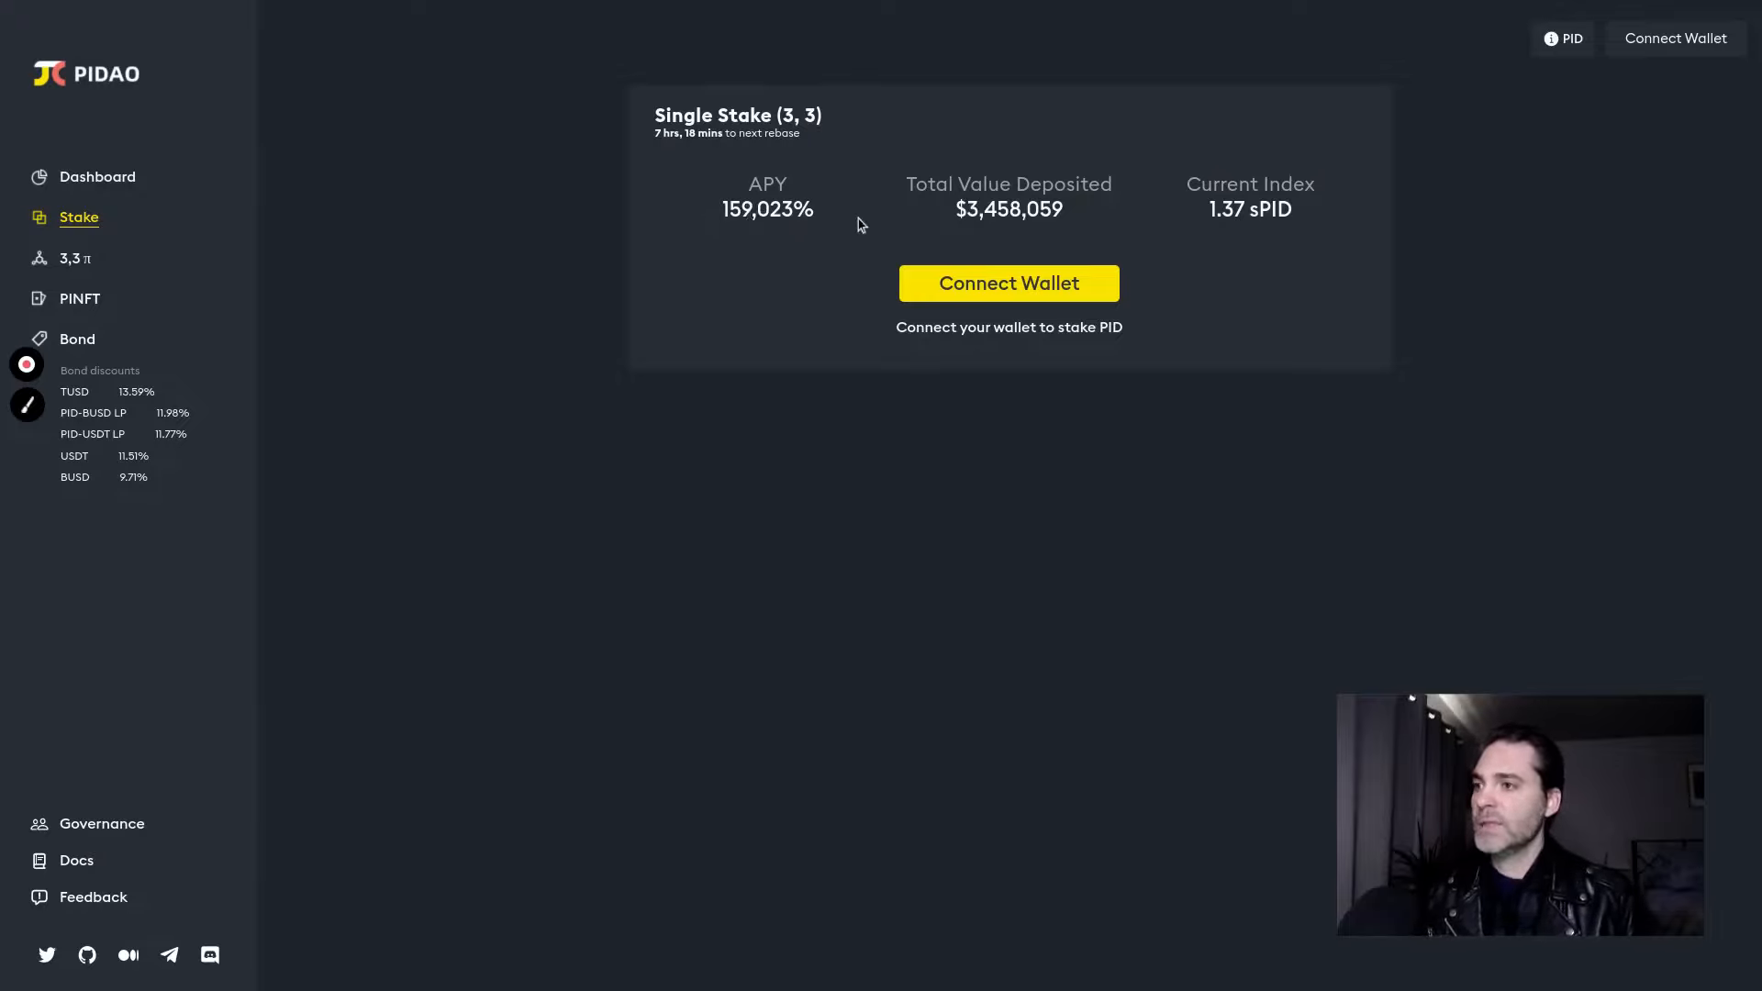
View the 159,023% APY on PiDAO's Stake page, then return to the tracker sheet.
left_click(1562, 39)
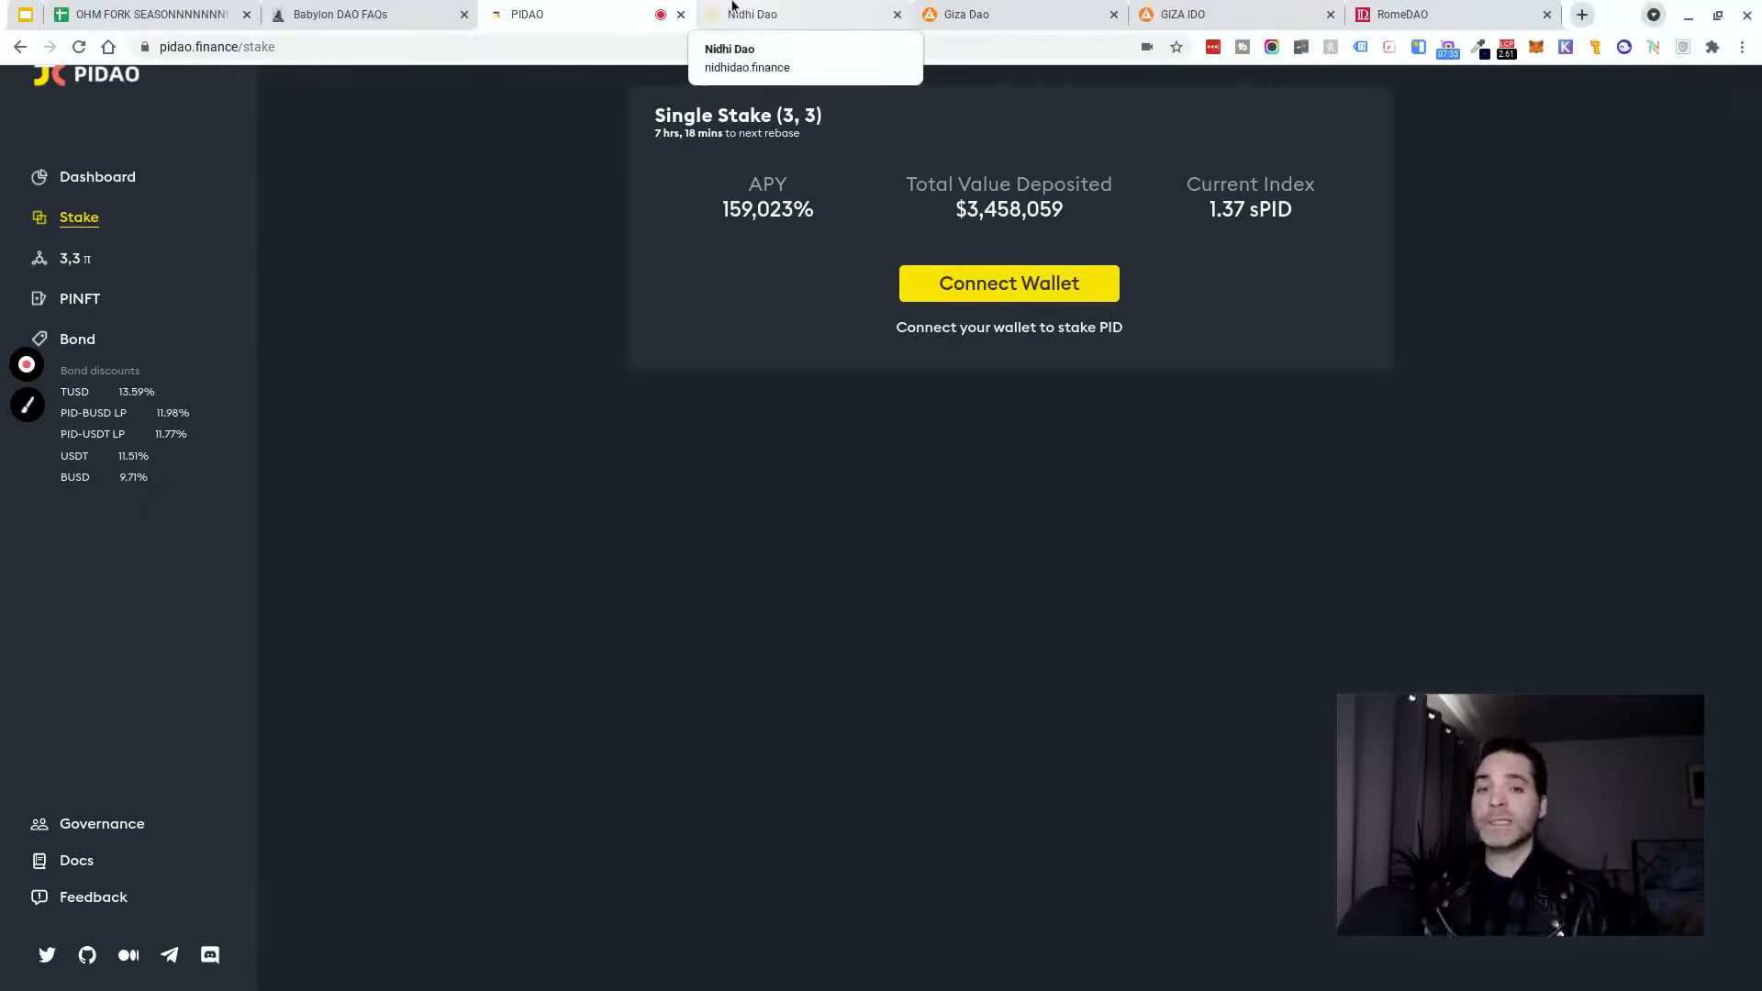
mouse_move(360, 14)
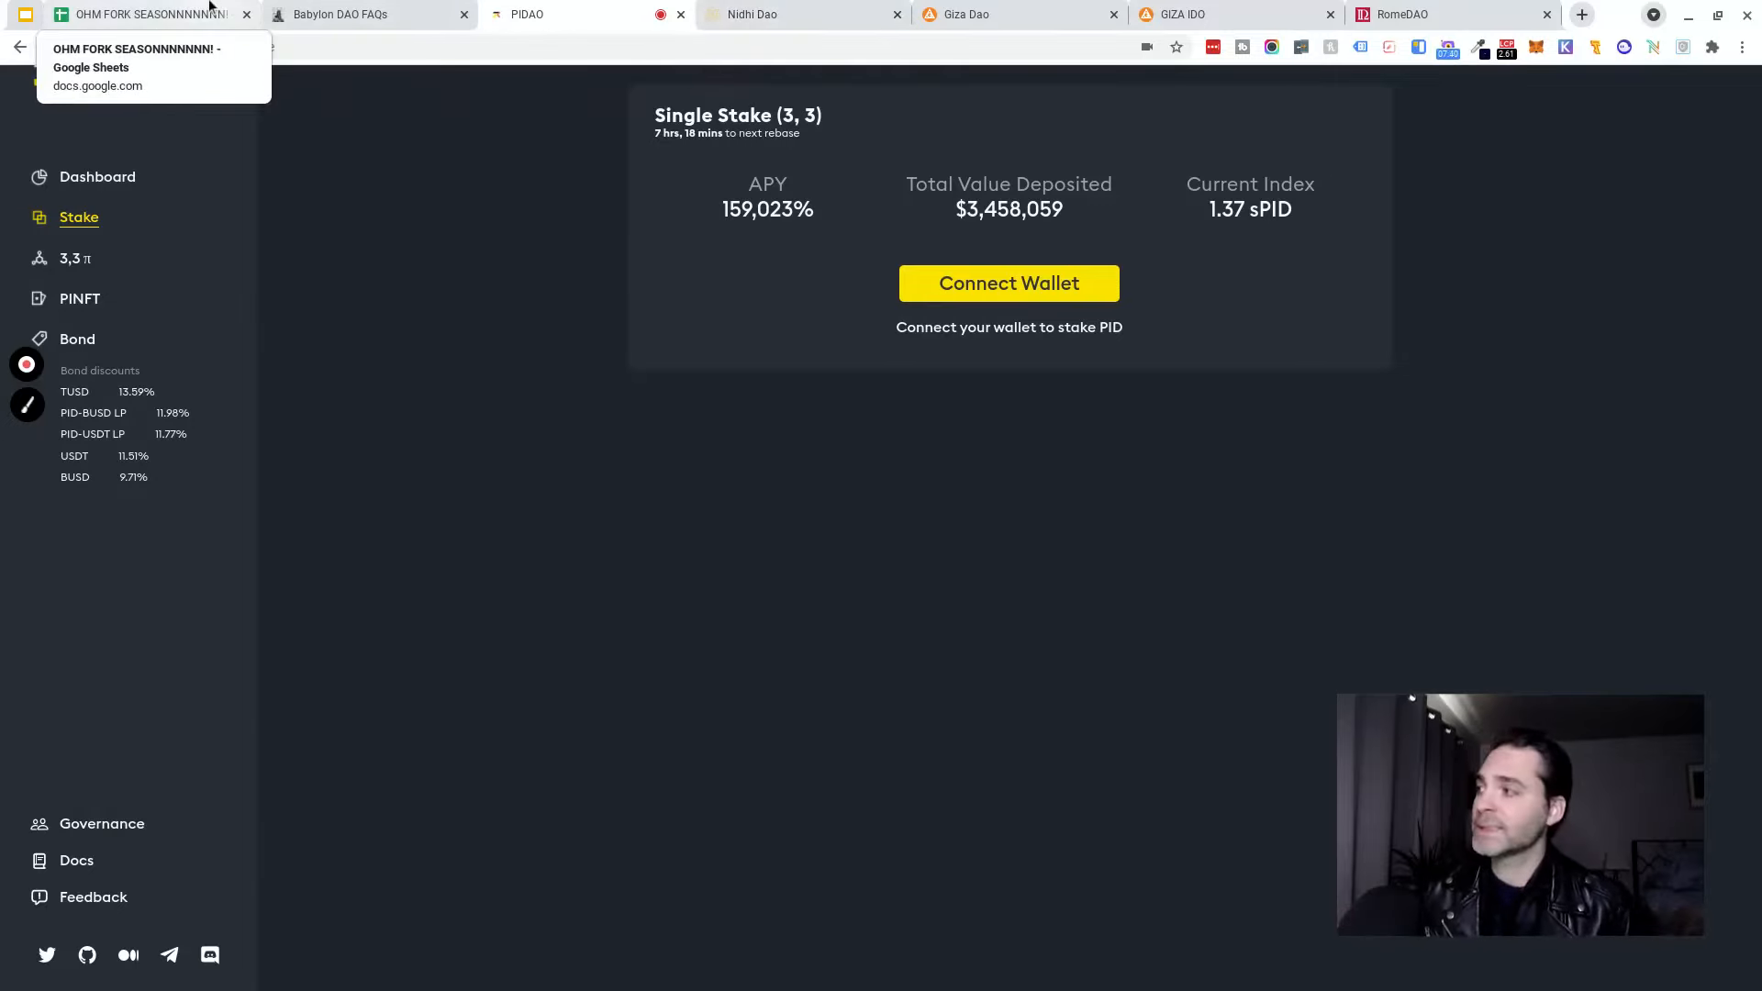
left_click(135, 14)
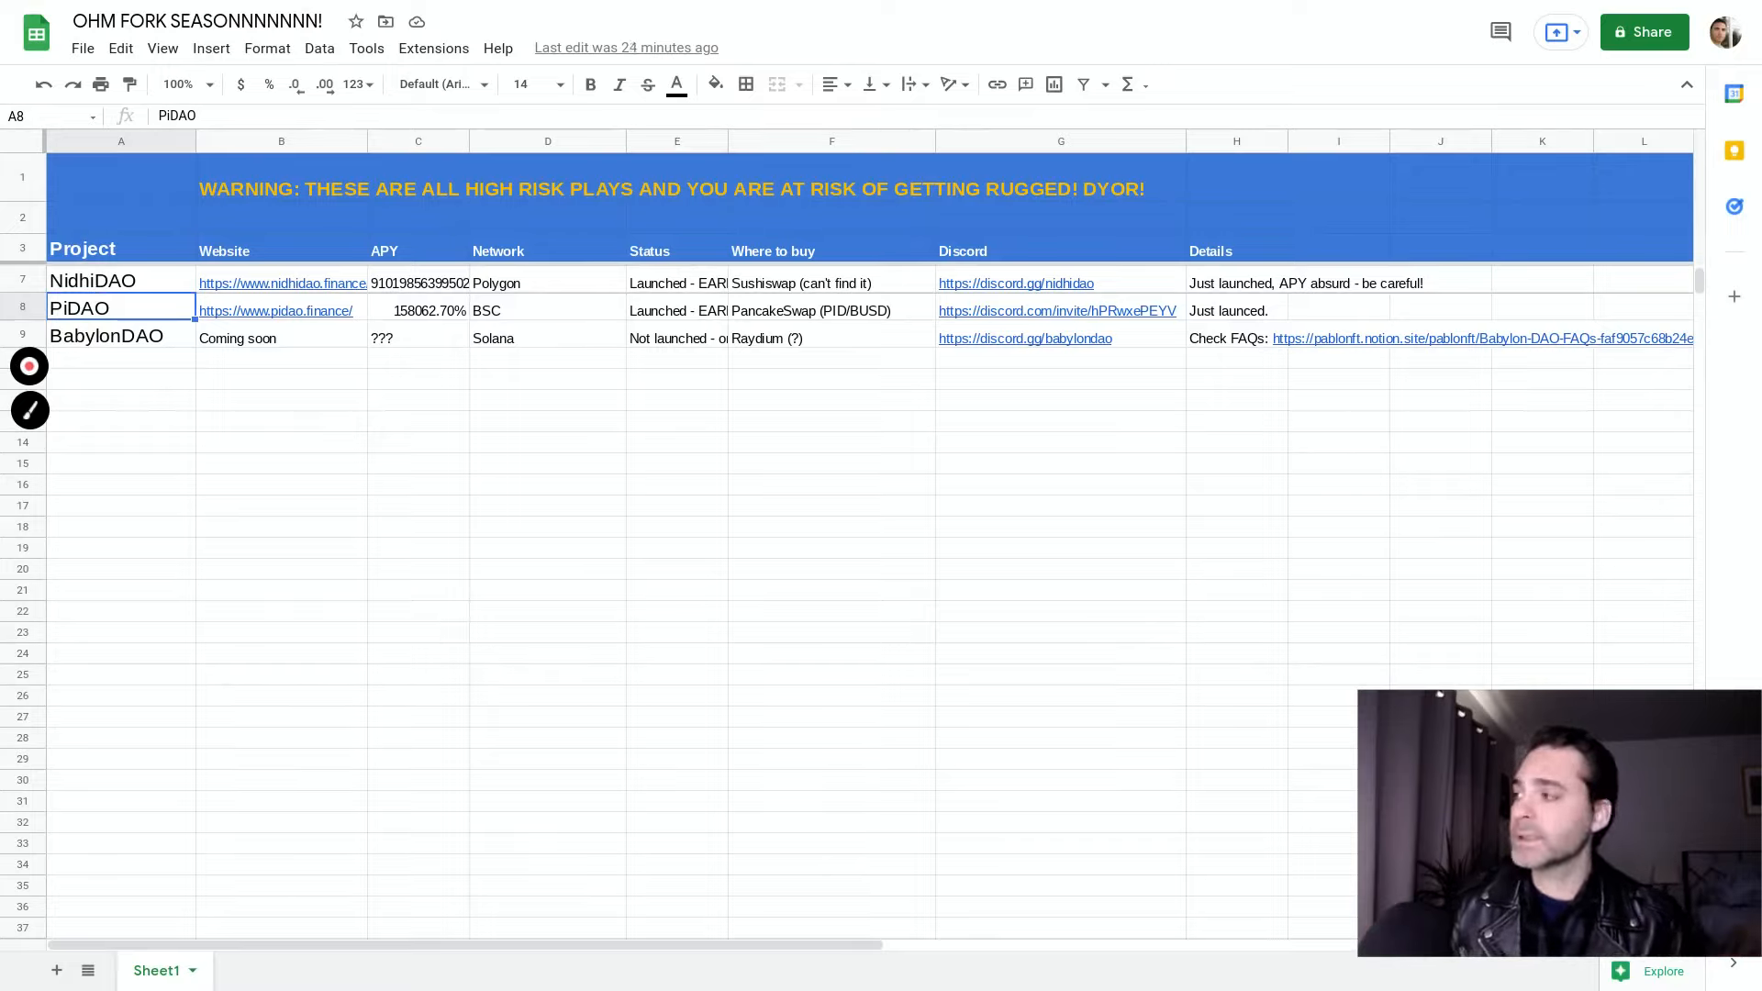
mouse_move(166, 280)
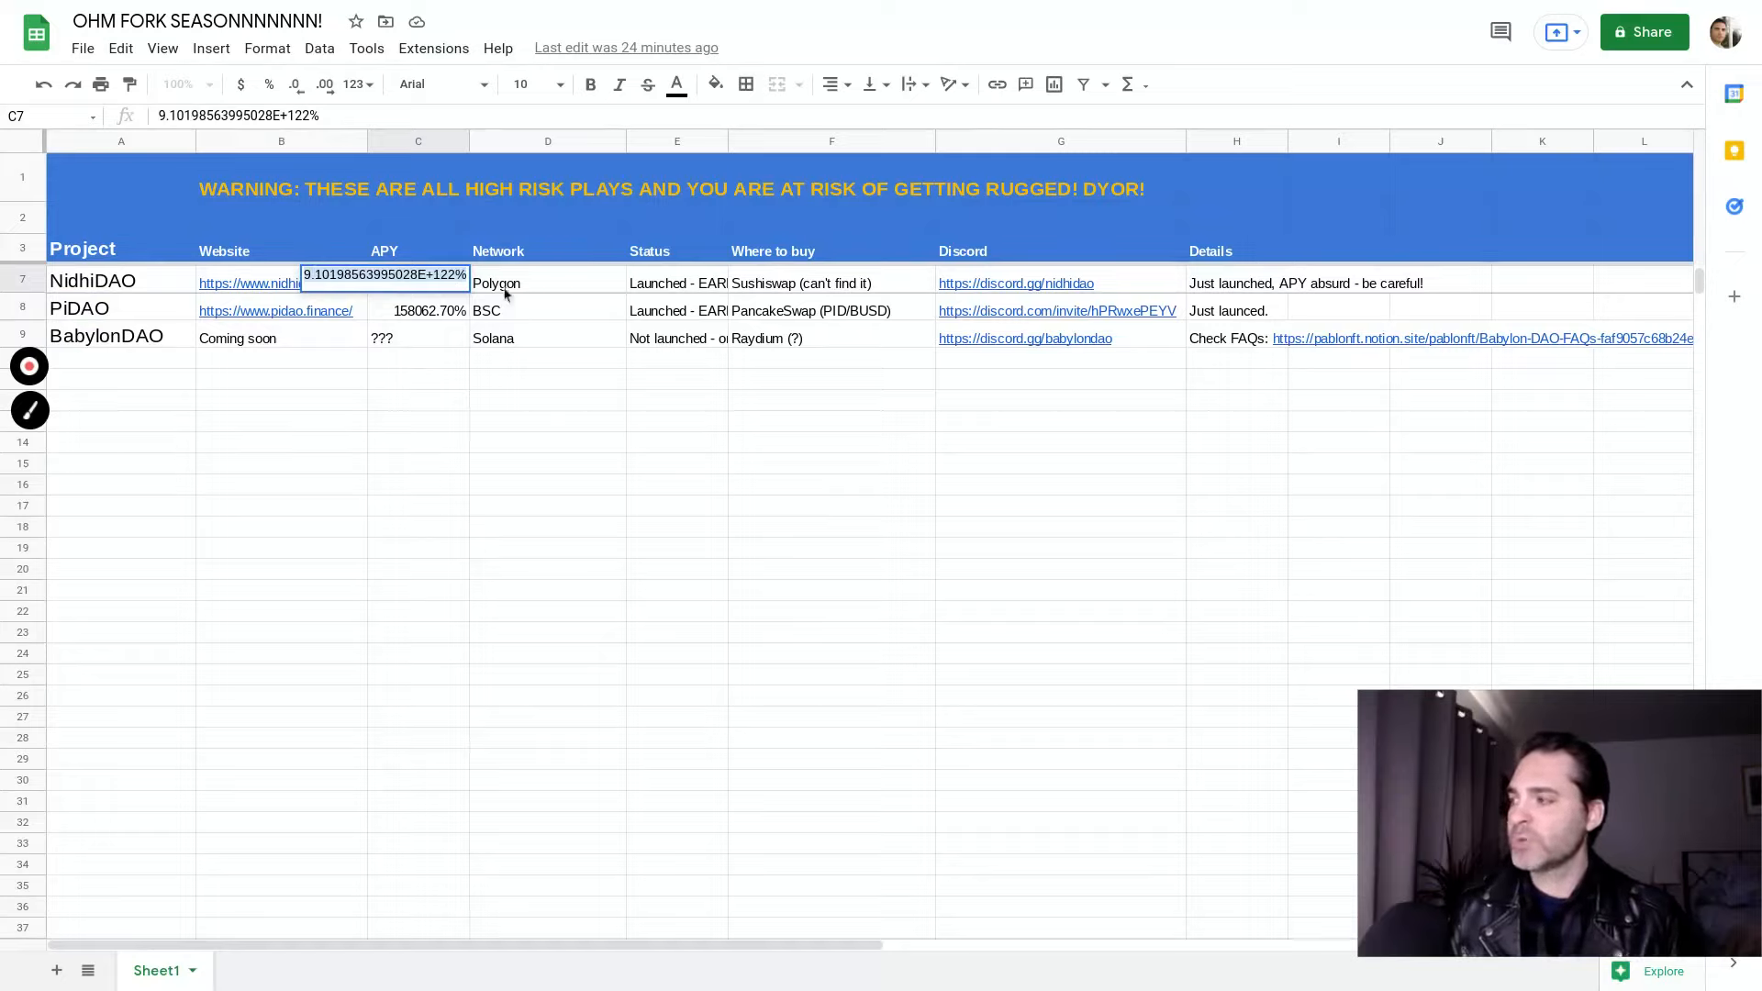
Finish editing NidhiDAO's APY cell, now showing roughly 9.1E+122%.
left_click(549, 282)
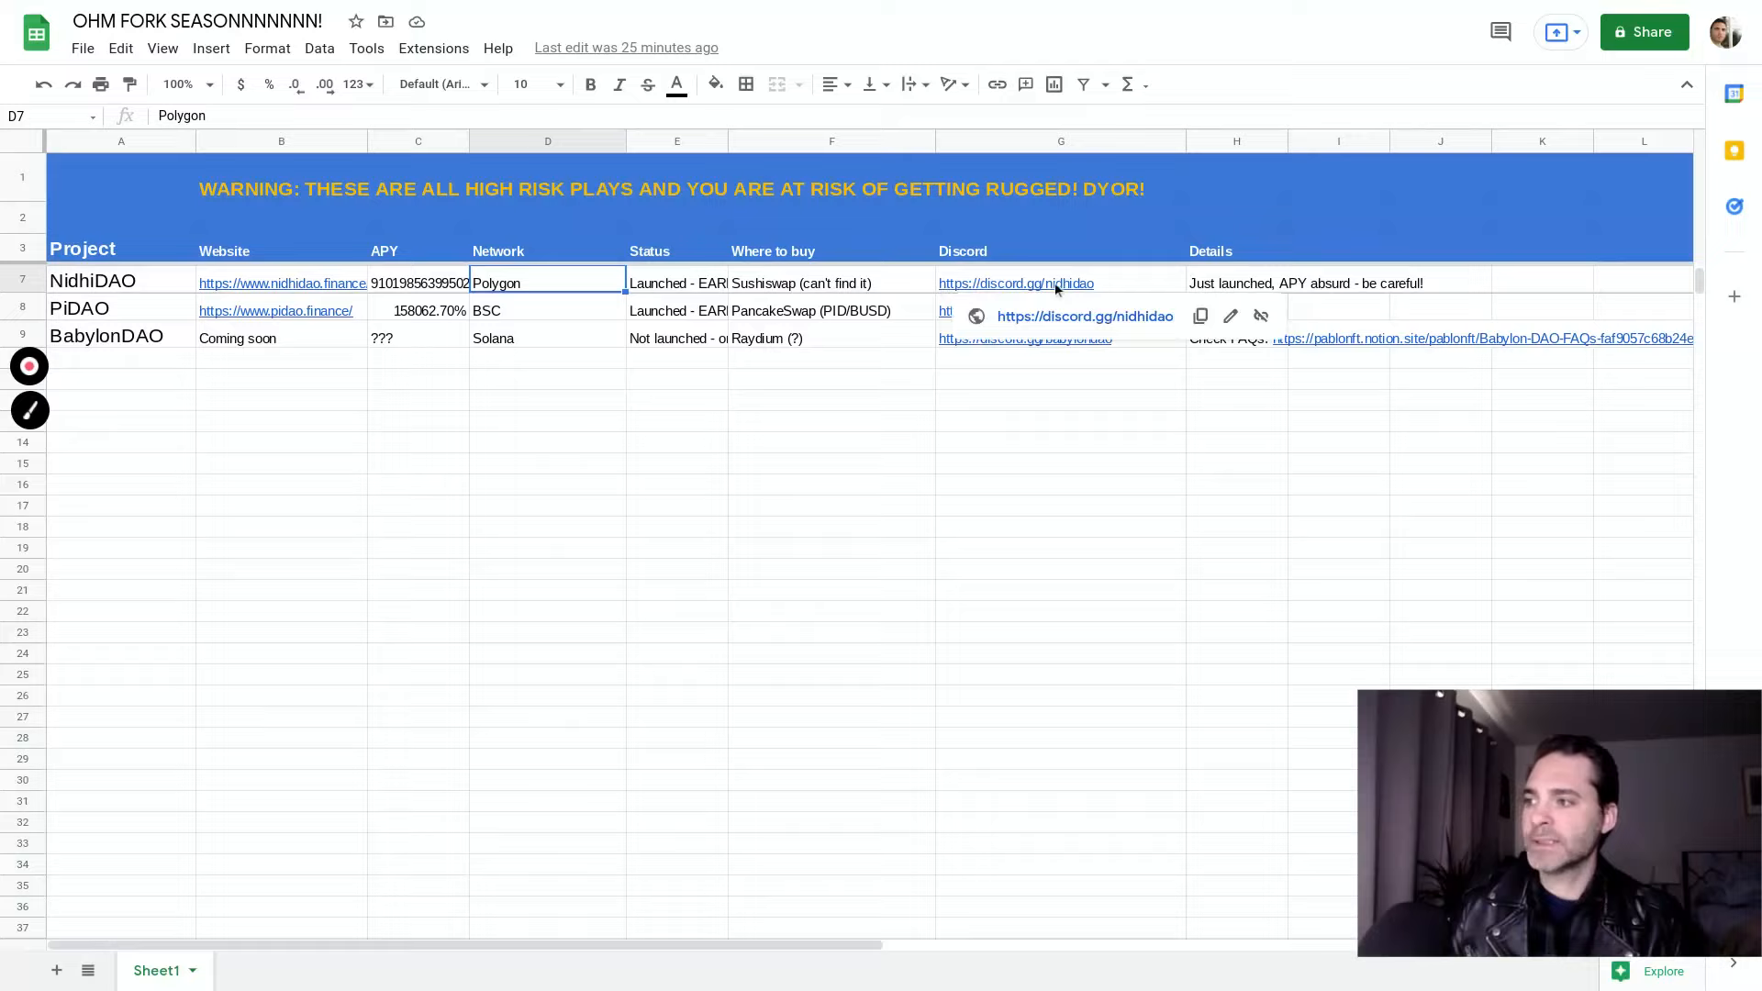
mouse_move(1026, 290)
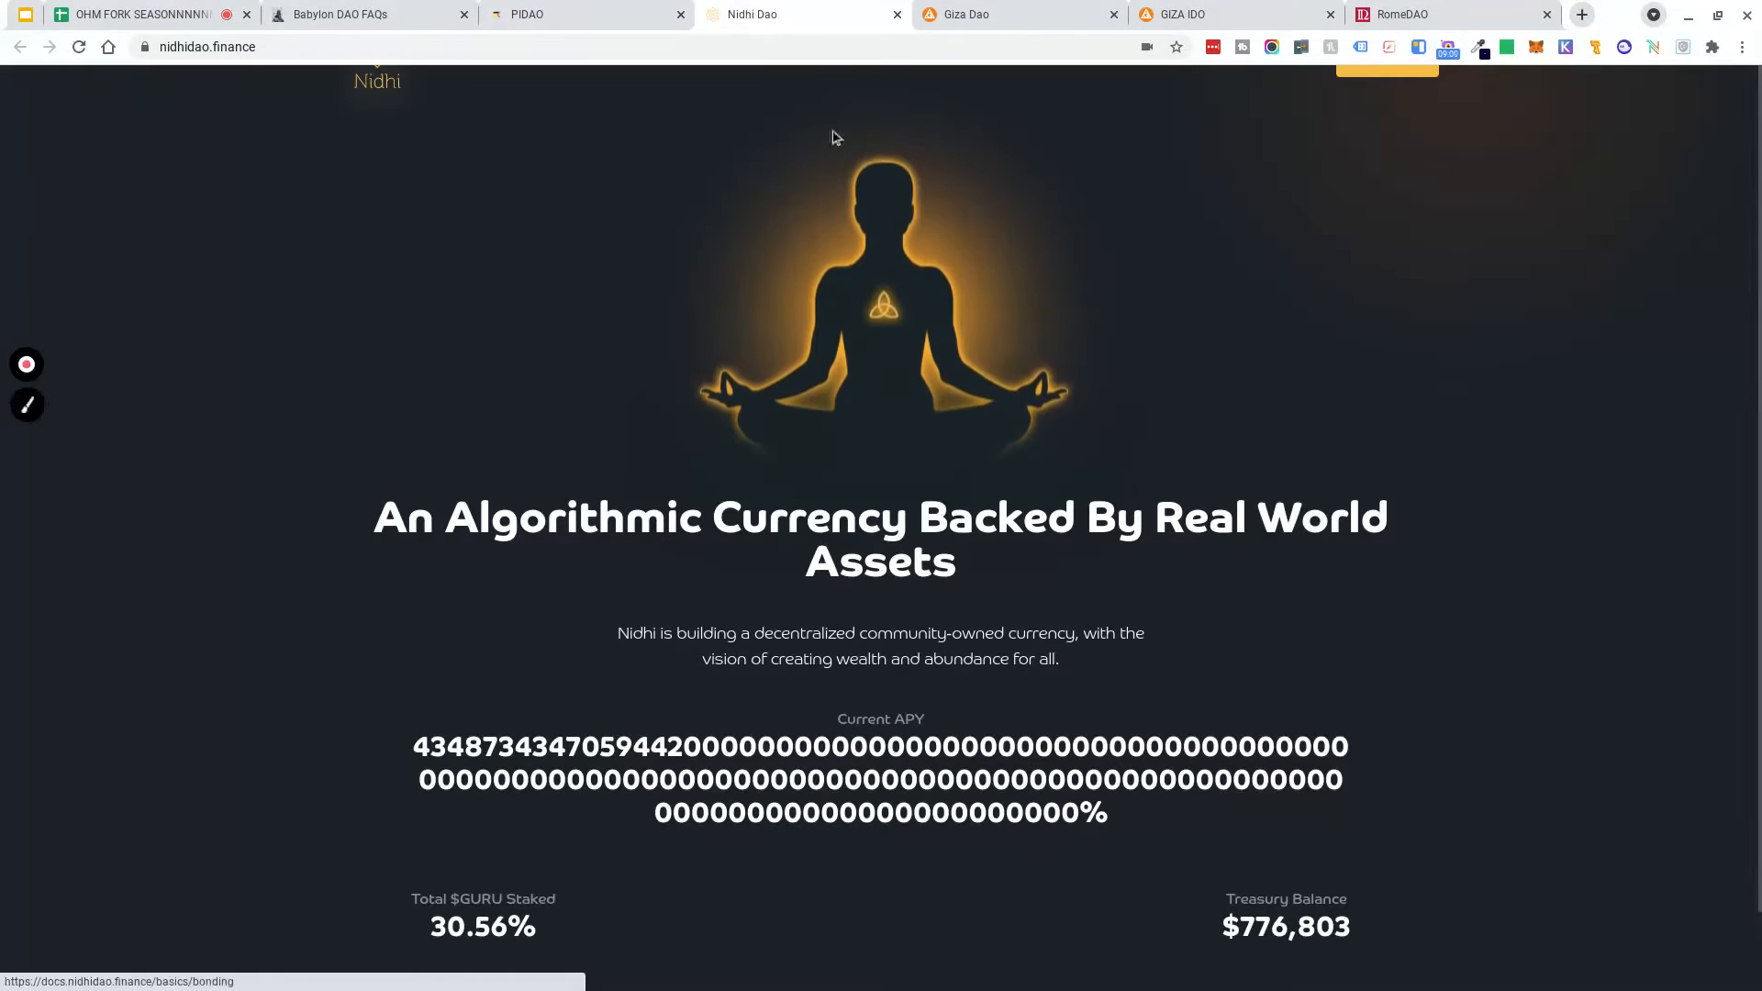
Scroll nidhidao.finance past its enormous current APY and open the Stake app.
scroll("down", 3)
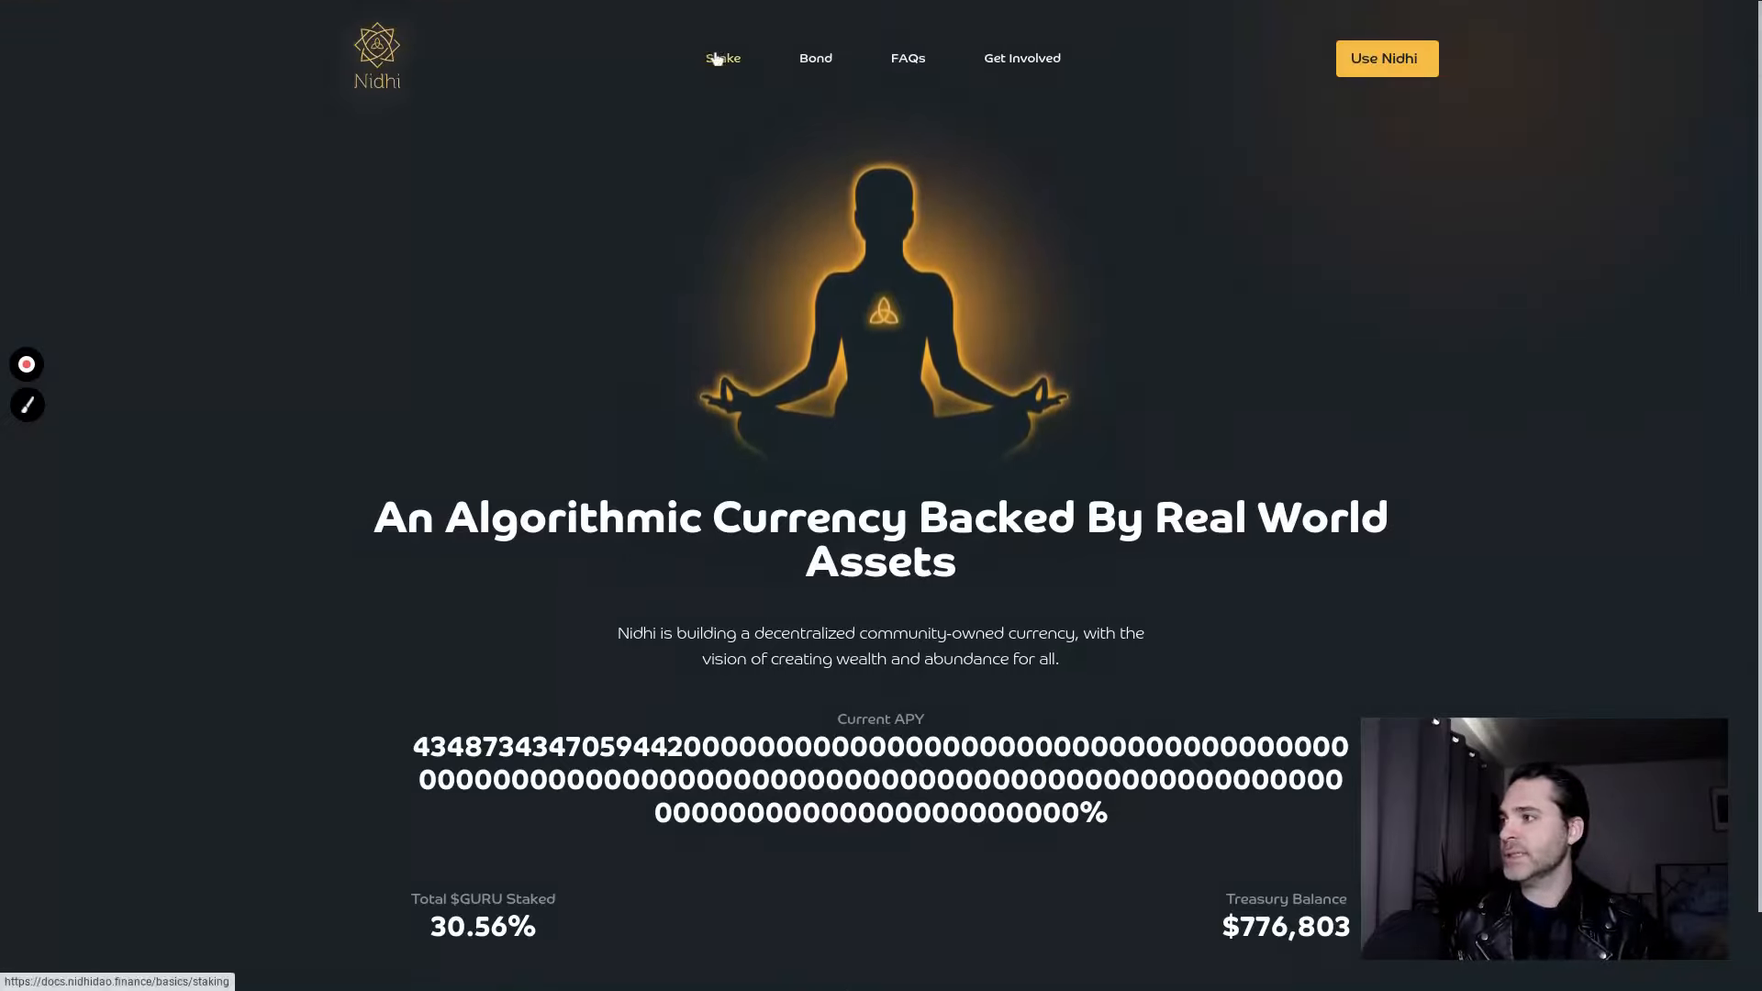
left_click(722, 57)
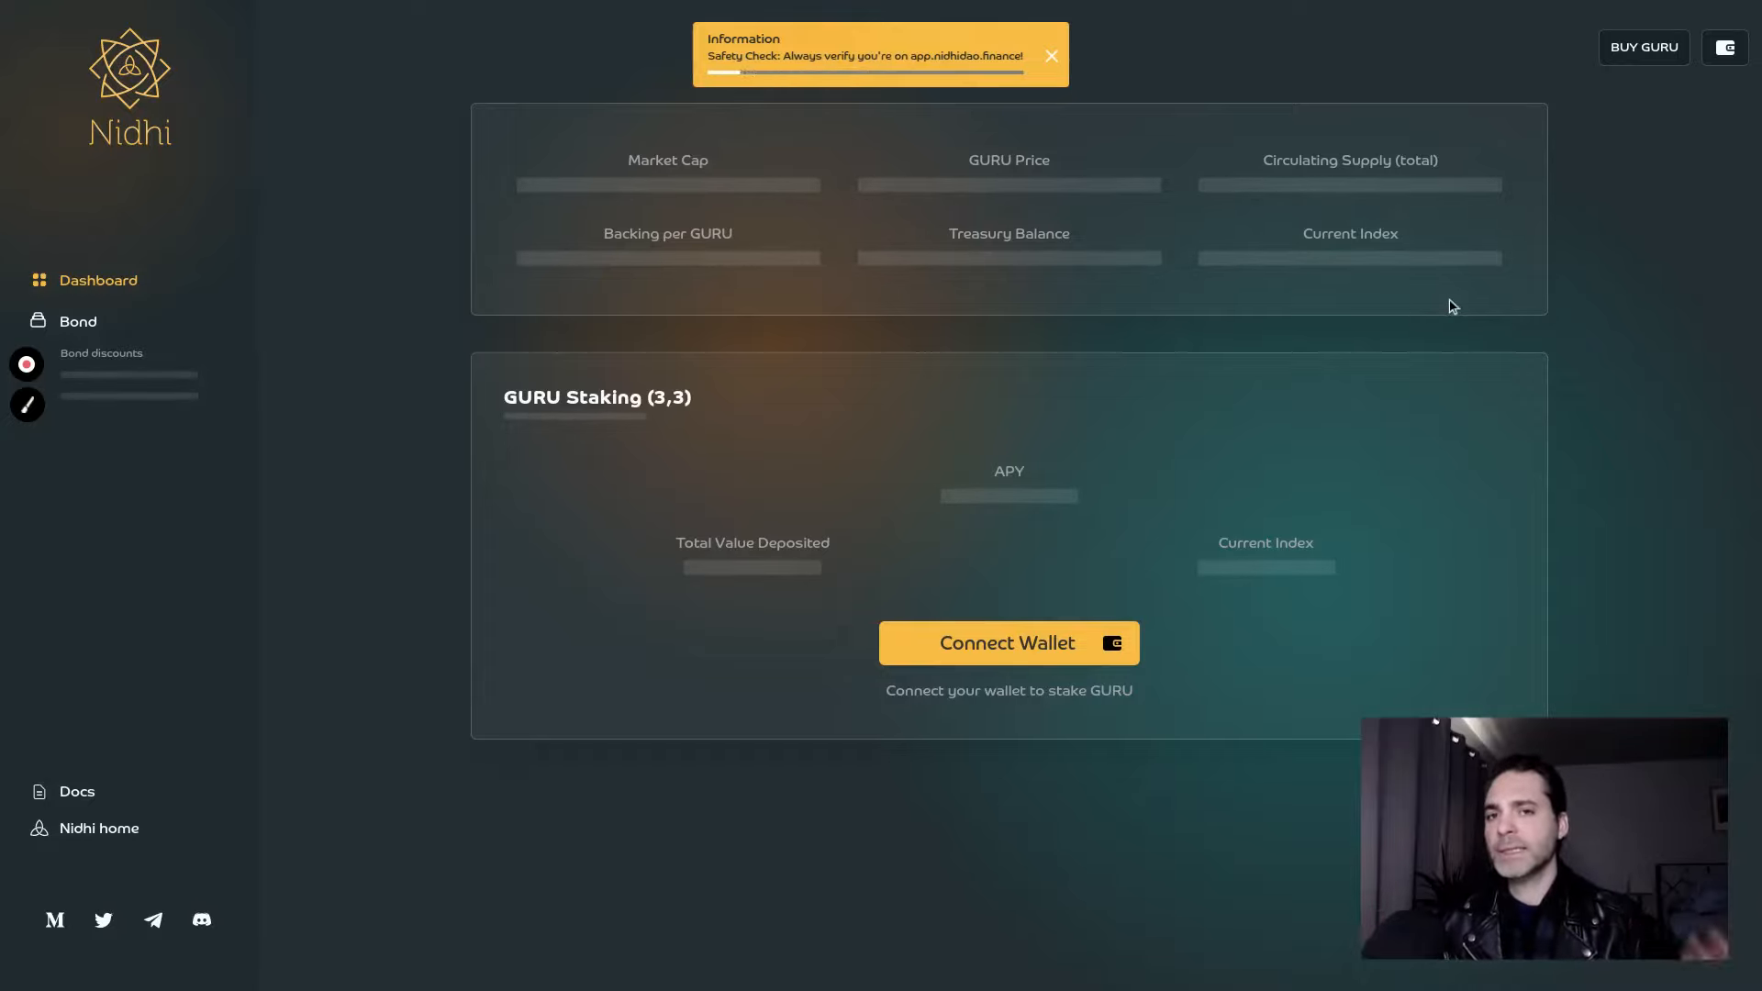
Dismiss the Nidhi app notice to view the GURU Staking card awaiting a wallet.
left_click(1051, 55)
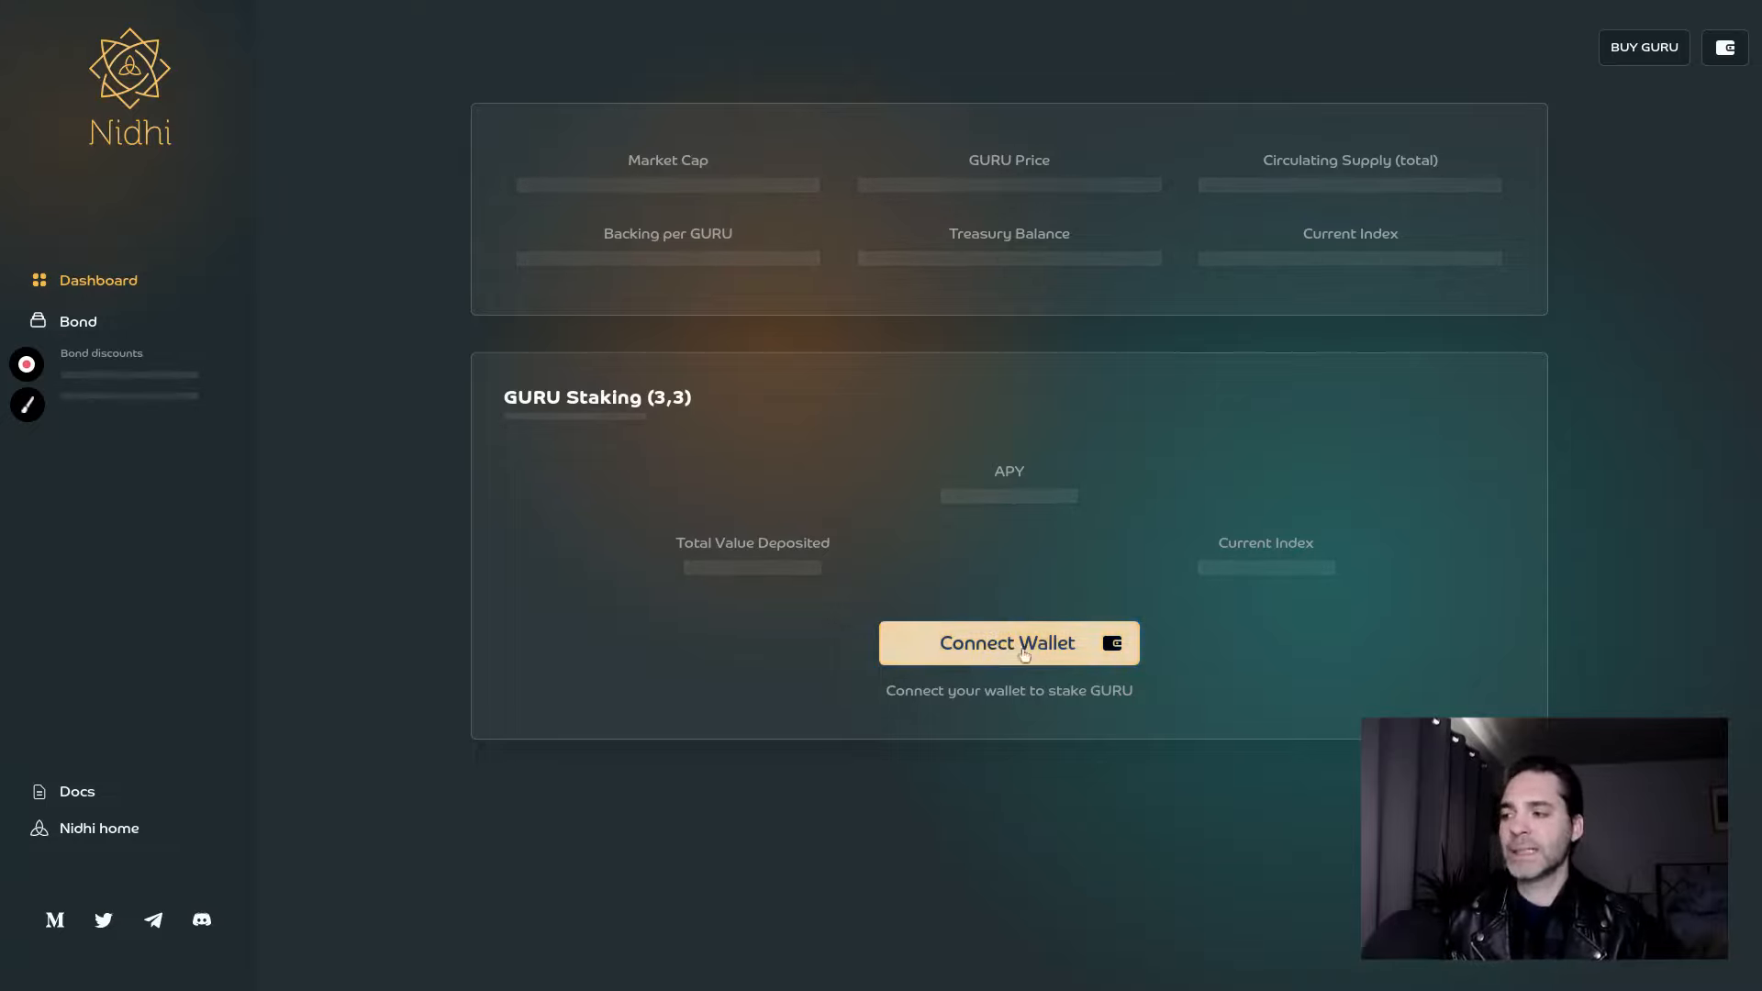
mouse_move(842, 484)
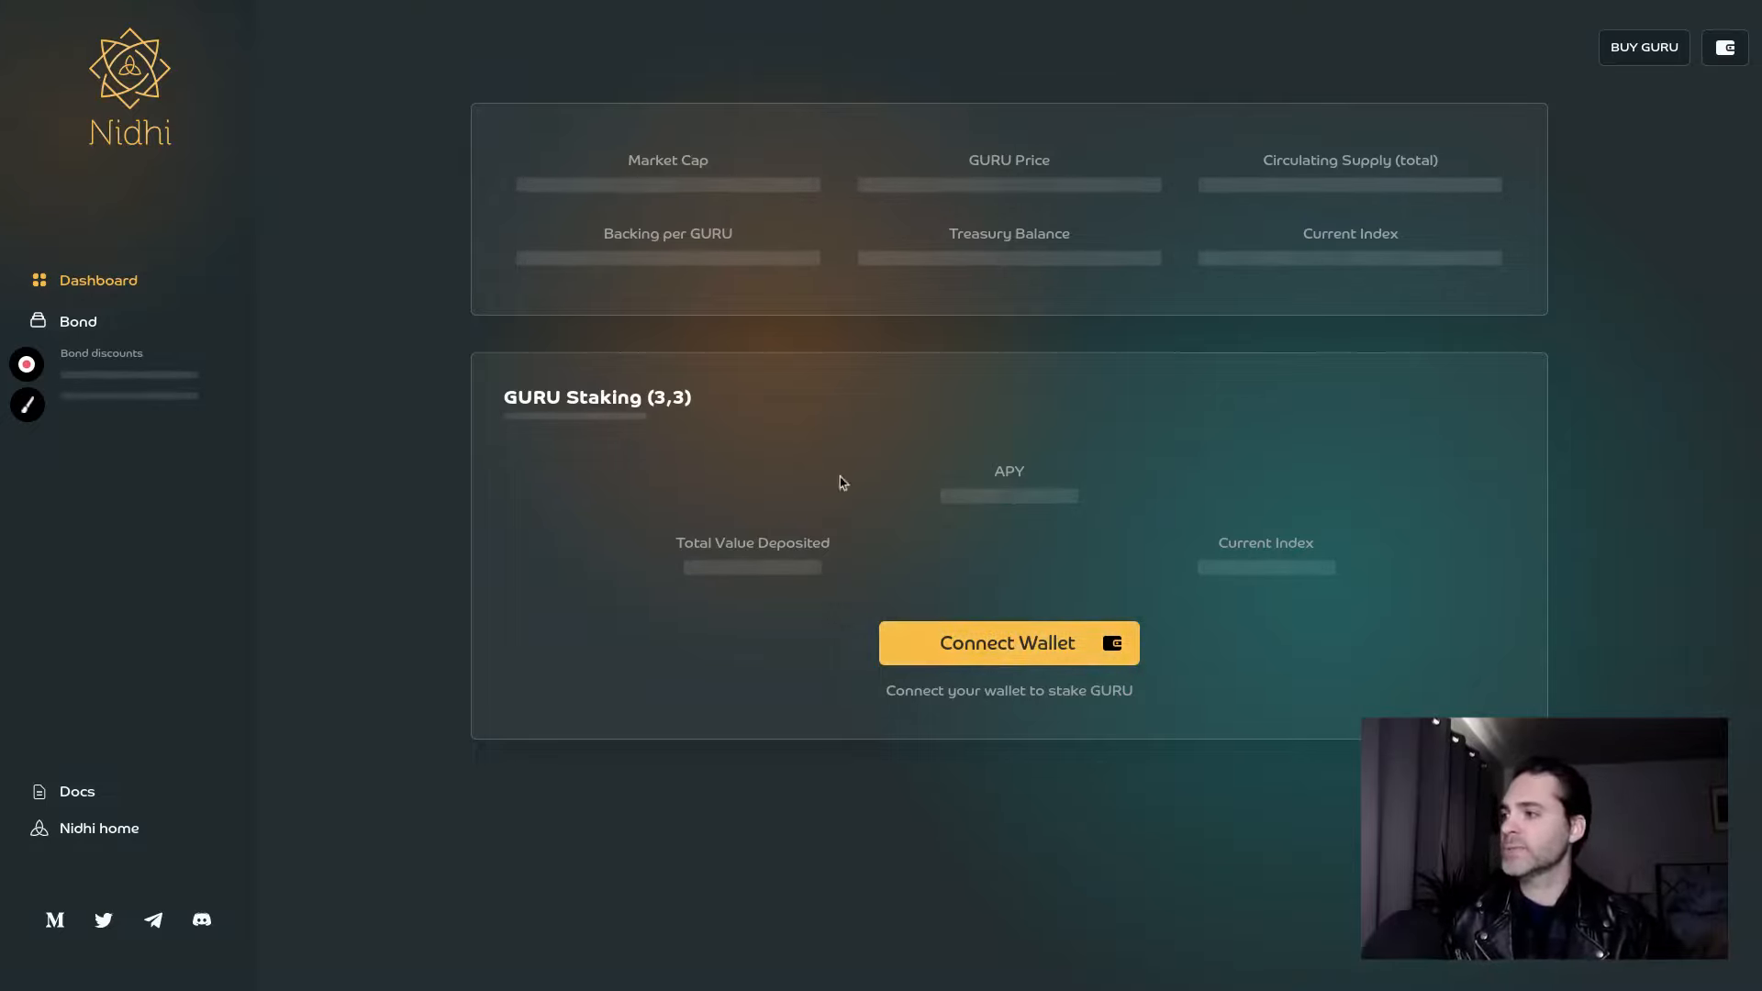
mouse_move(371, 144)
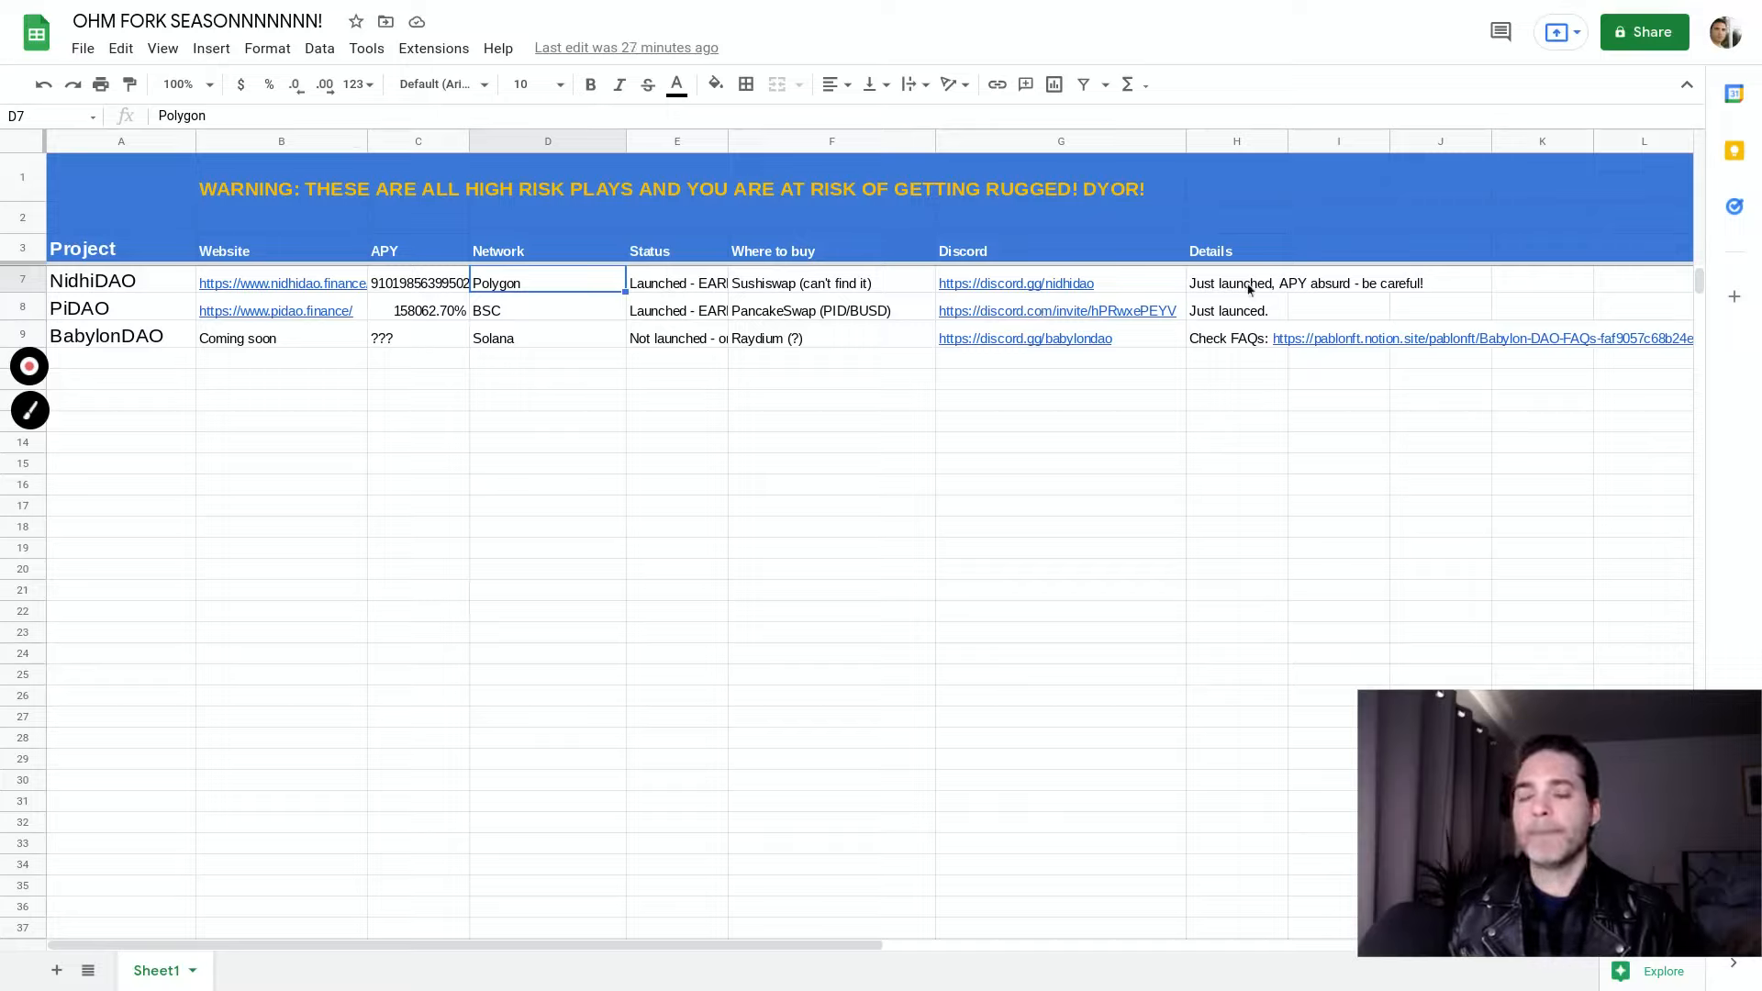
mouse_move(269, 384)
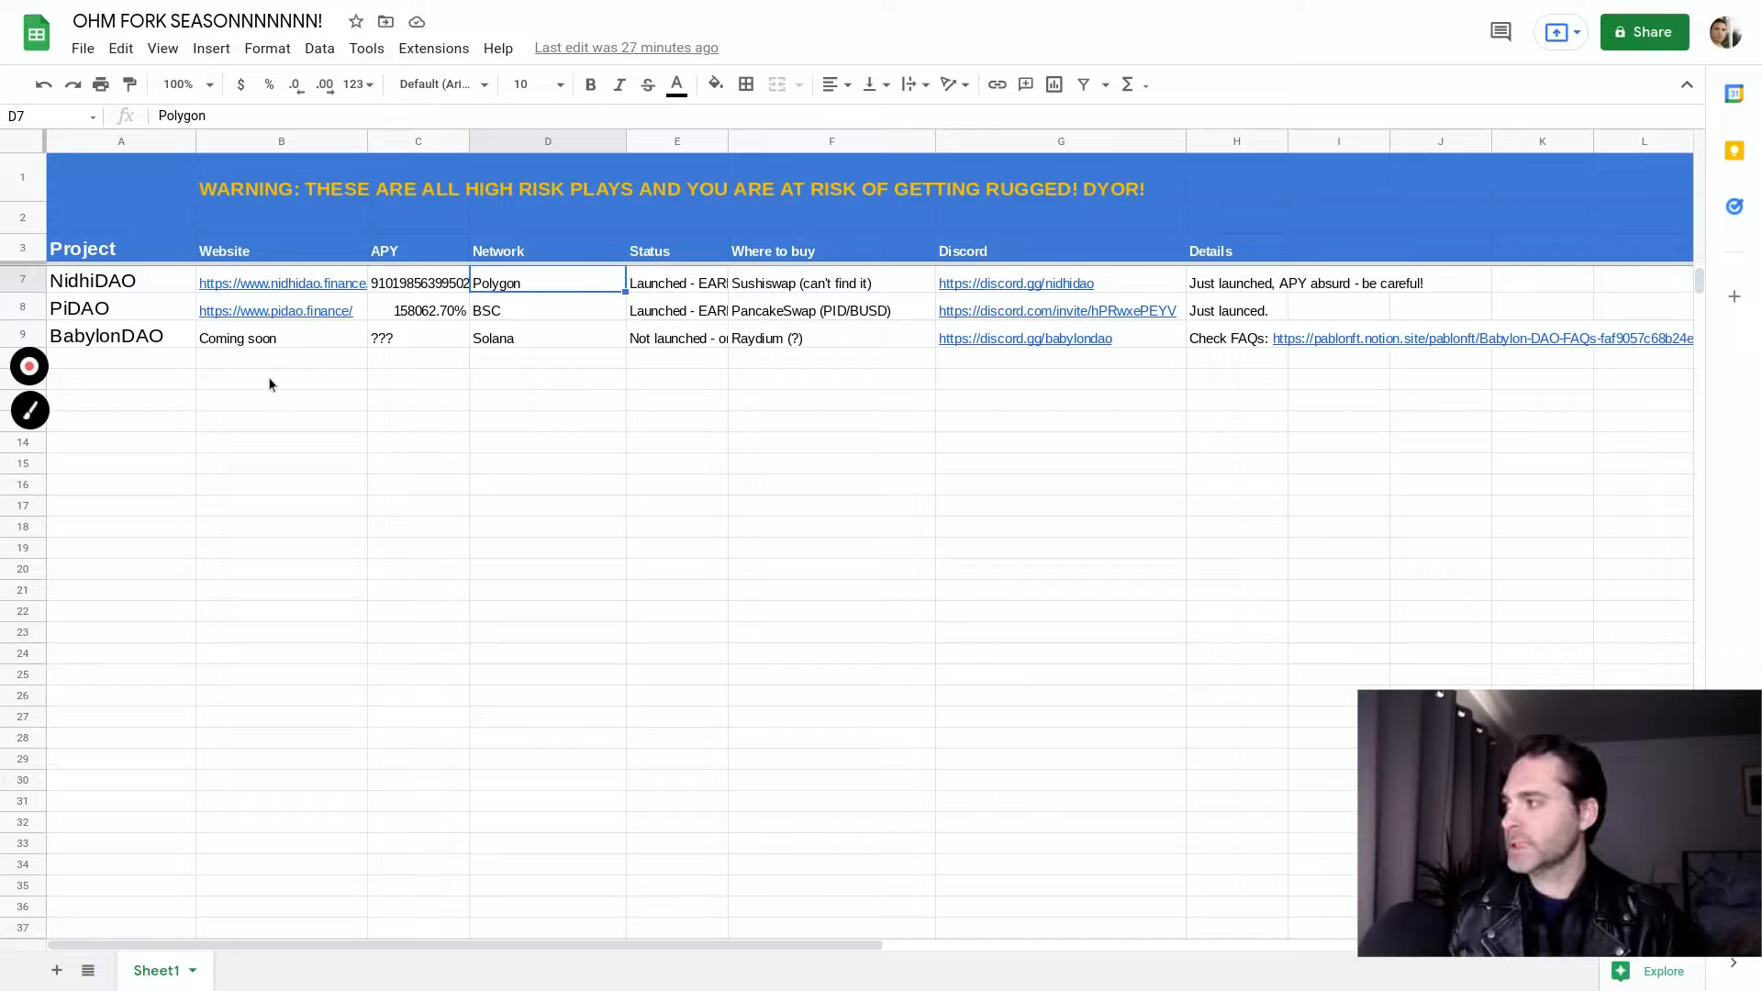
Select cells in the GizaDAO and TempoDAO rows, then move to an empty row below.
left_click(281, 282)
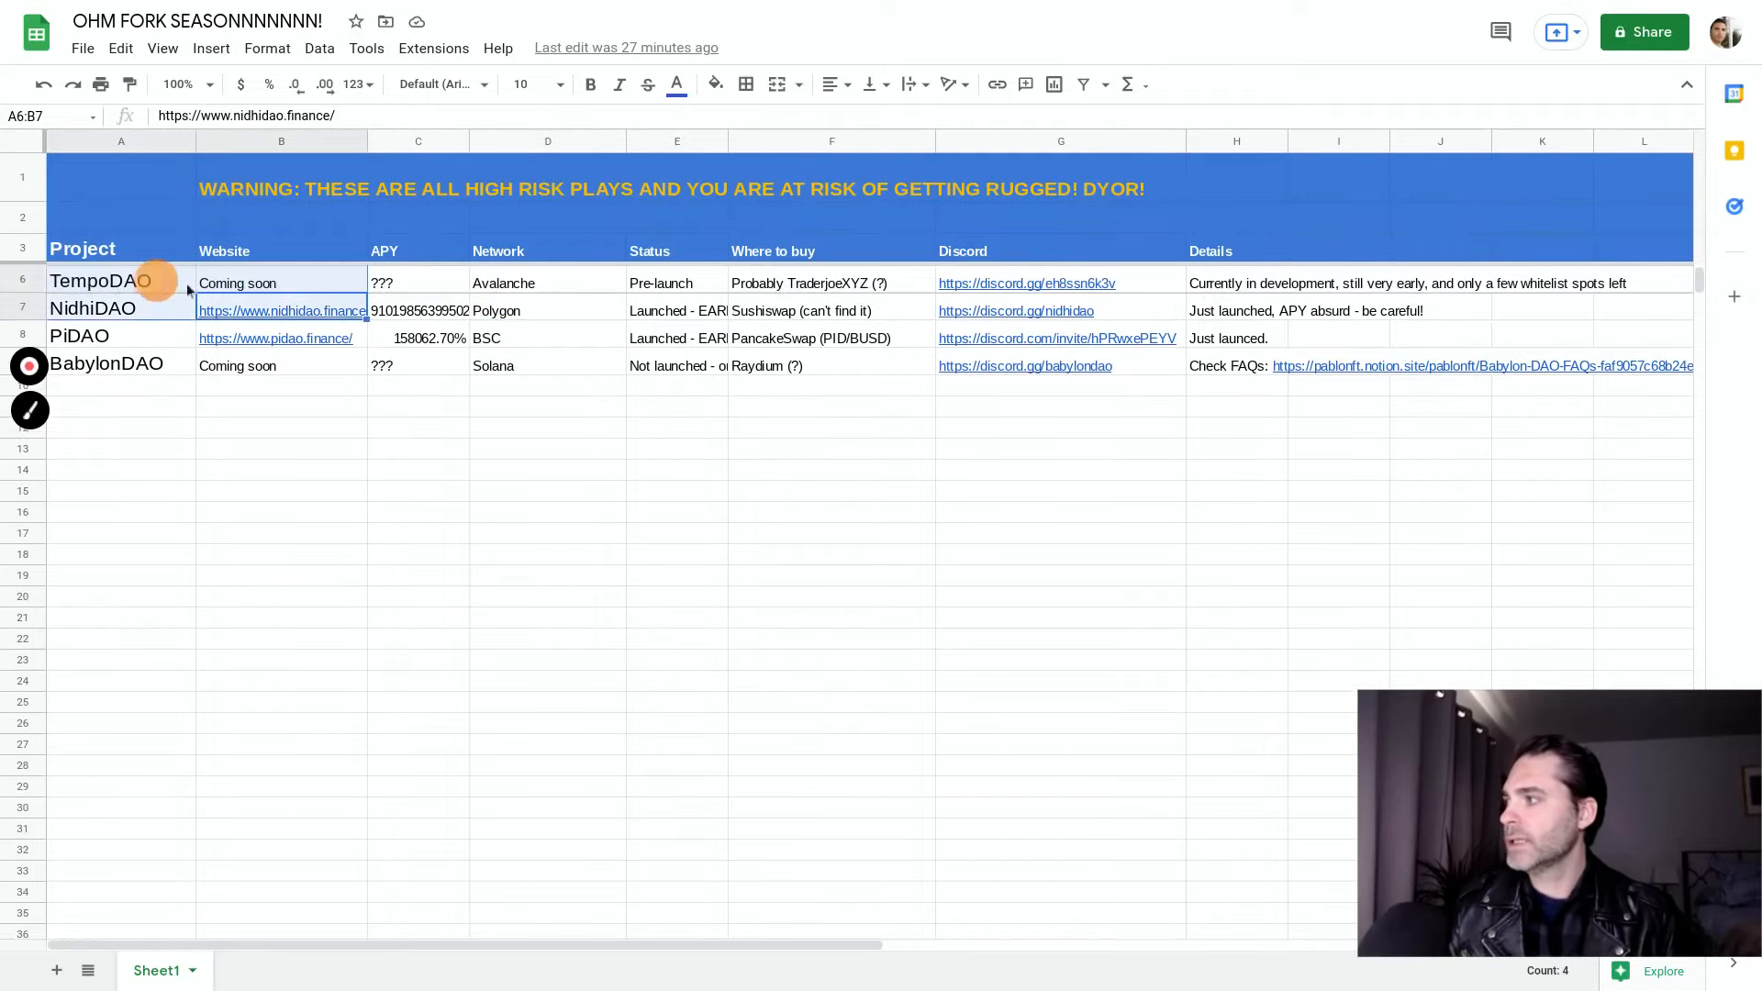
left_click(547, 384)
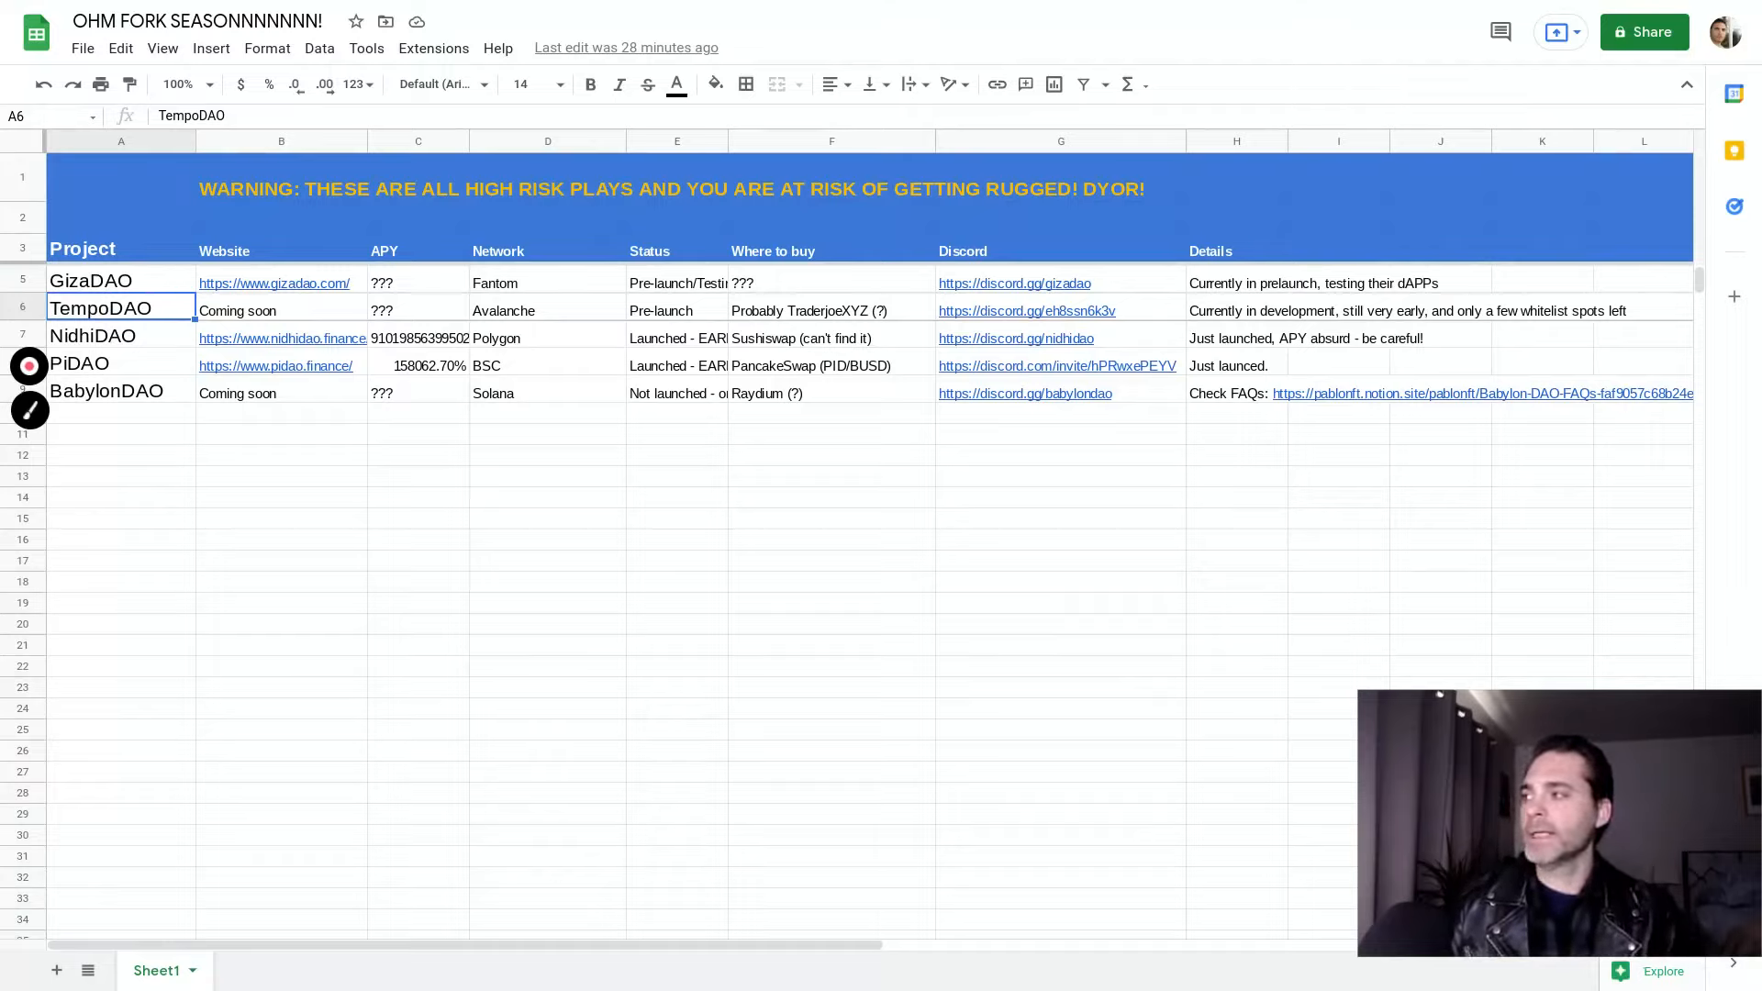
left_click(120, 421)
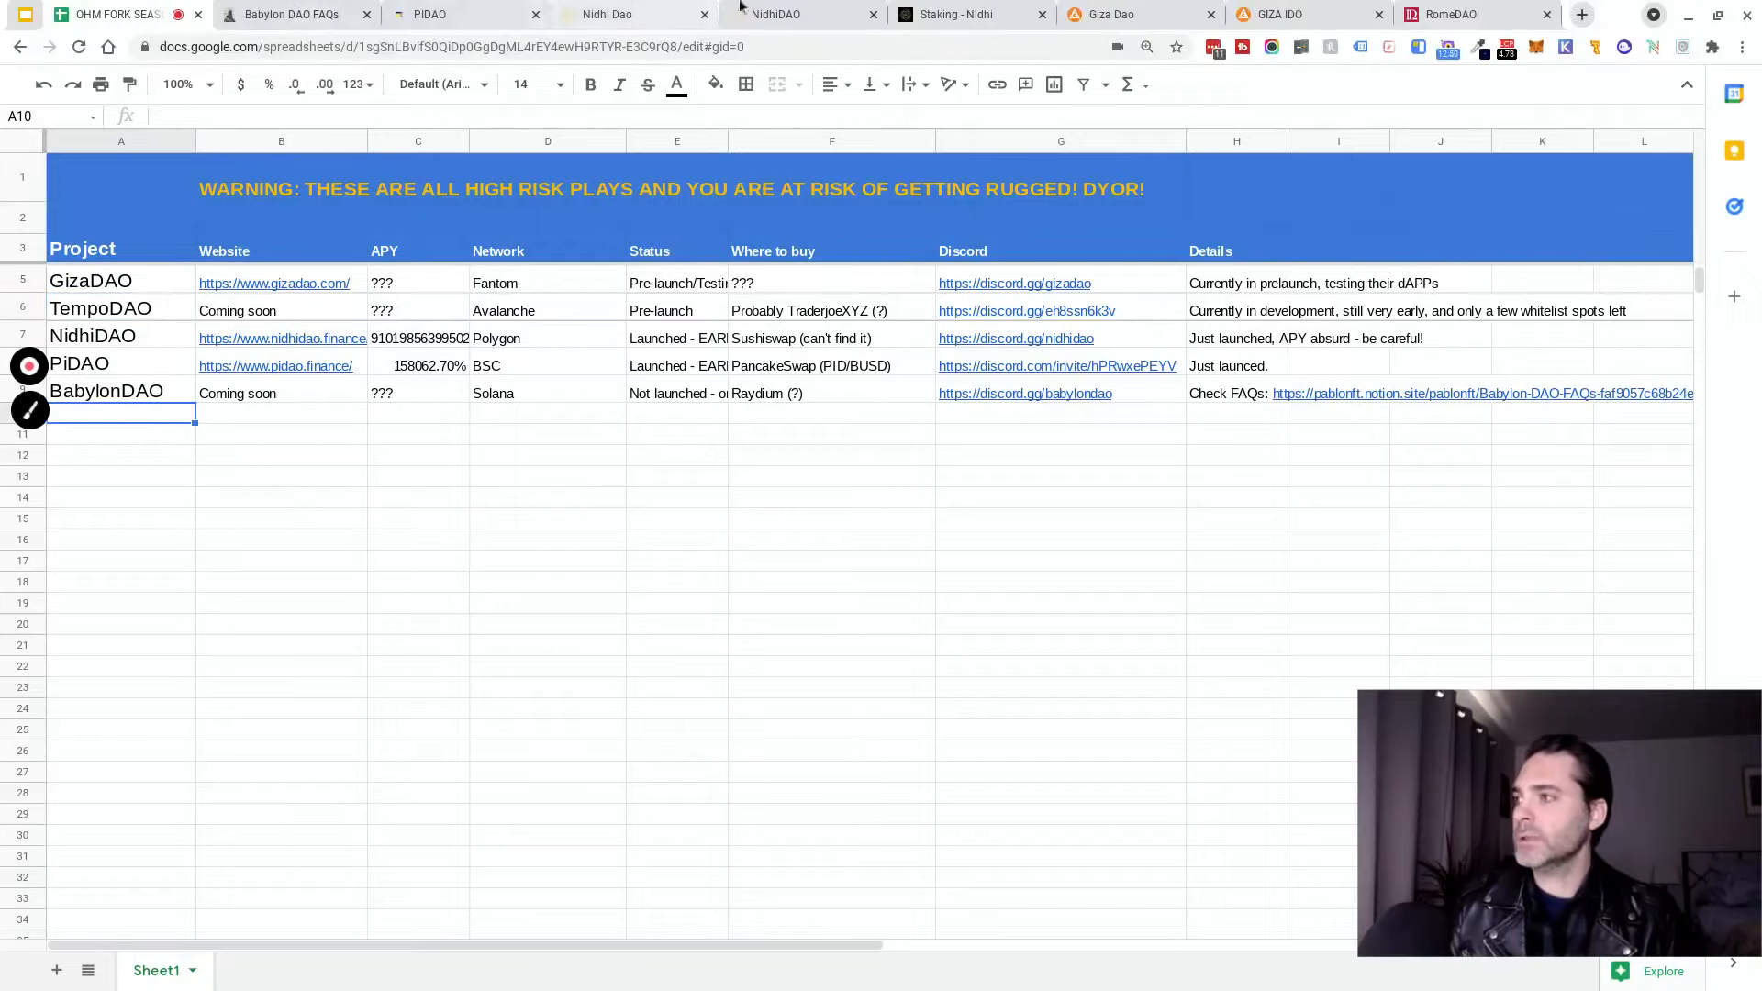
Switch to the Giza DAO website describing its Fantom Opera bond-model DAO.
left_click(1123, 13)
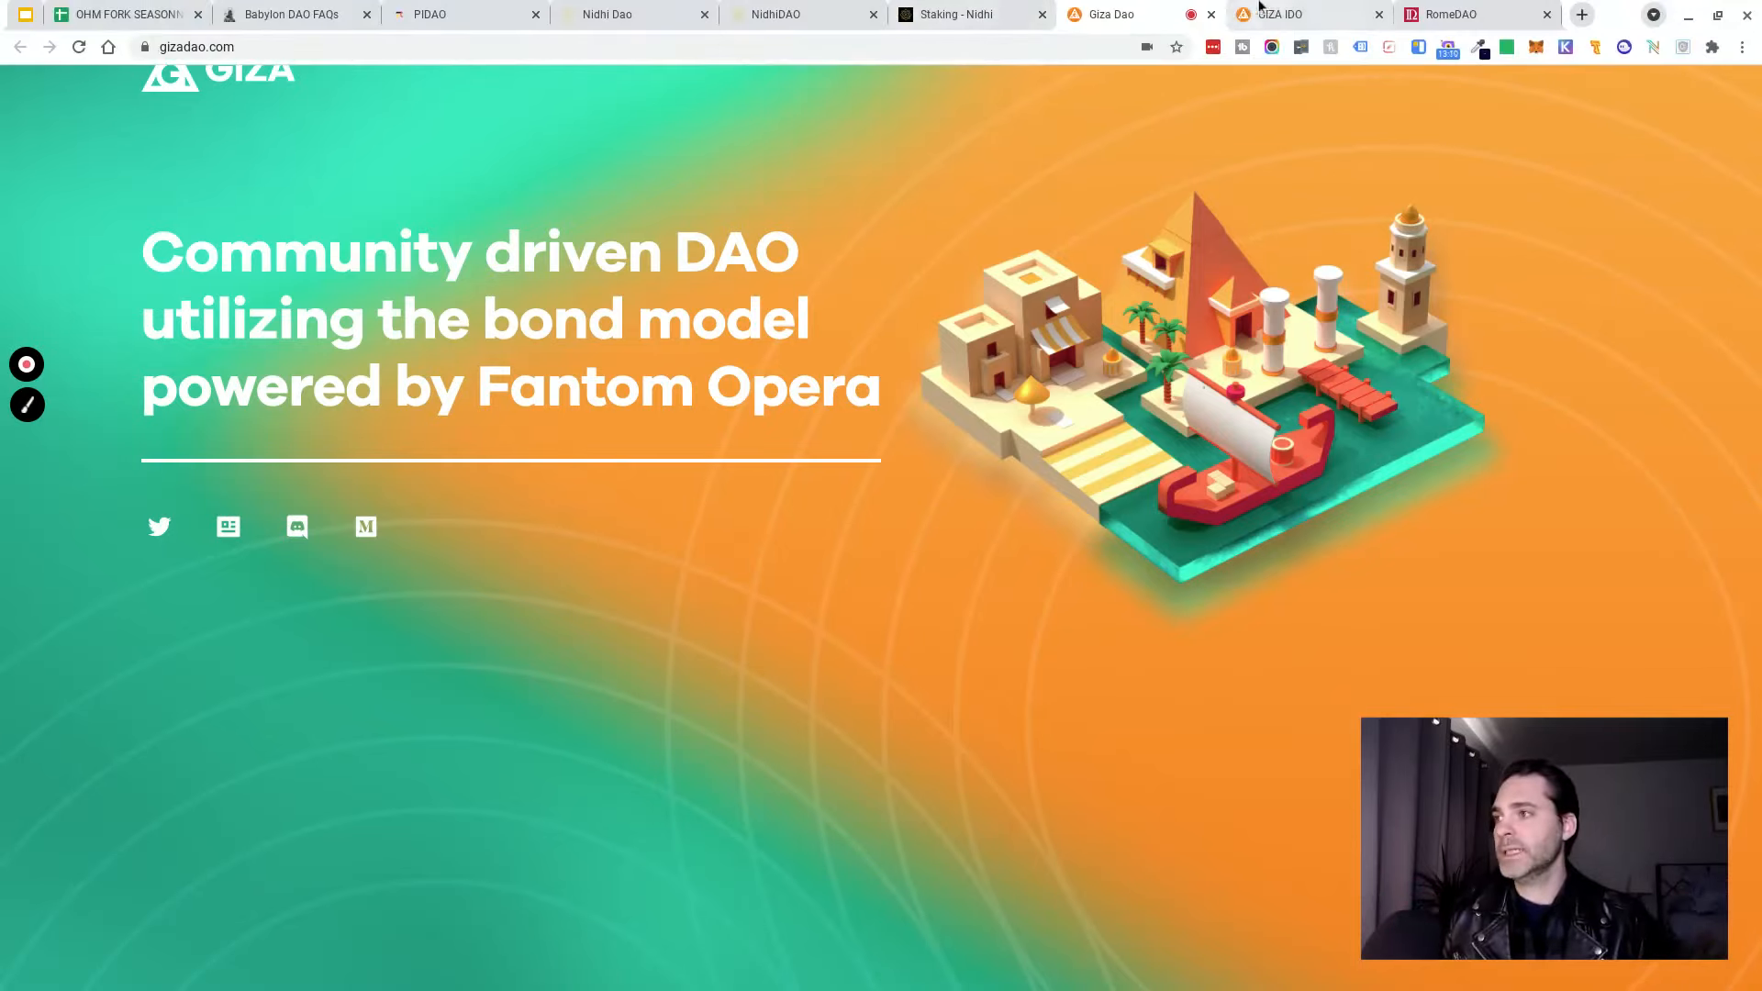
Review GizaDAO's IDO testnet participation steps, then return to the OHM fork tracker.
left_click(1286, 13)
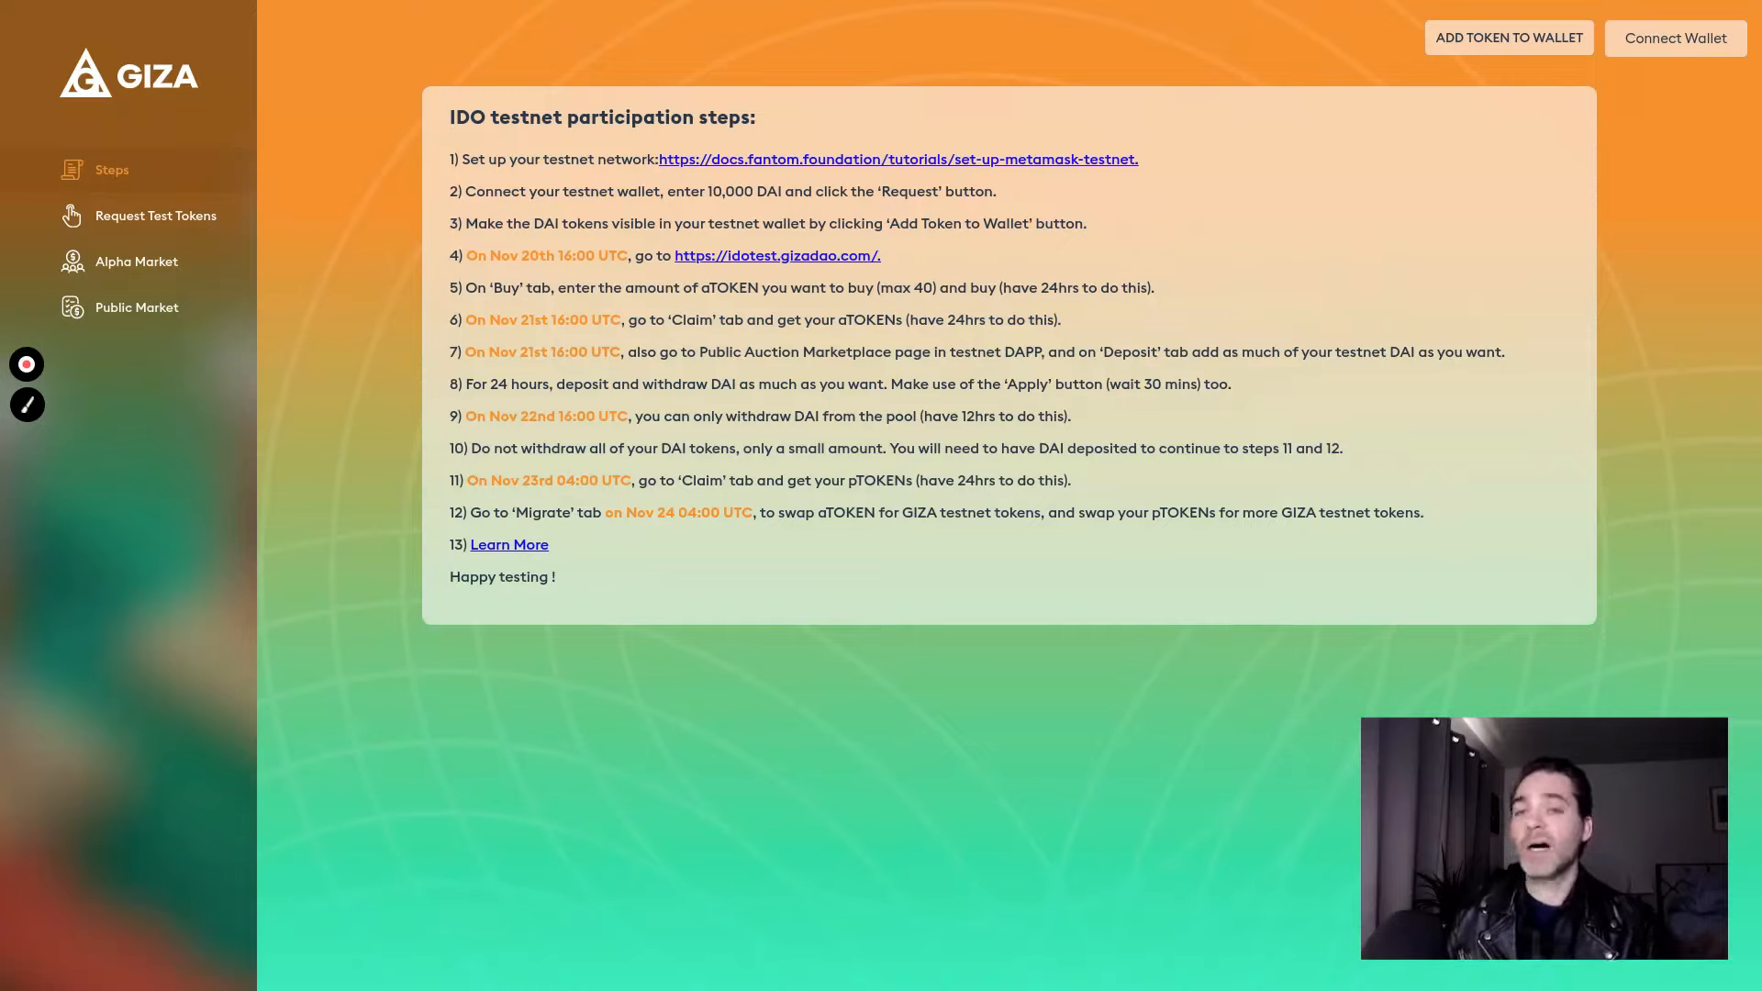
mouse_move(300, 100)
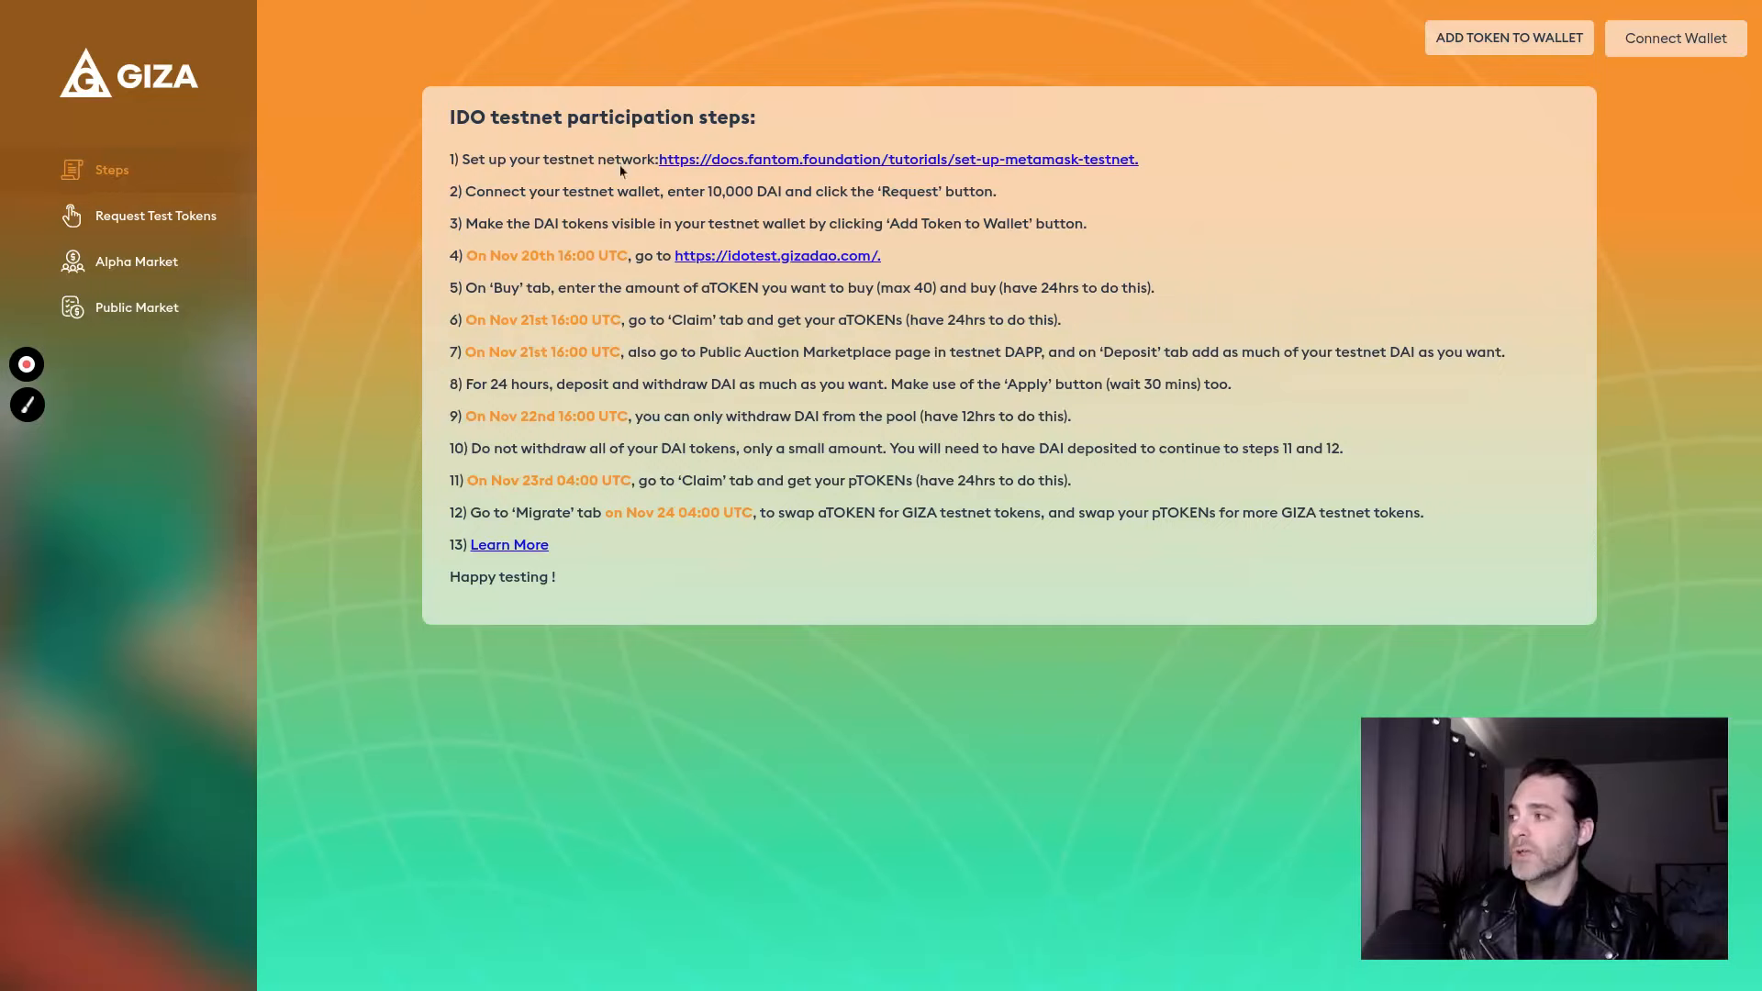
mouse_move(134, 235)
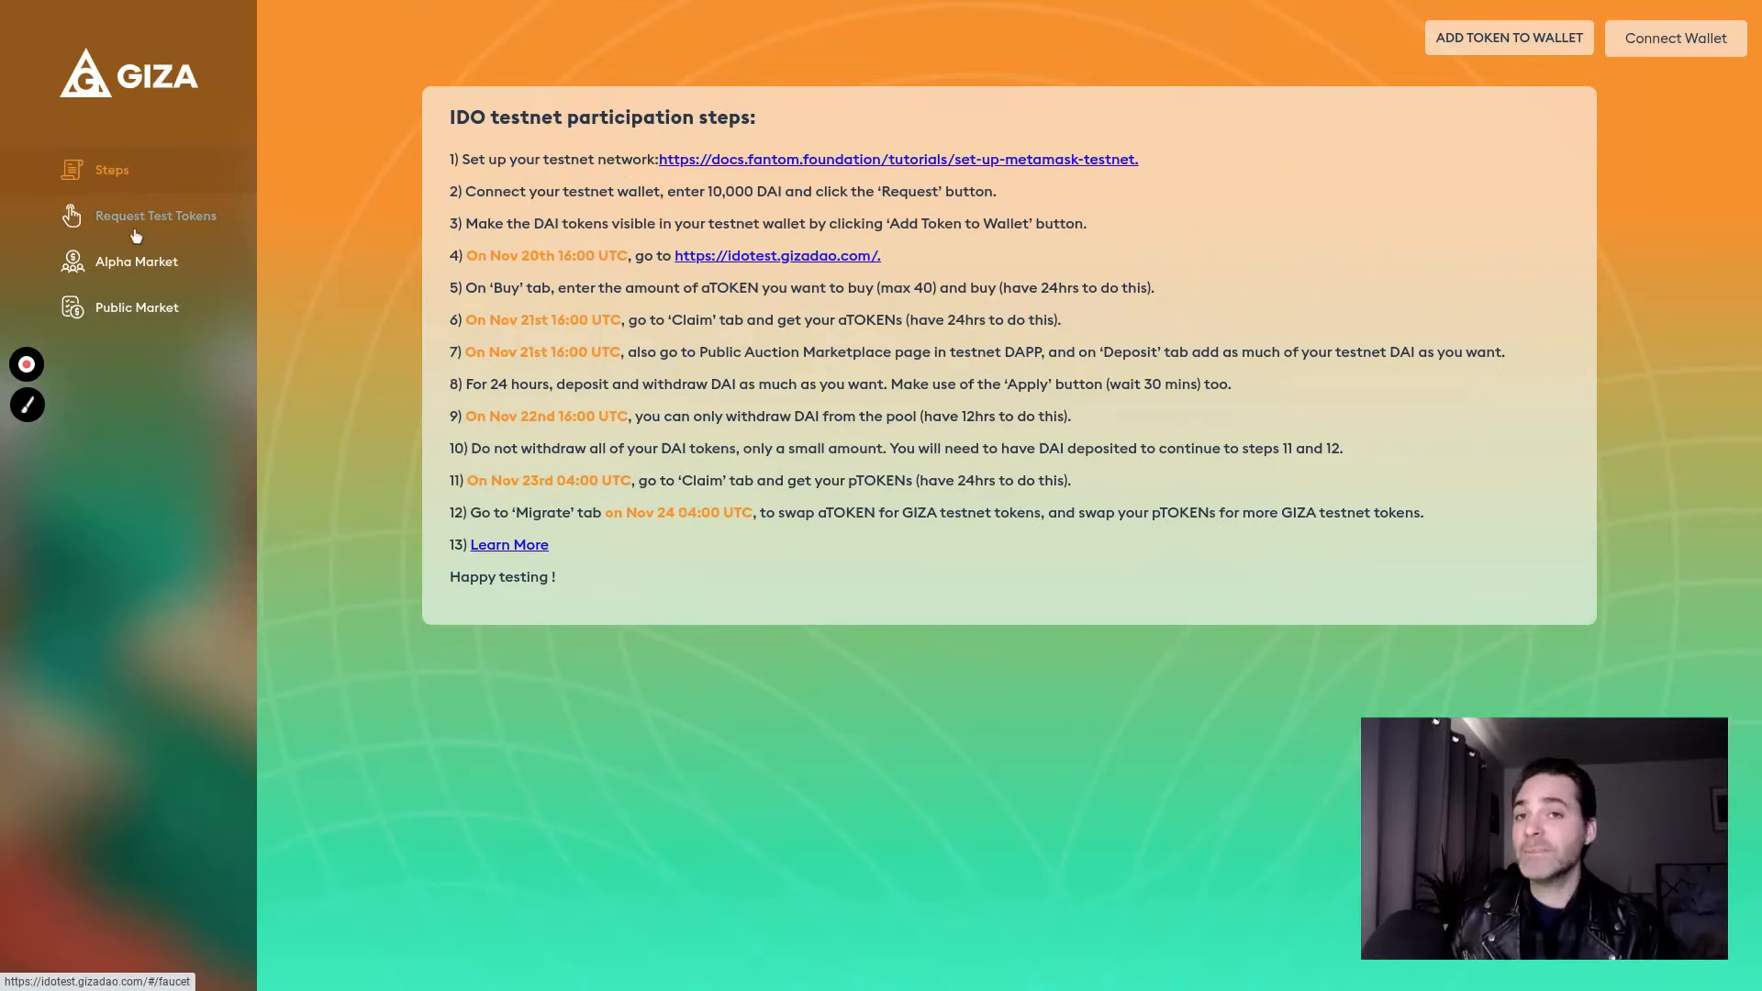
left_click(121, 13)
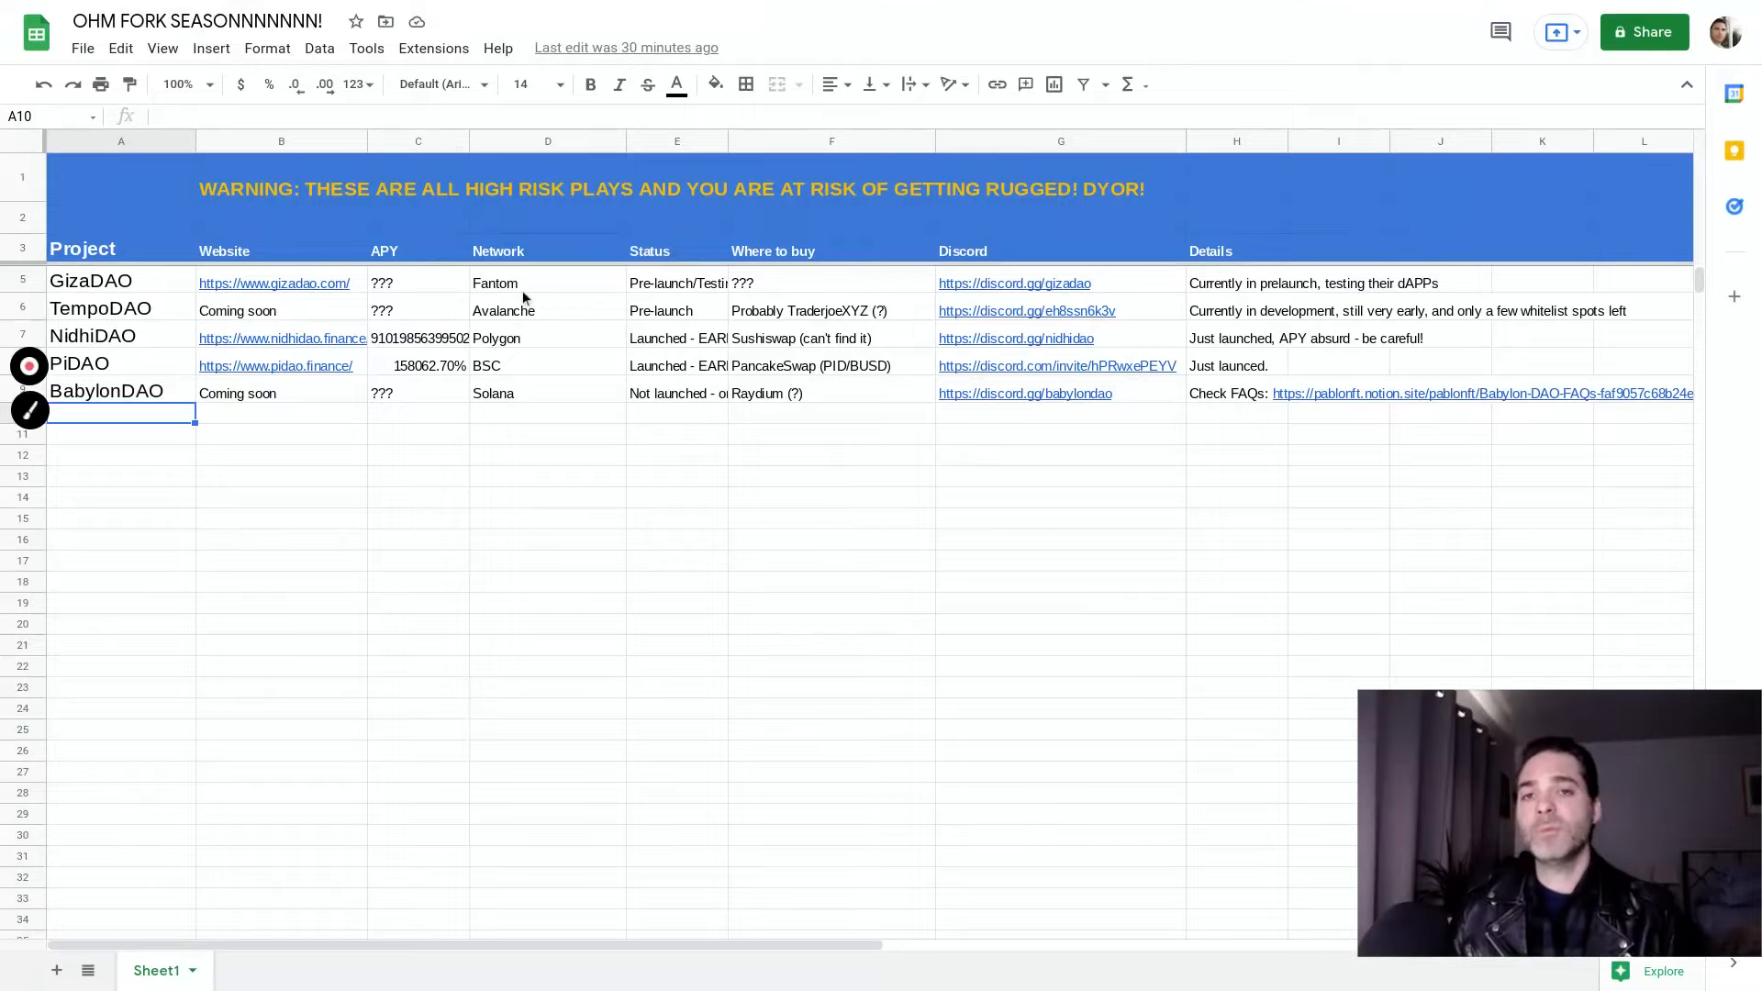
mouse_move(675, 287)
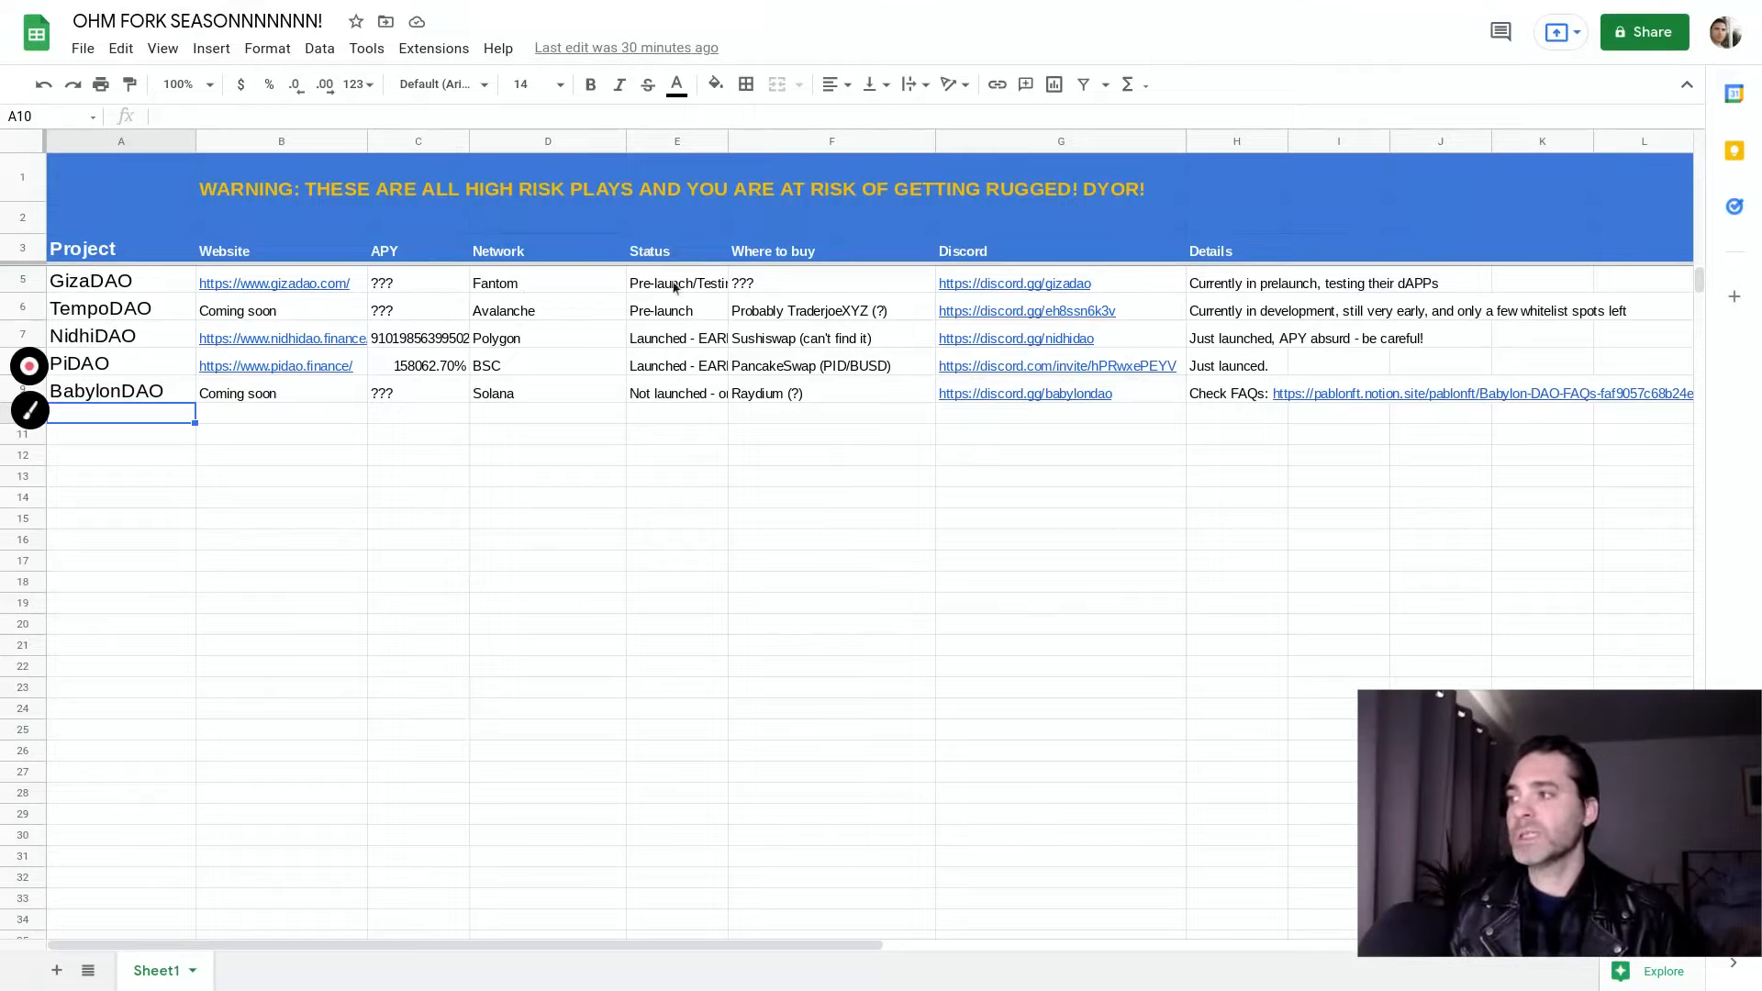
mouse_move(676, 287)
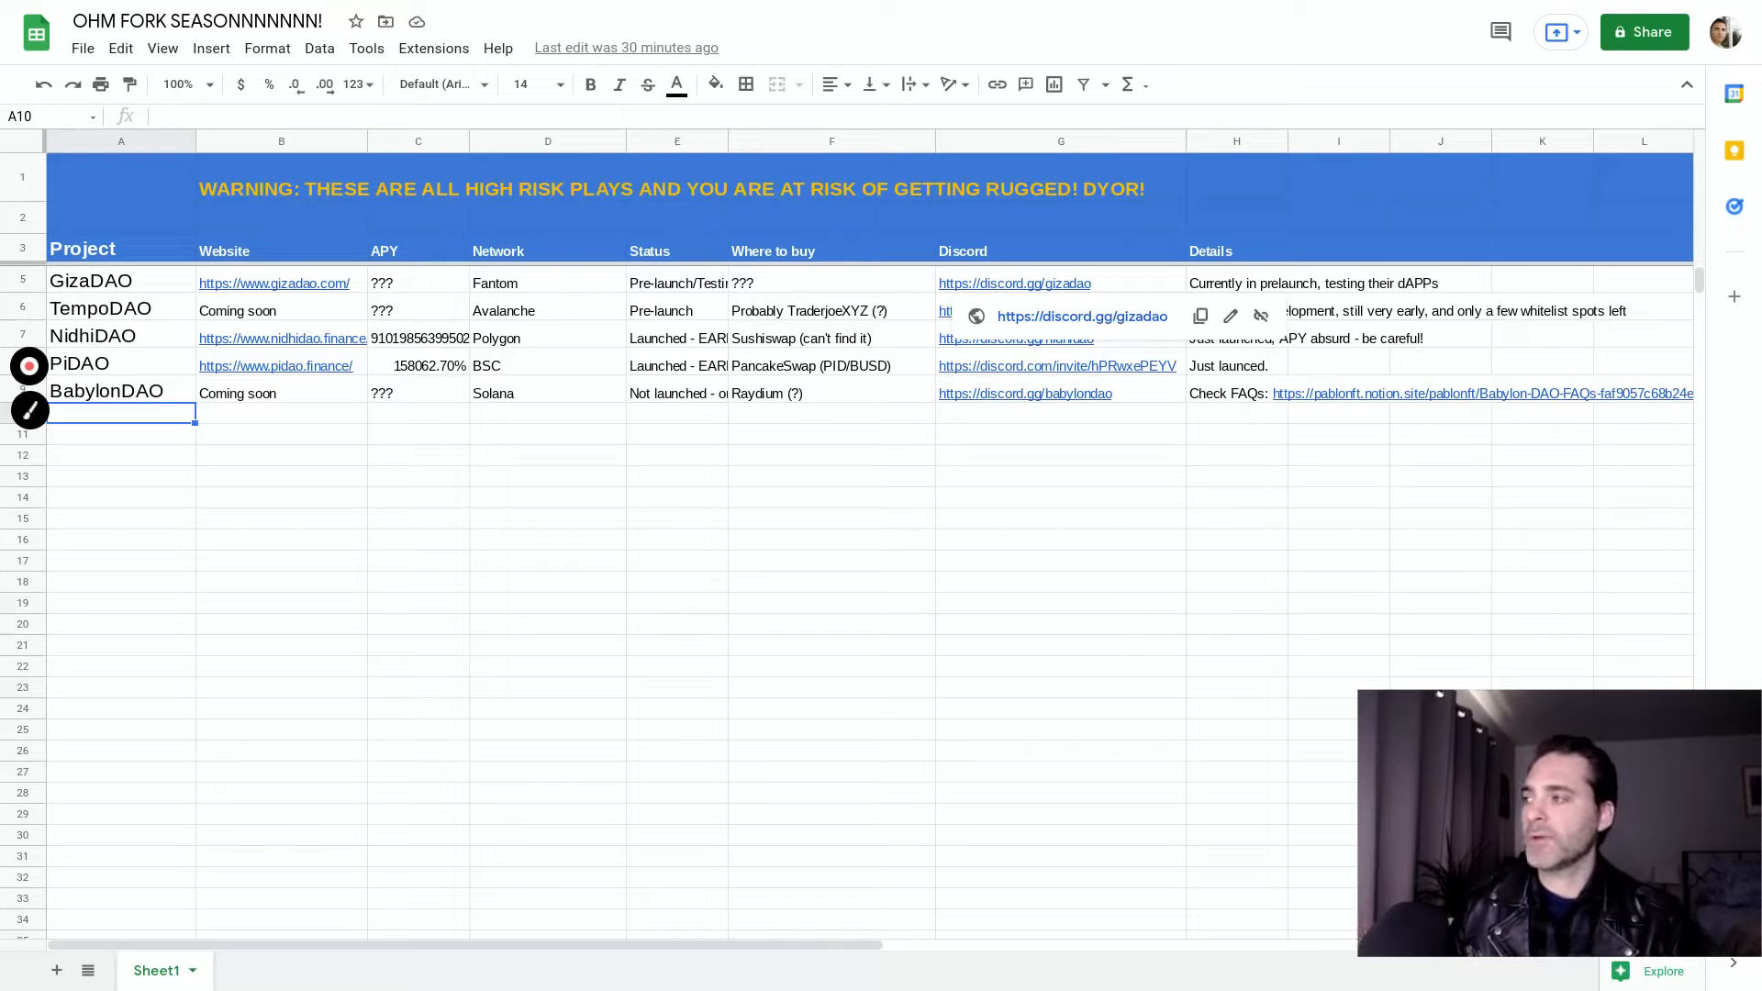
mouse_move(1002, 291)
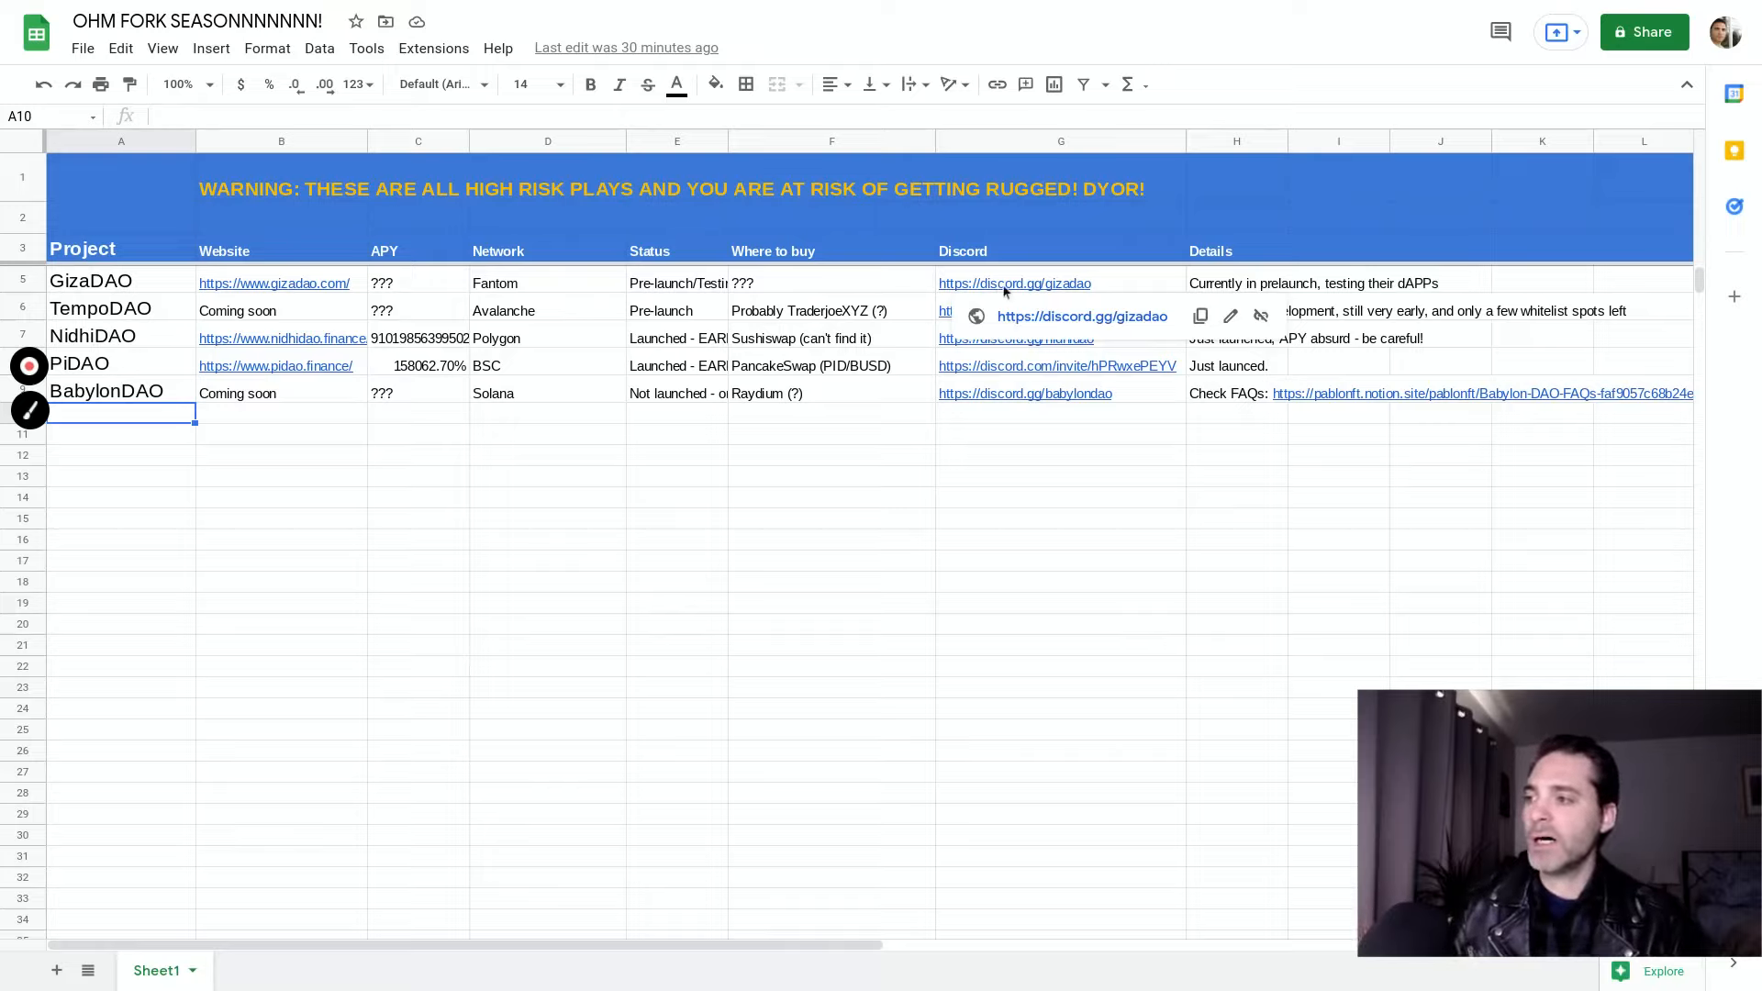
mouse_move(1022, 279)
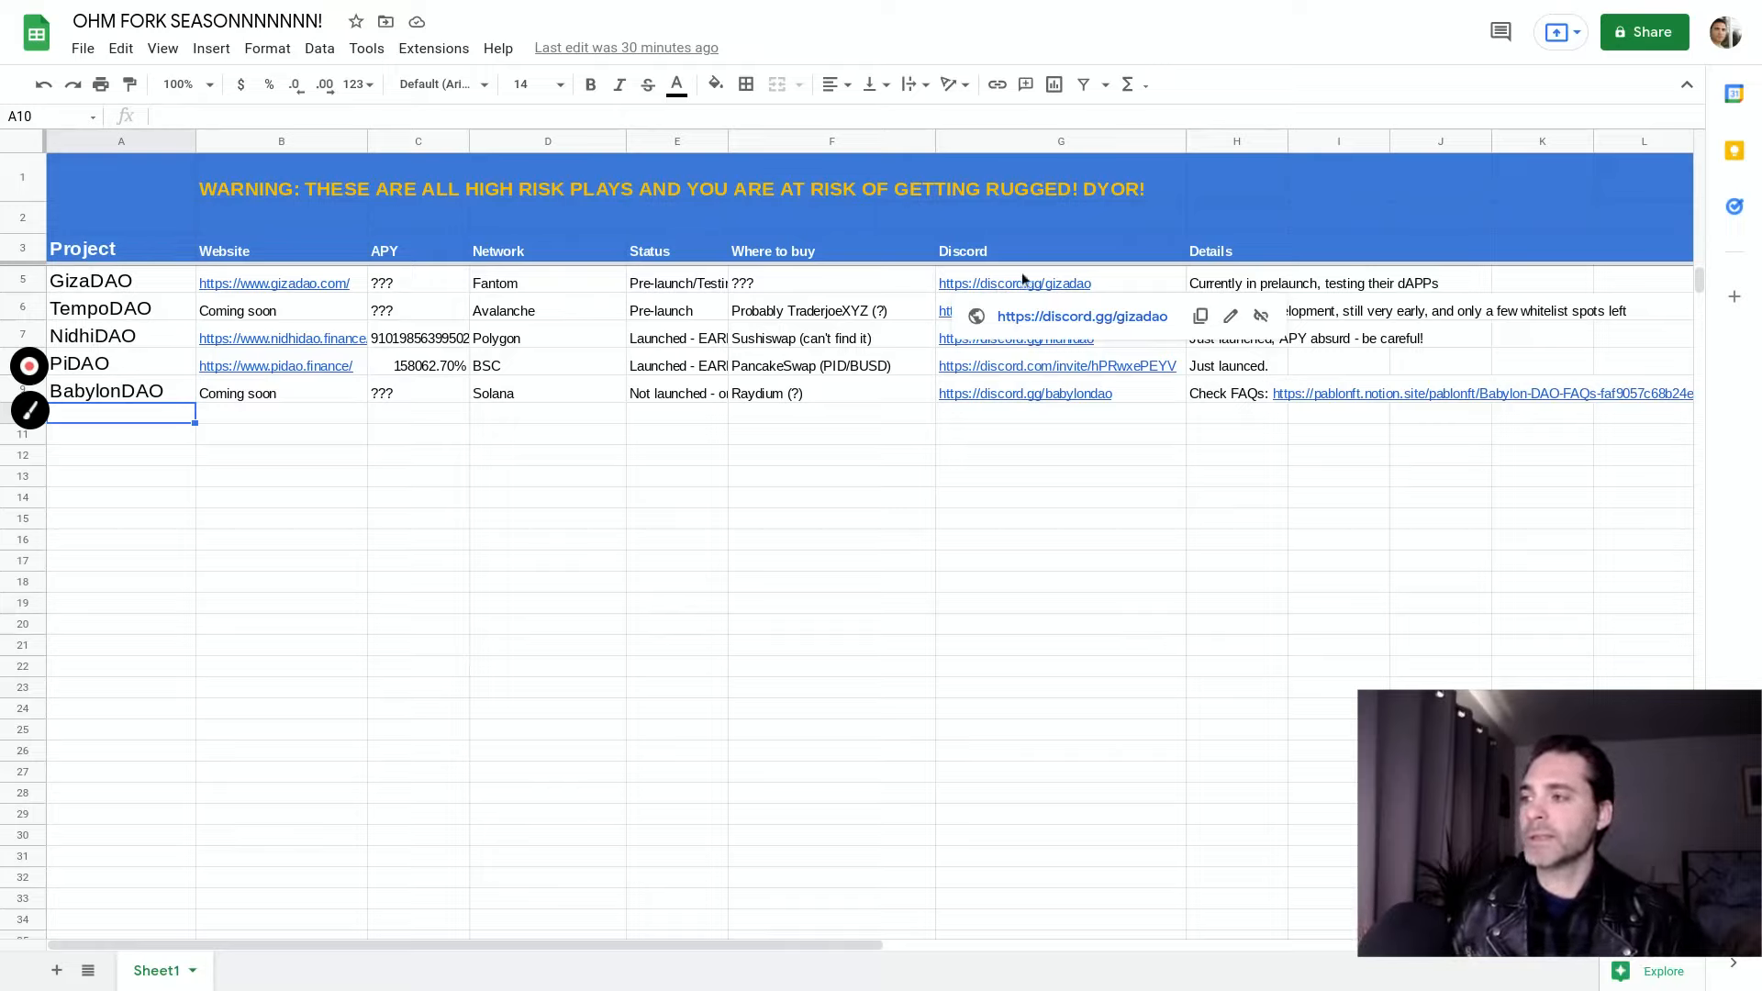
mouse_move(1067, 294)
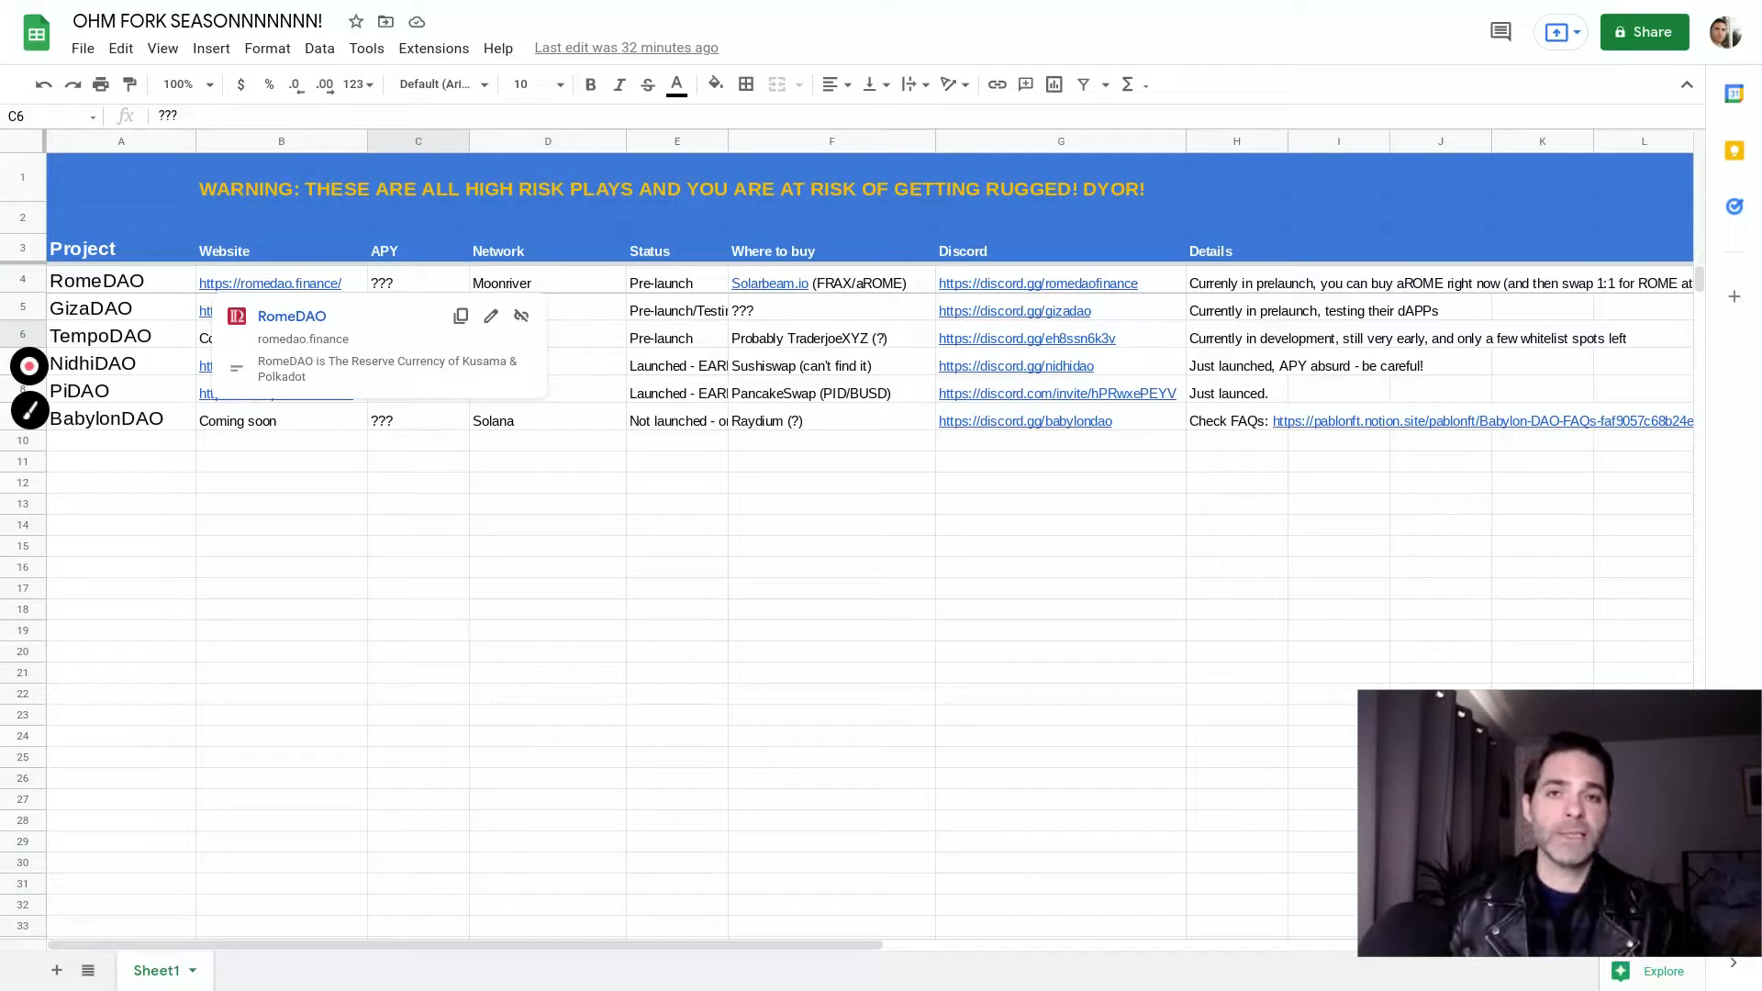
mouse_move(789, 535)
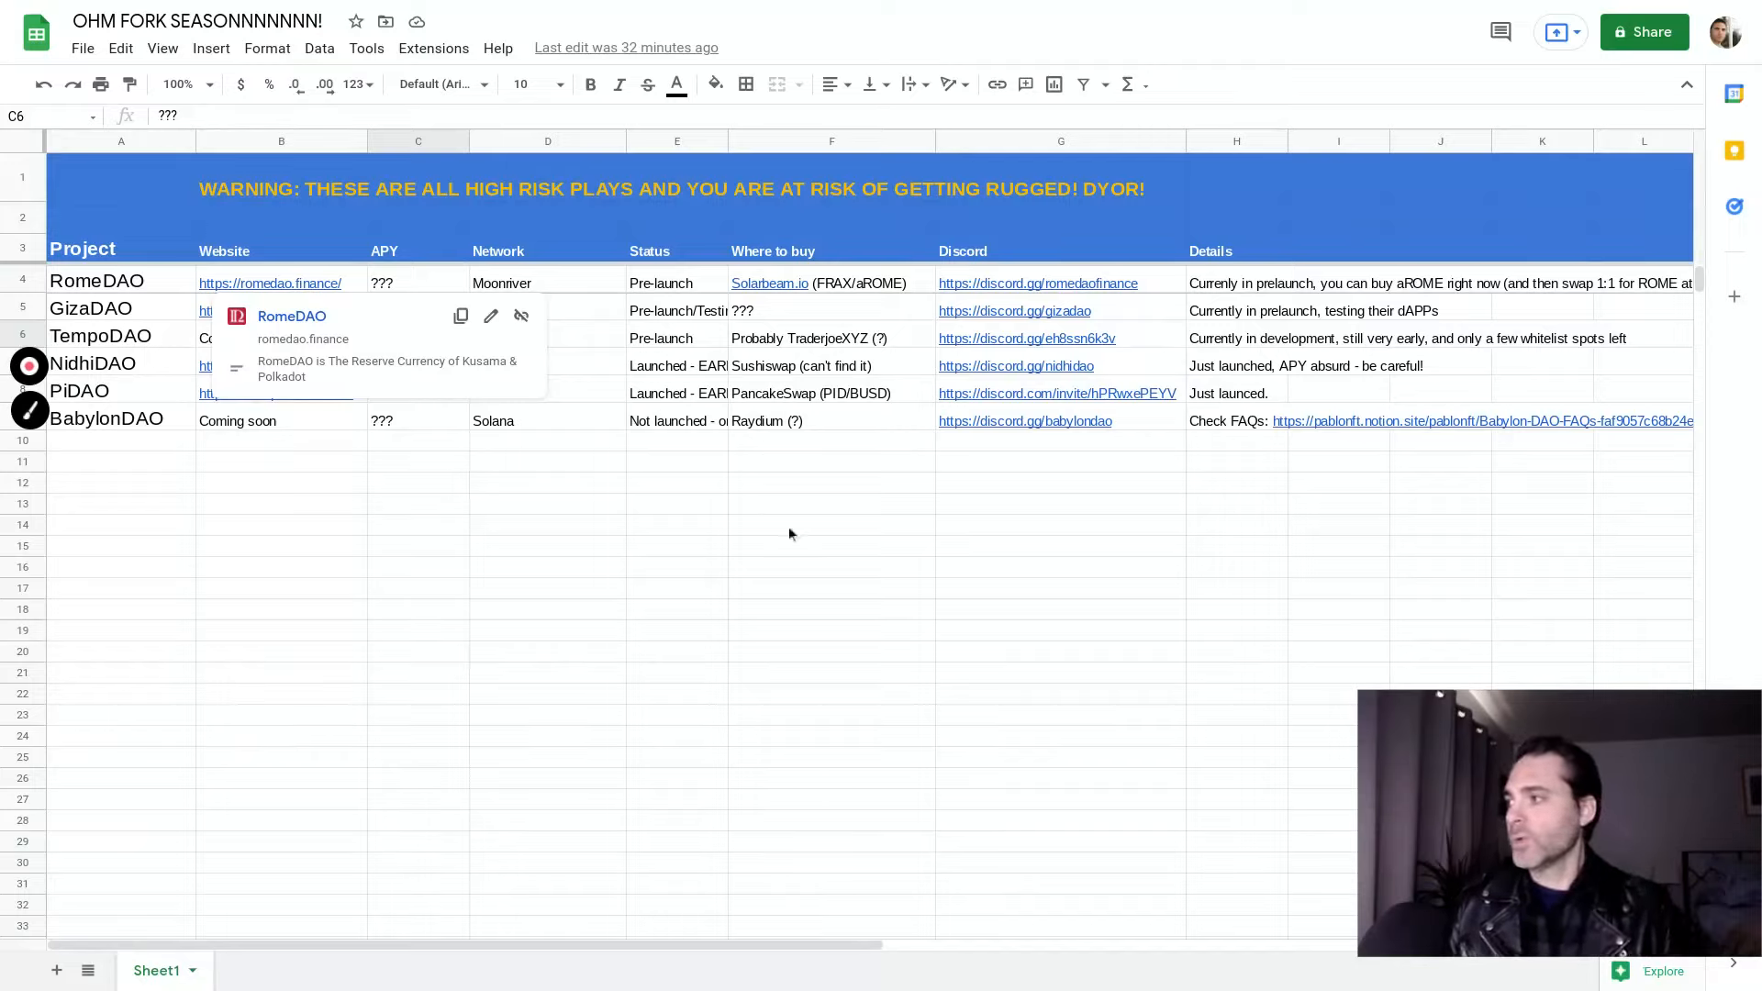
Select the RomeDAO row's link cell to refine the Solarbeam Moonriver AMM entry.
left_click(547, 282)
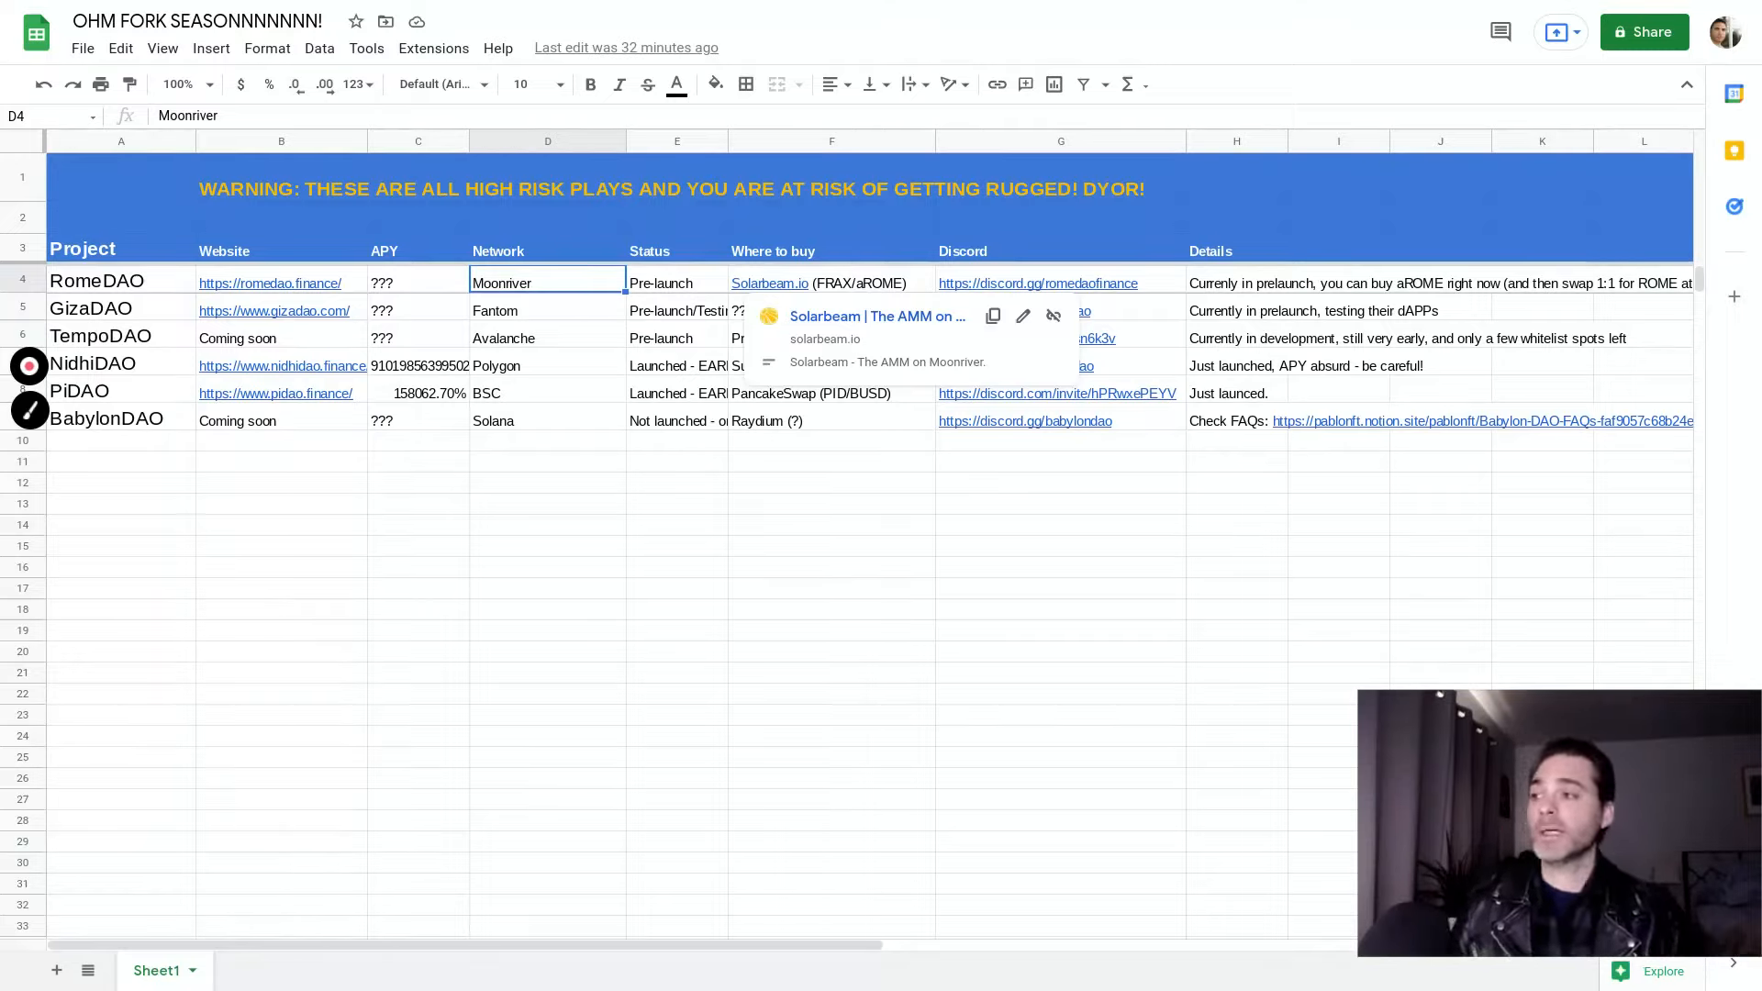
left_click(1059, 282)
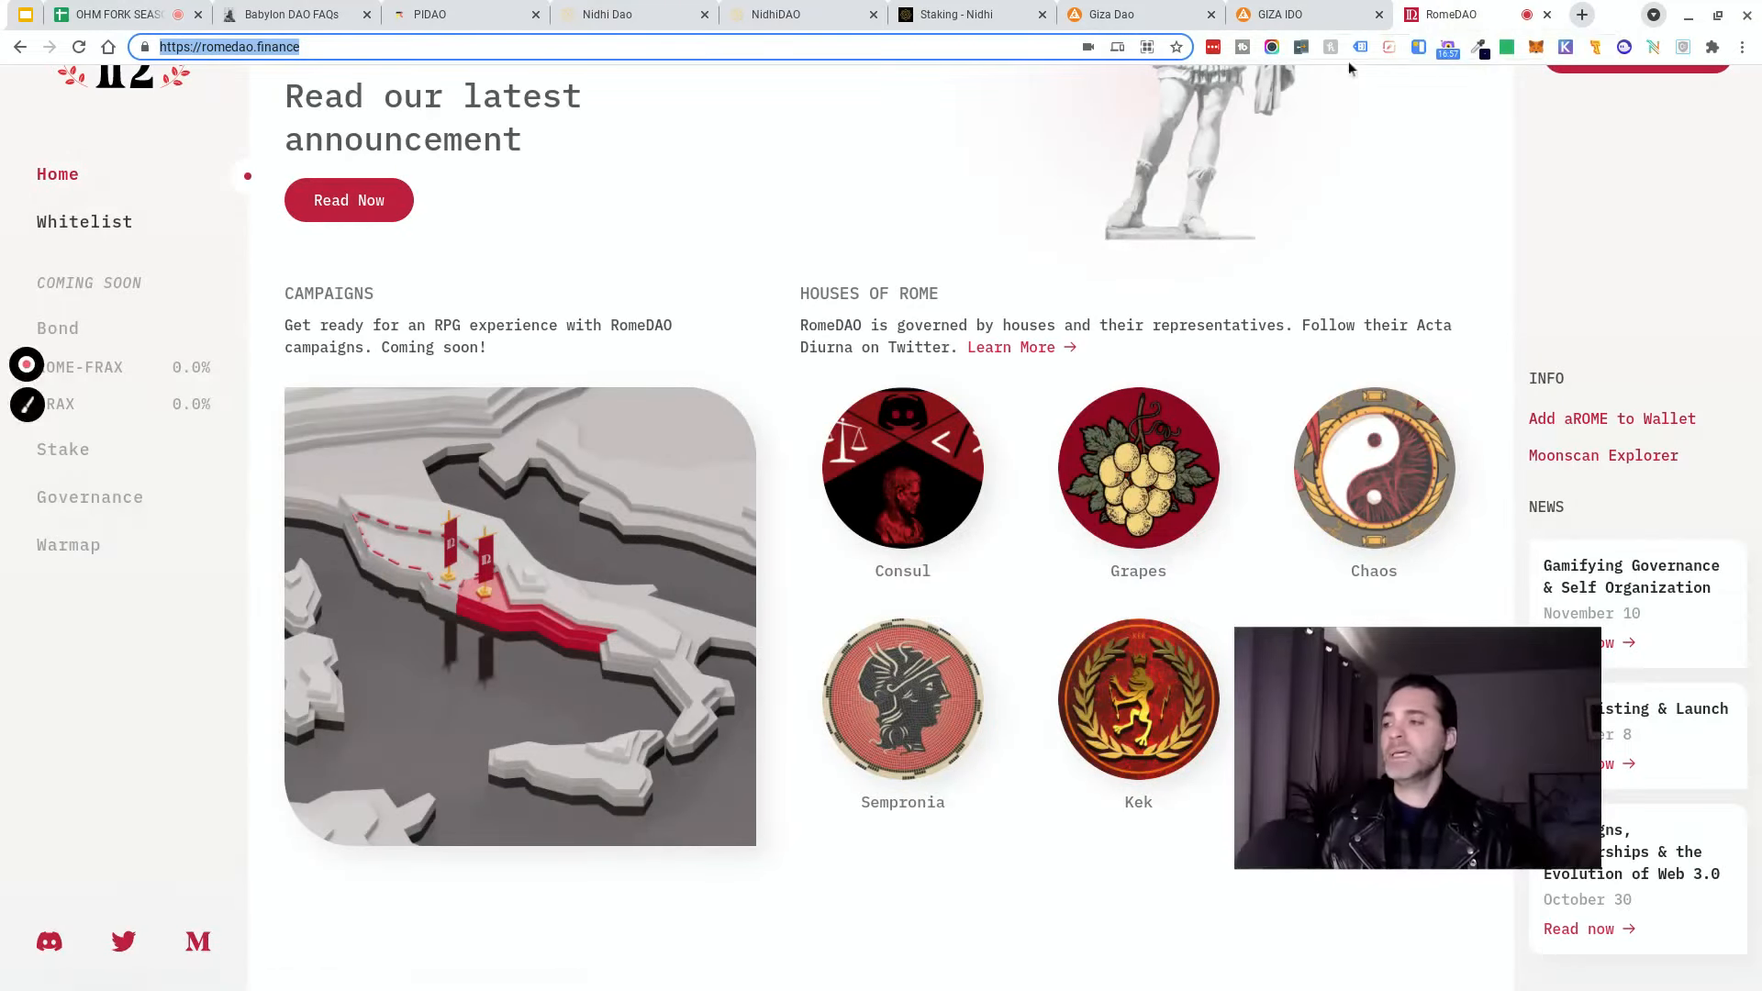
mouse_move(1705, 334)
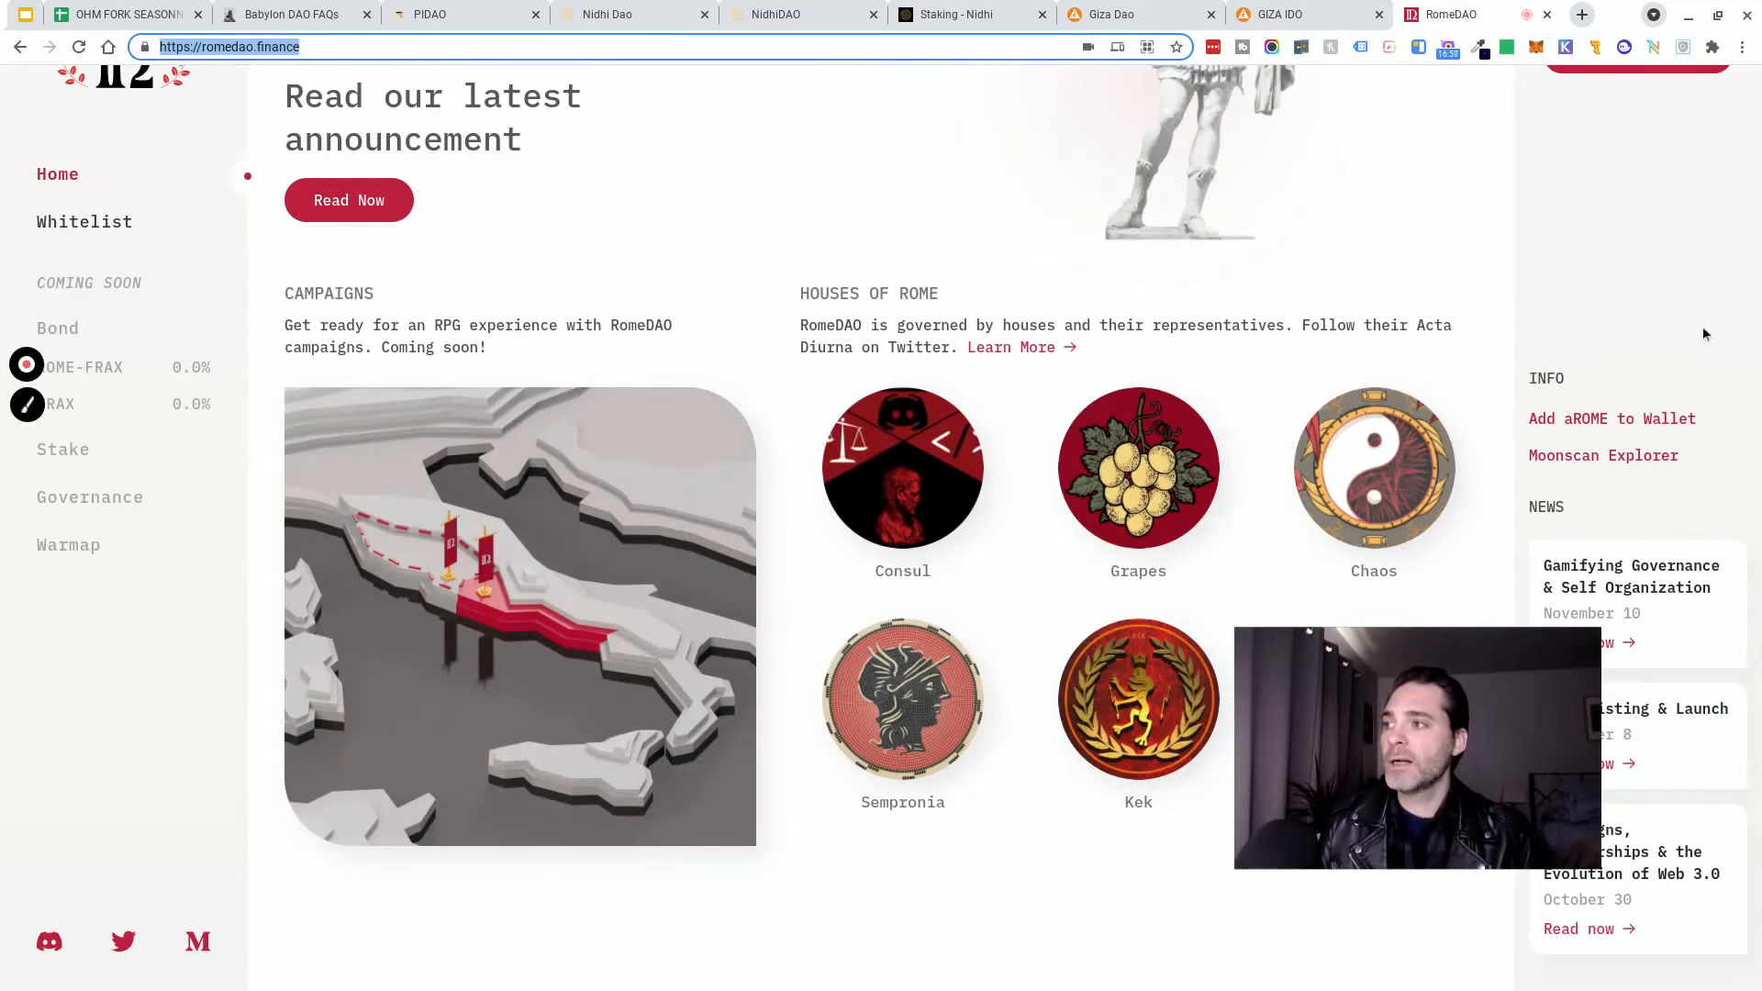
mouse_move(1338, 207)
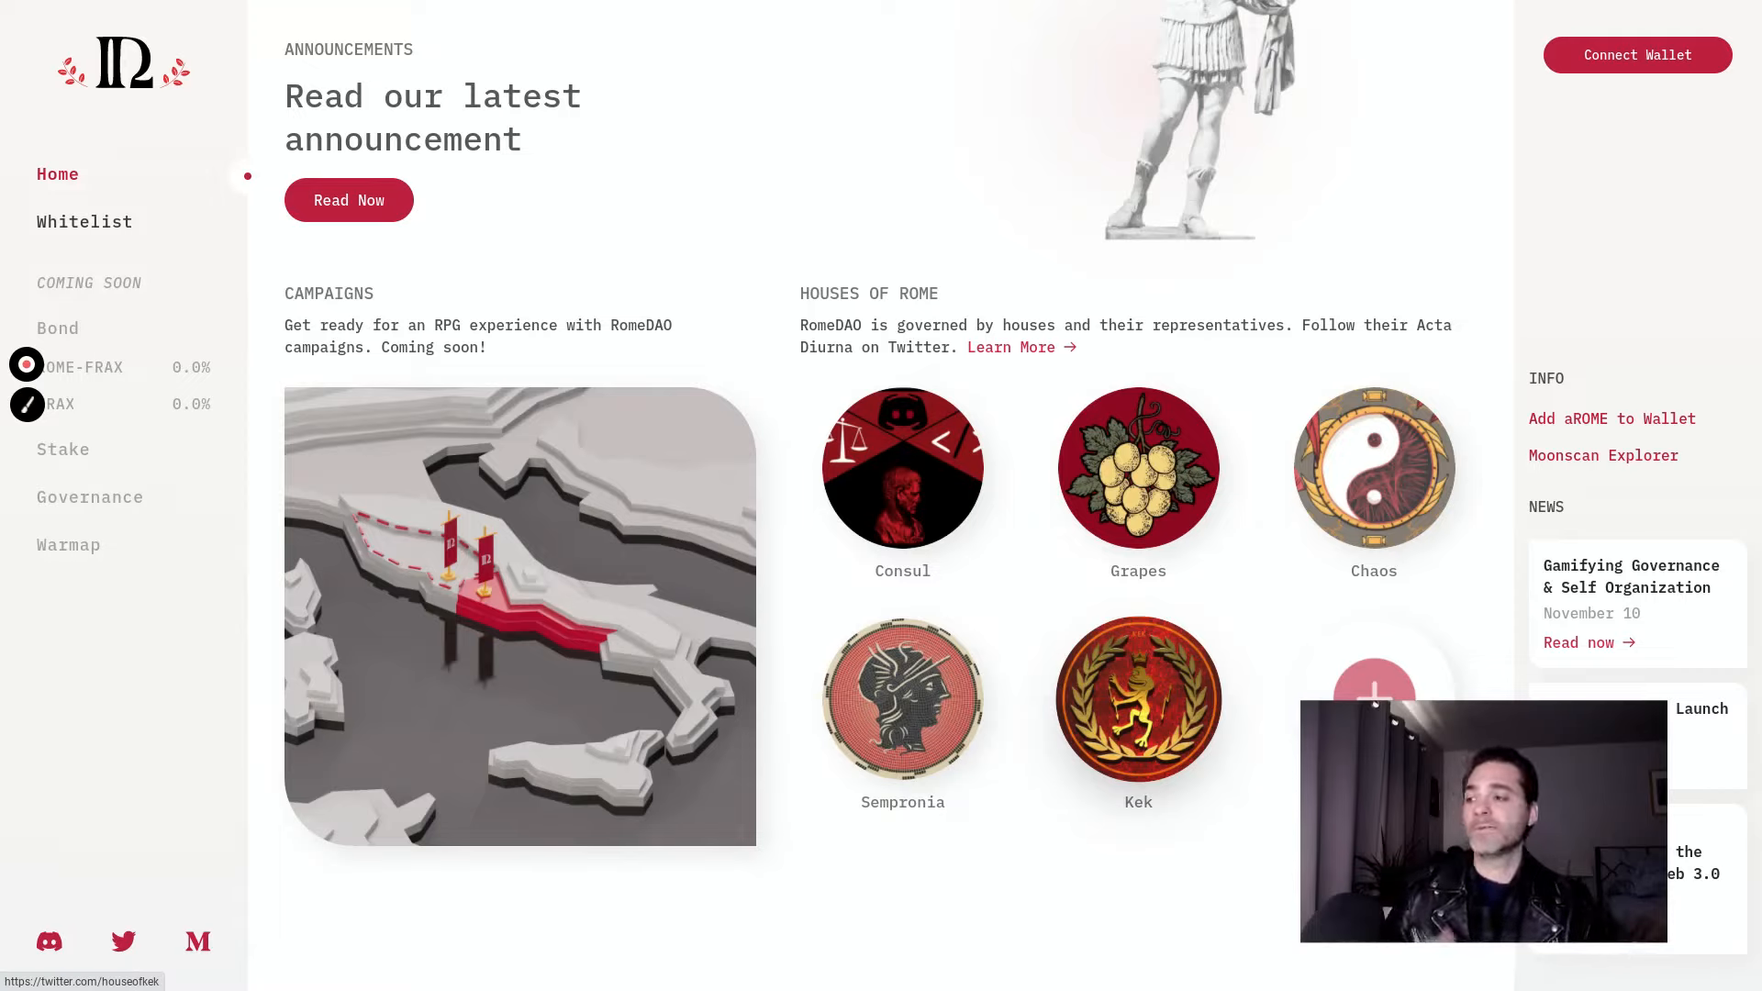
mouse_move(902, 702)
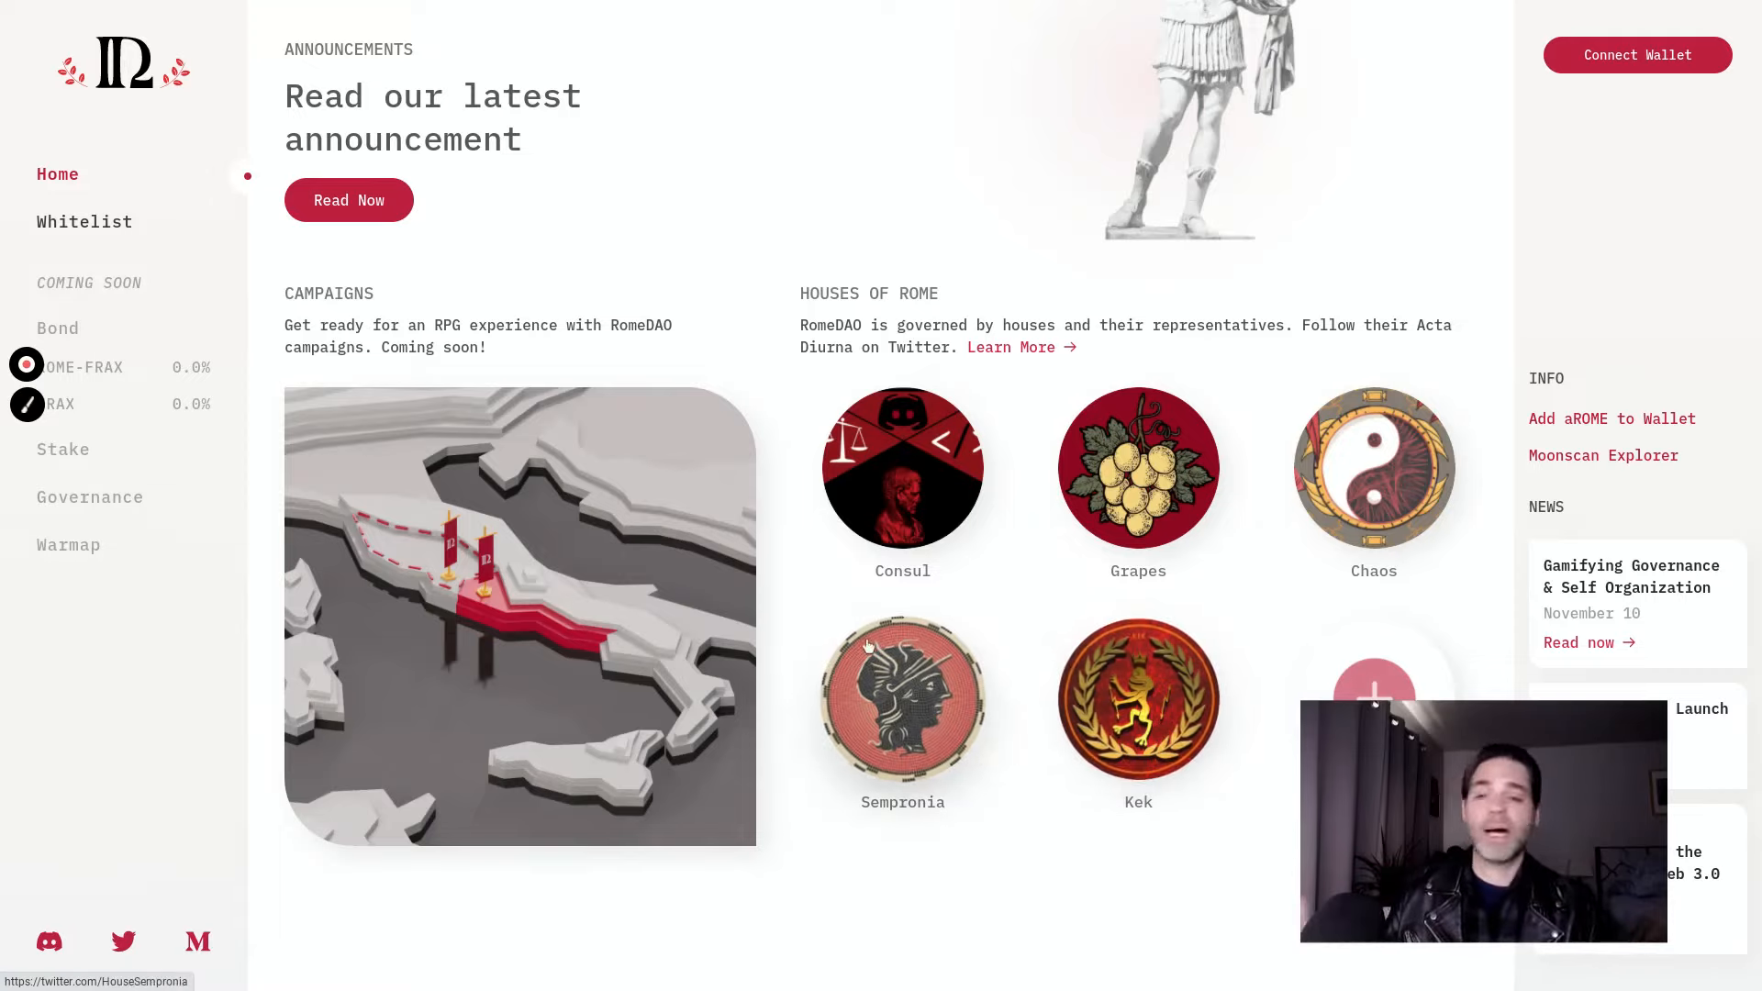
mouse_move(1137, 700)
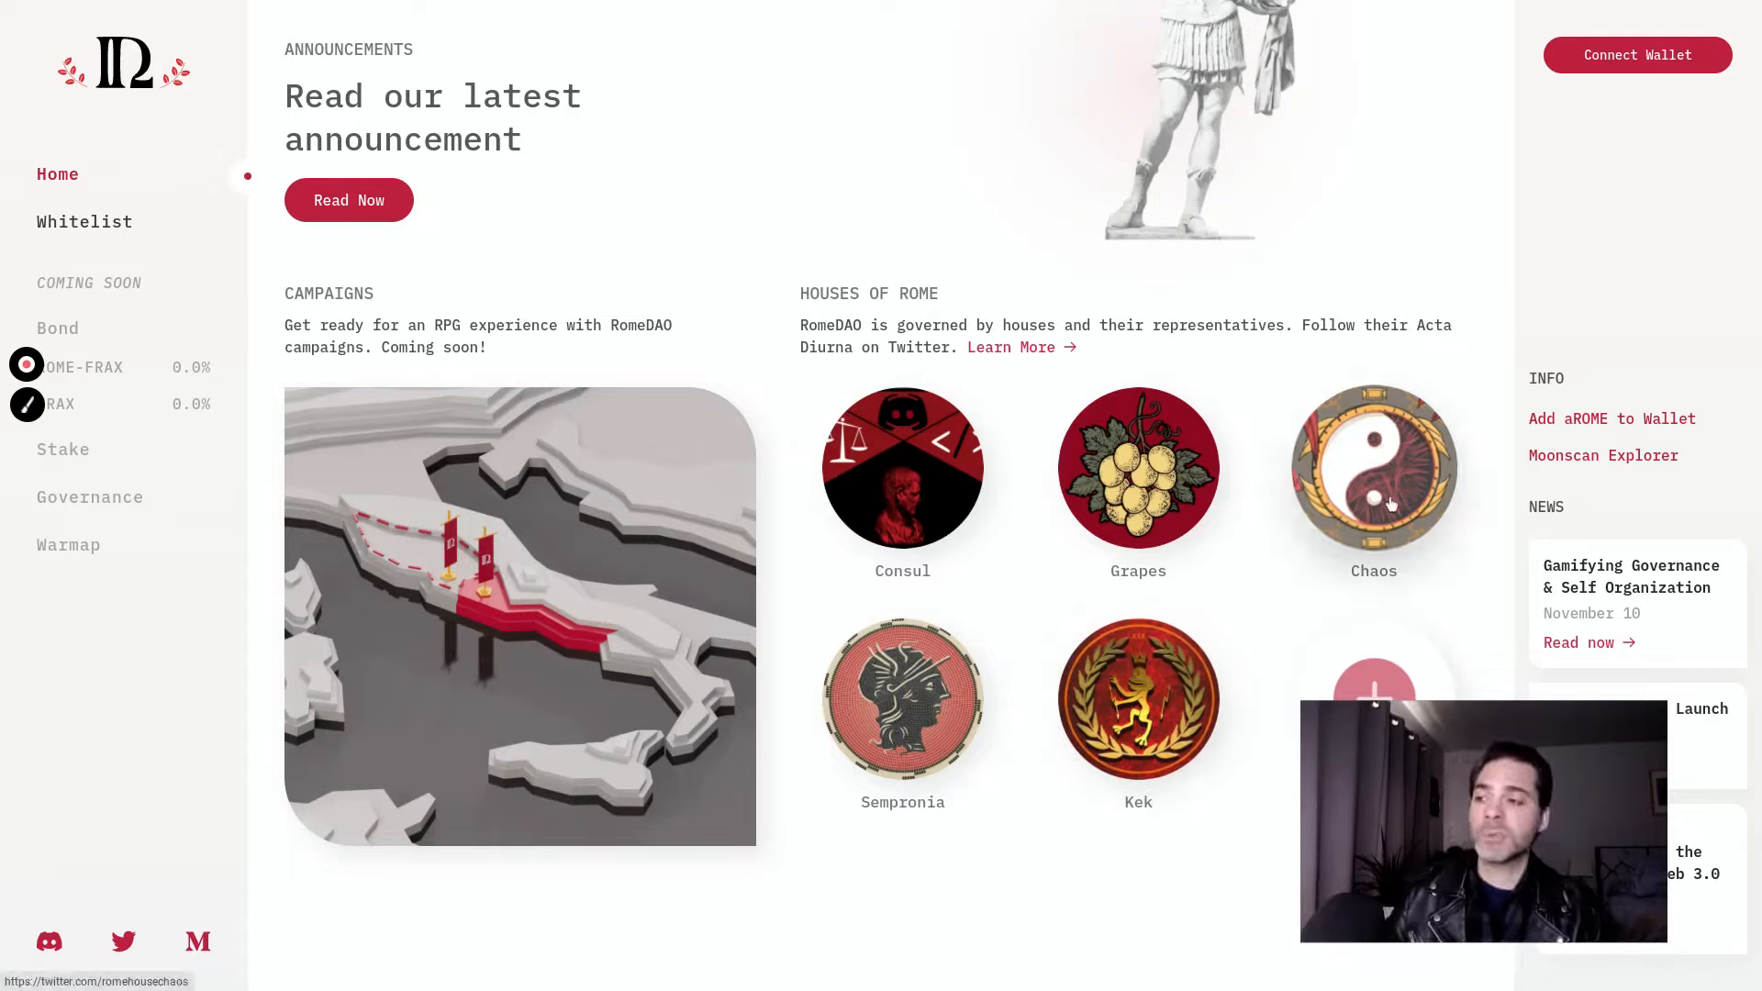
mouse_move(1372, 467)
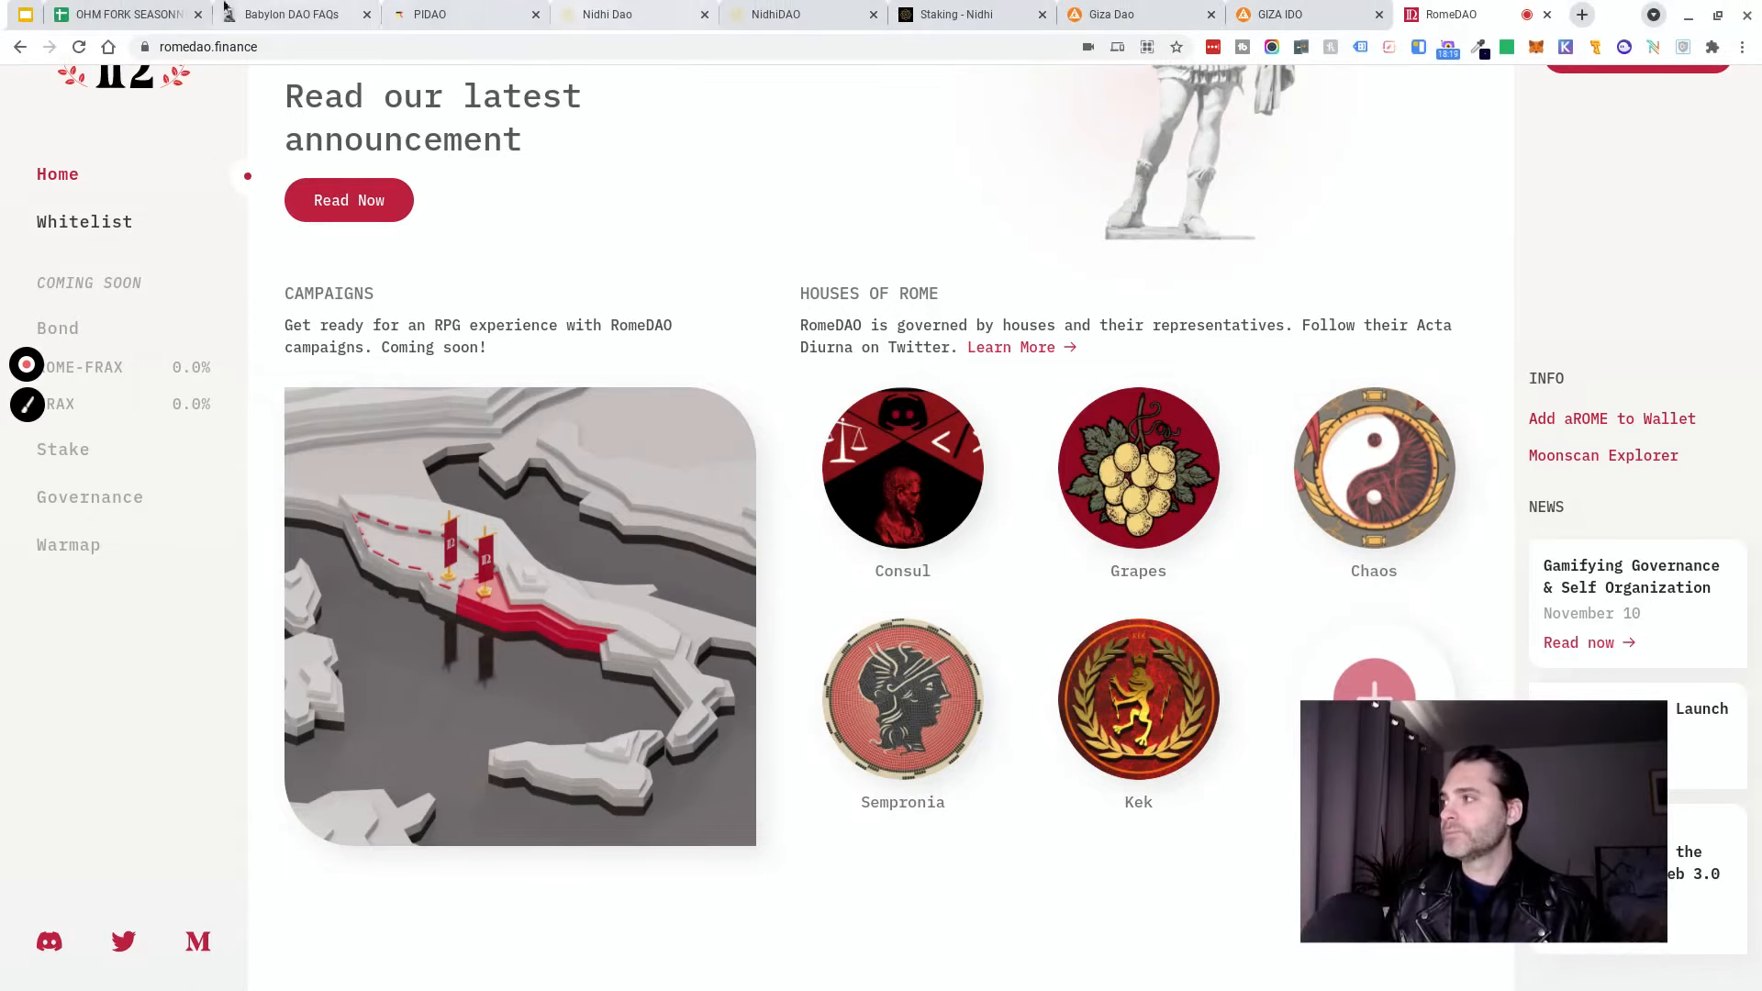
left_click(112, 14)
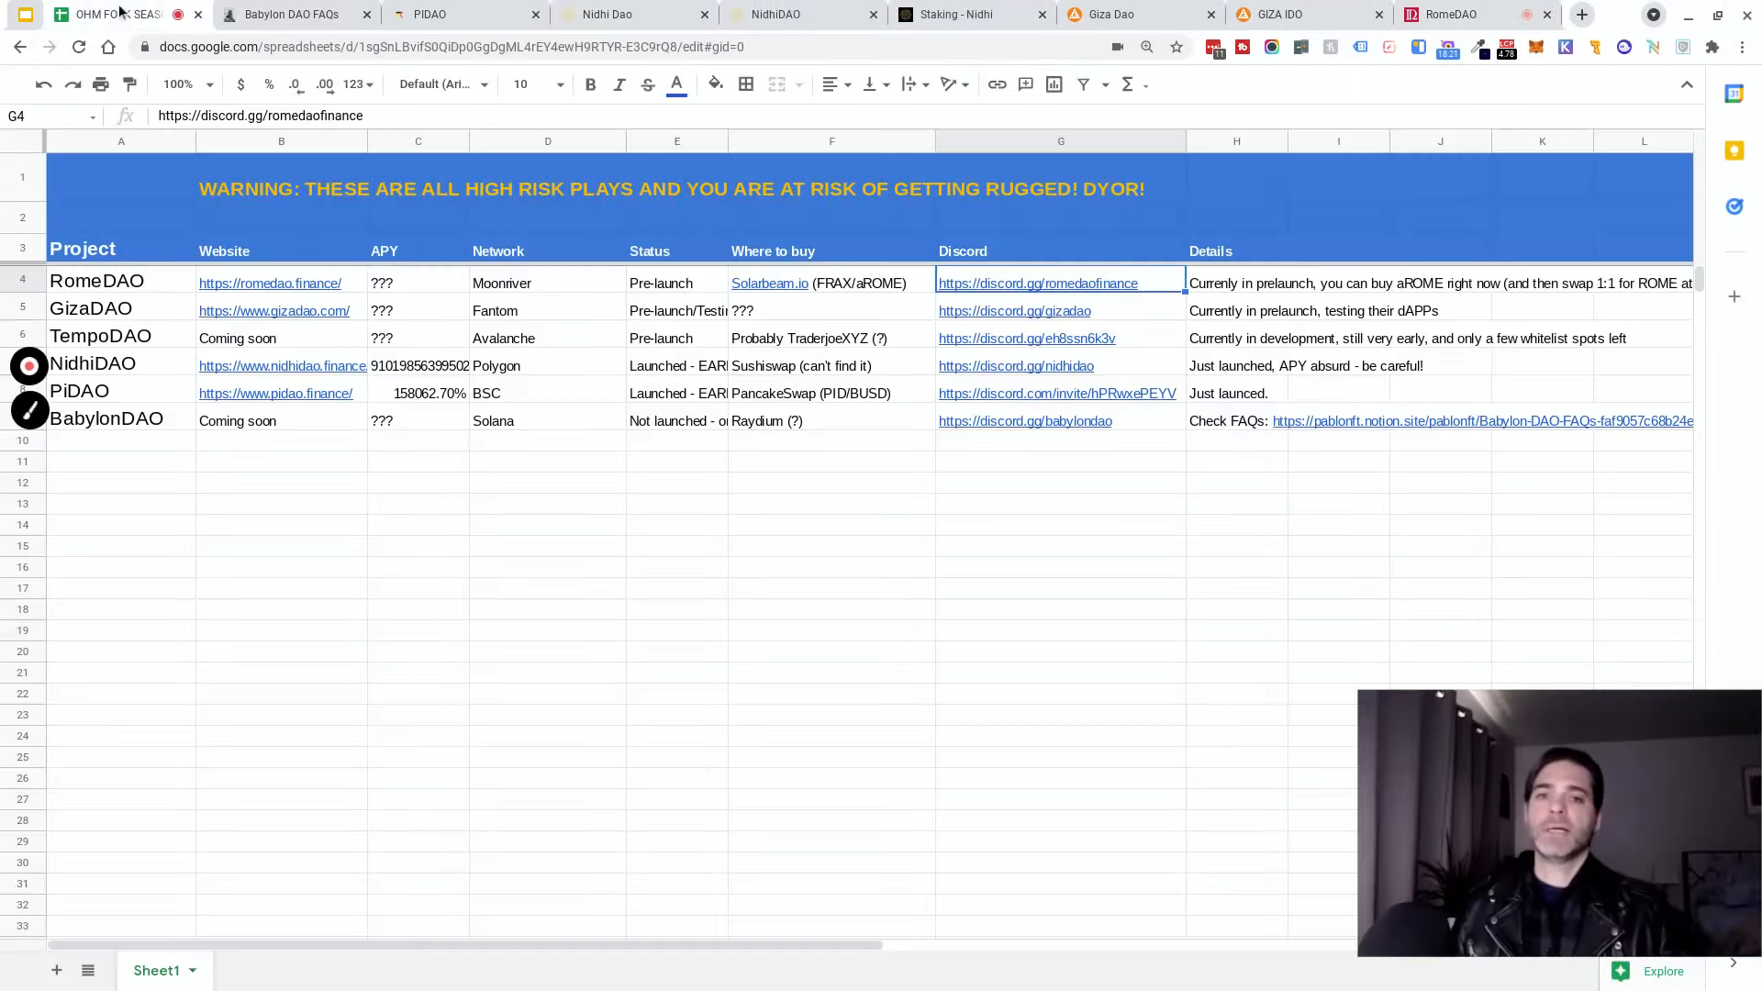